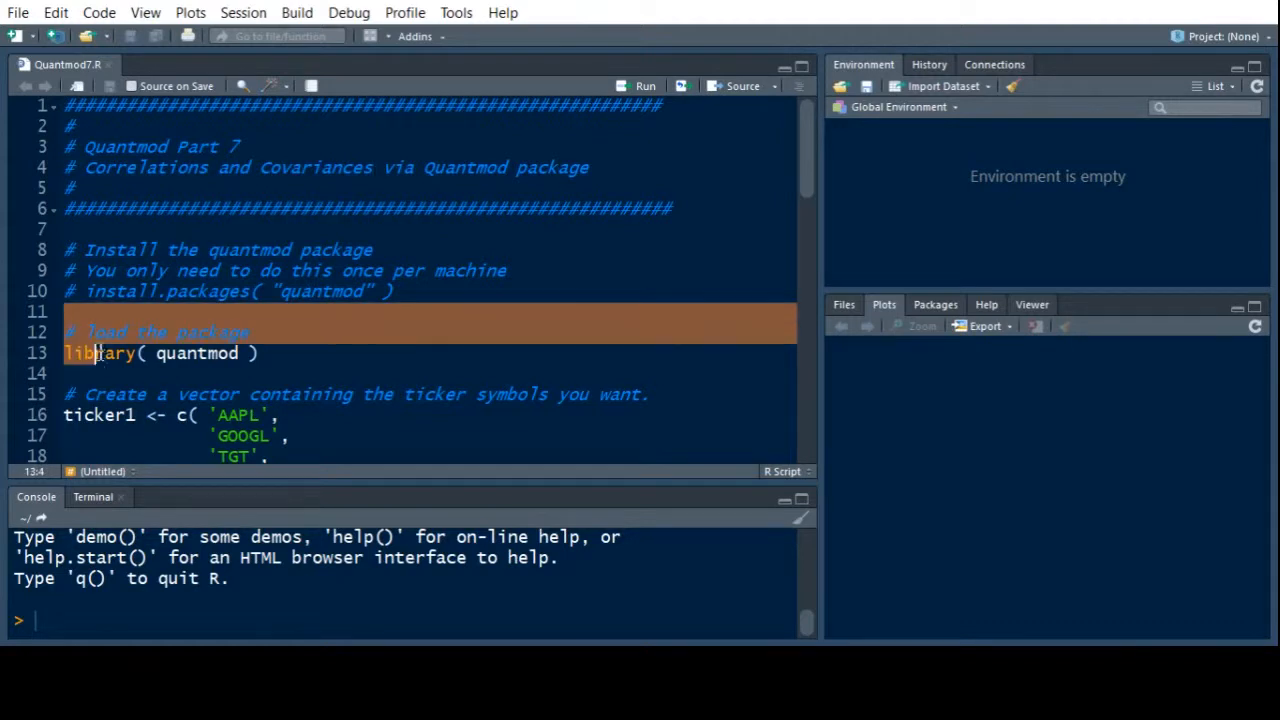
# Load quantmod and run the ticker download loop building Portfolio1–3 weekly returns.
pyautogui.click(644, 86)
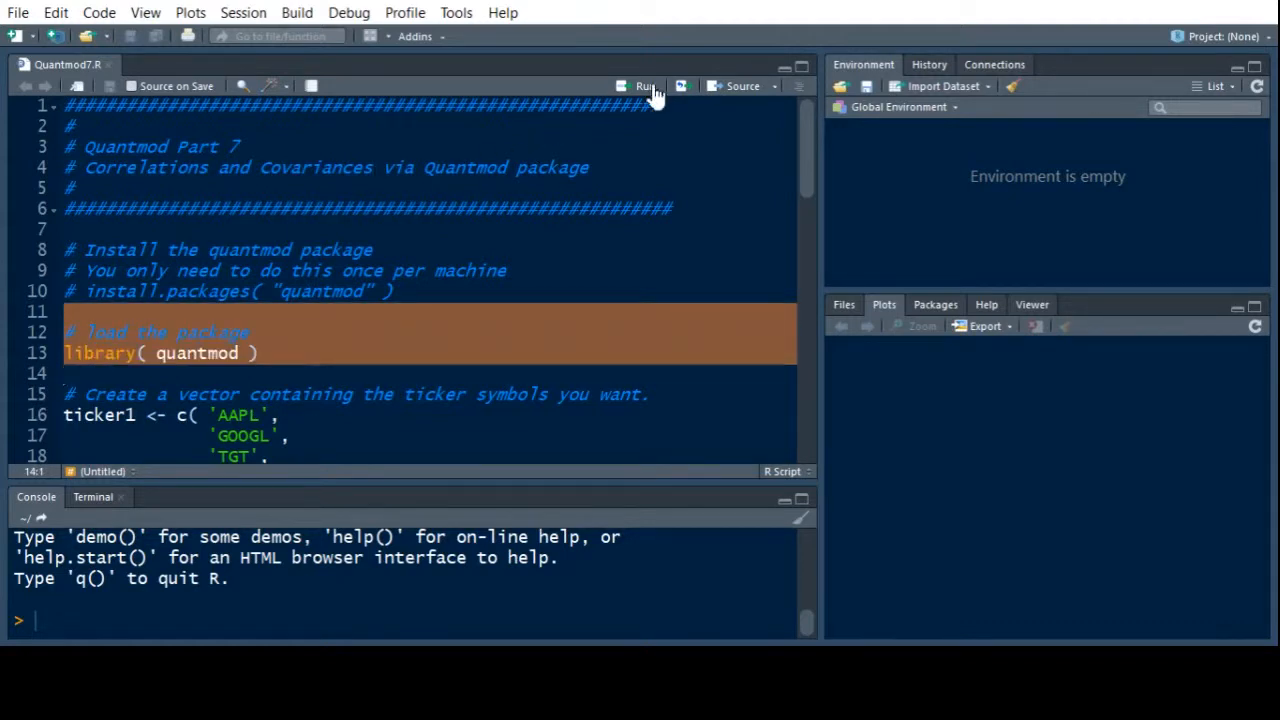
pyautogui.click(643, 86)
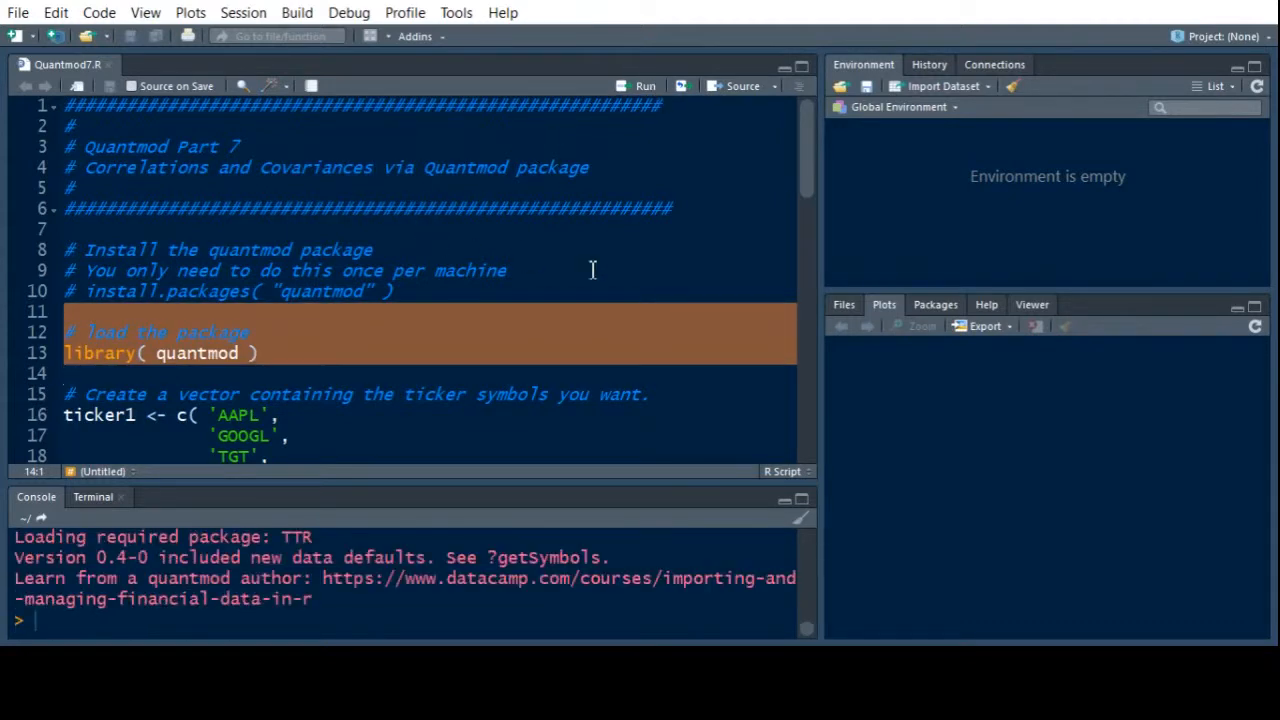
pyautogui.moveTo(810, 198)
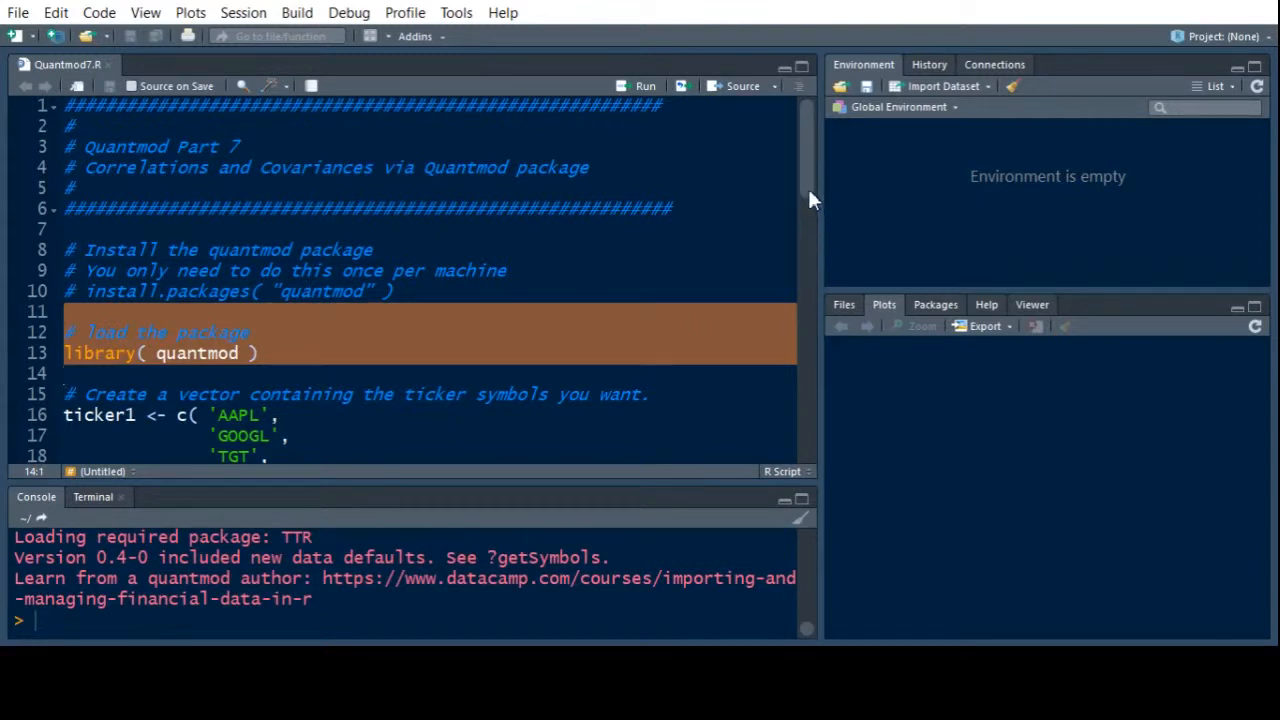
pyautogui.scroll(-3)
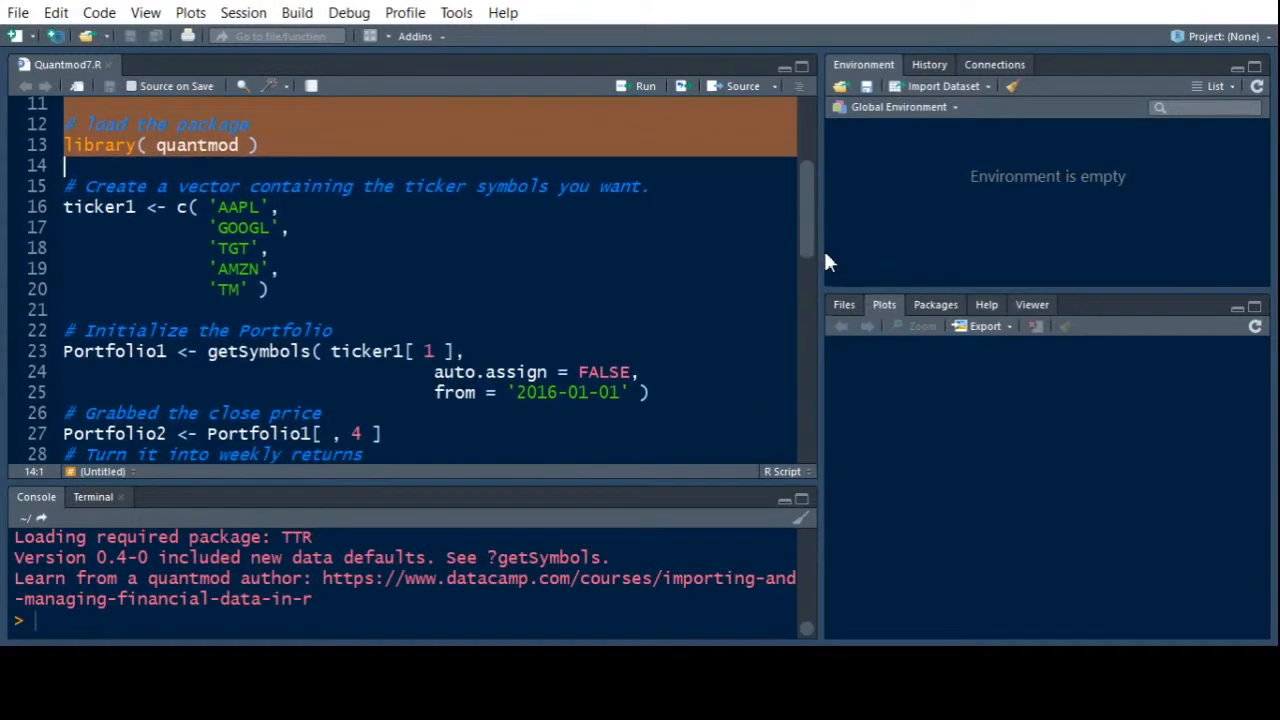
pyautogui.scroll(-3)
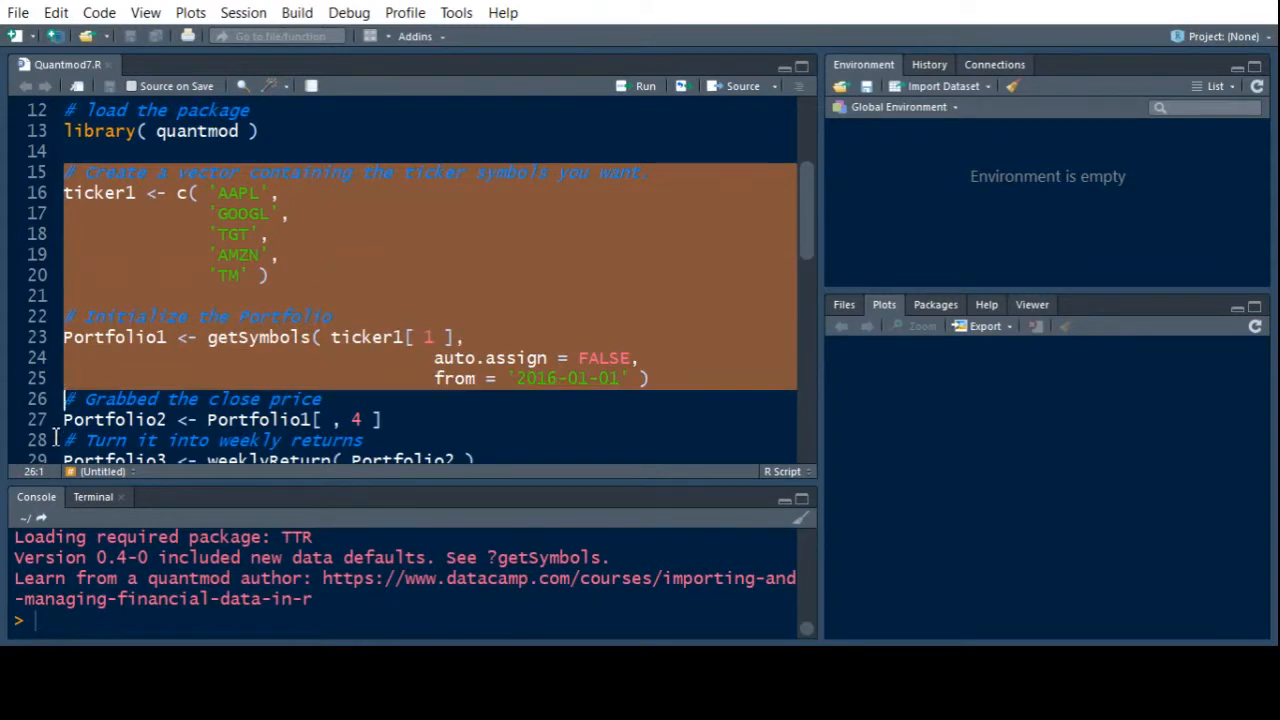
pyautogui.scroll(-3)
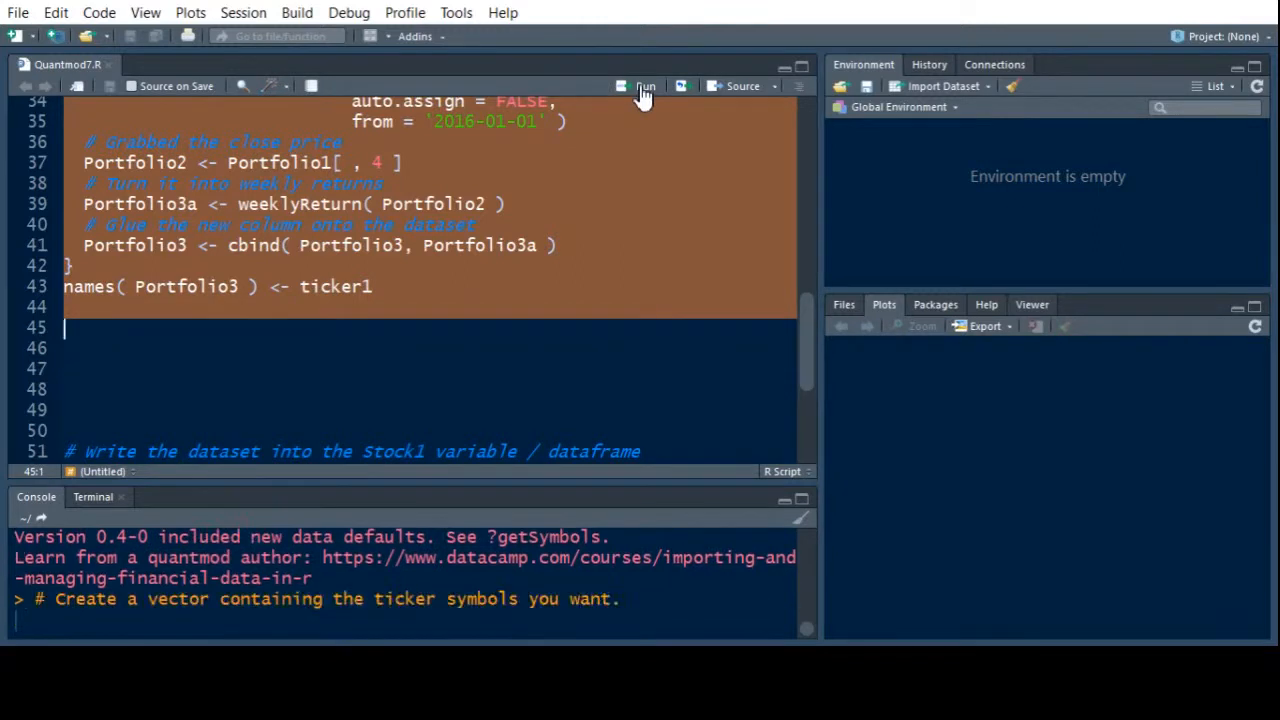
pyautogui.click(641, 86)
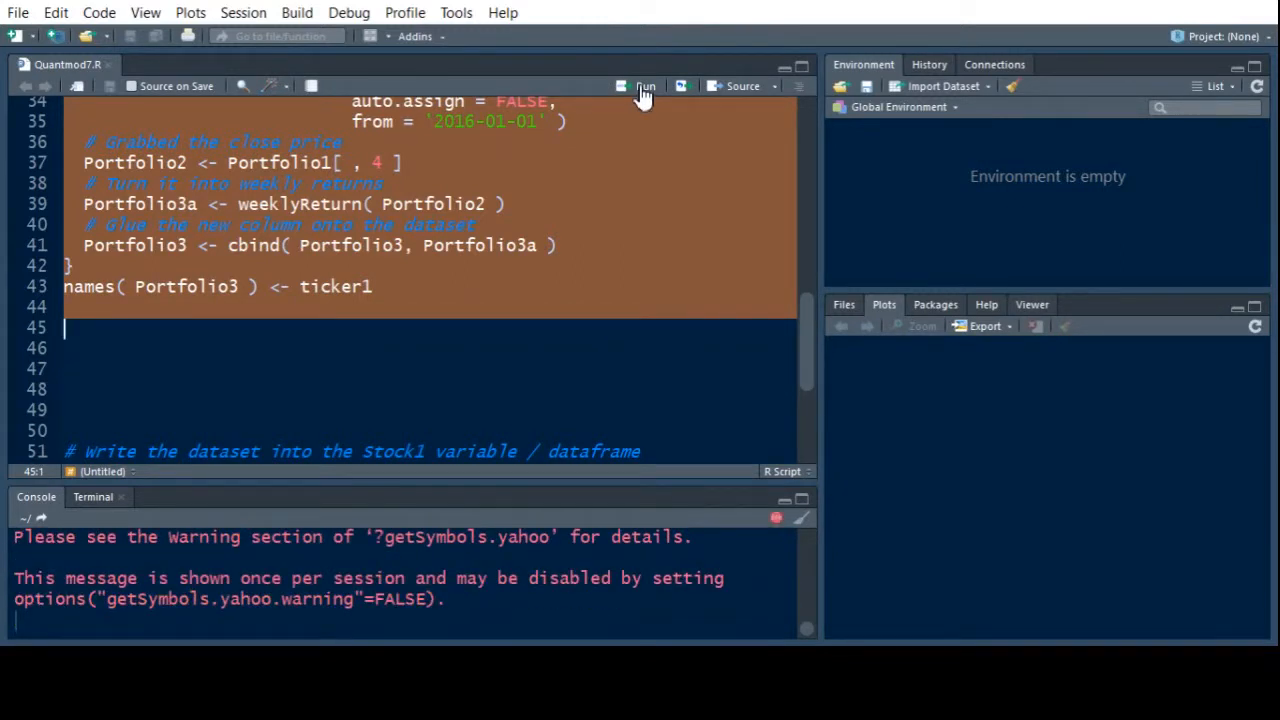
pyautogui.click(643, 86)
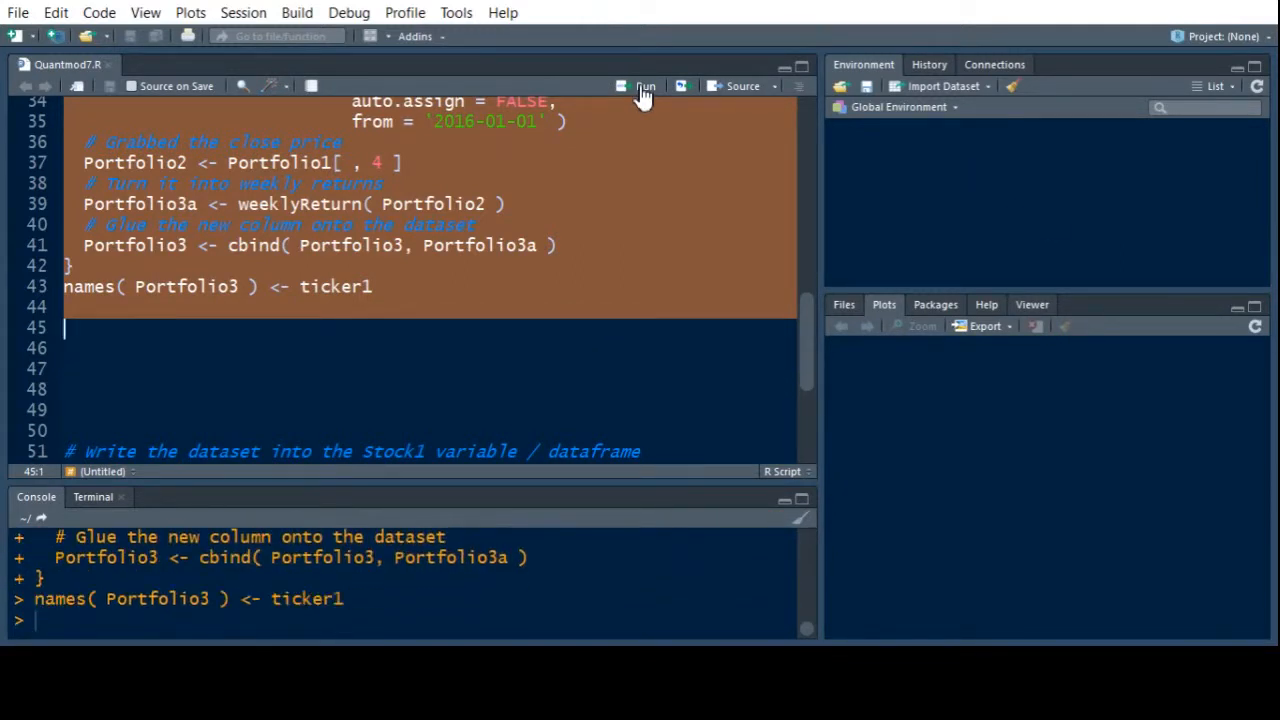
pyautogui.click(643, 86)
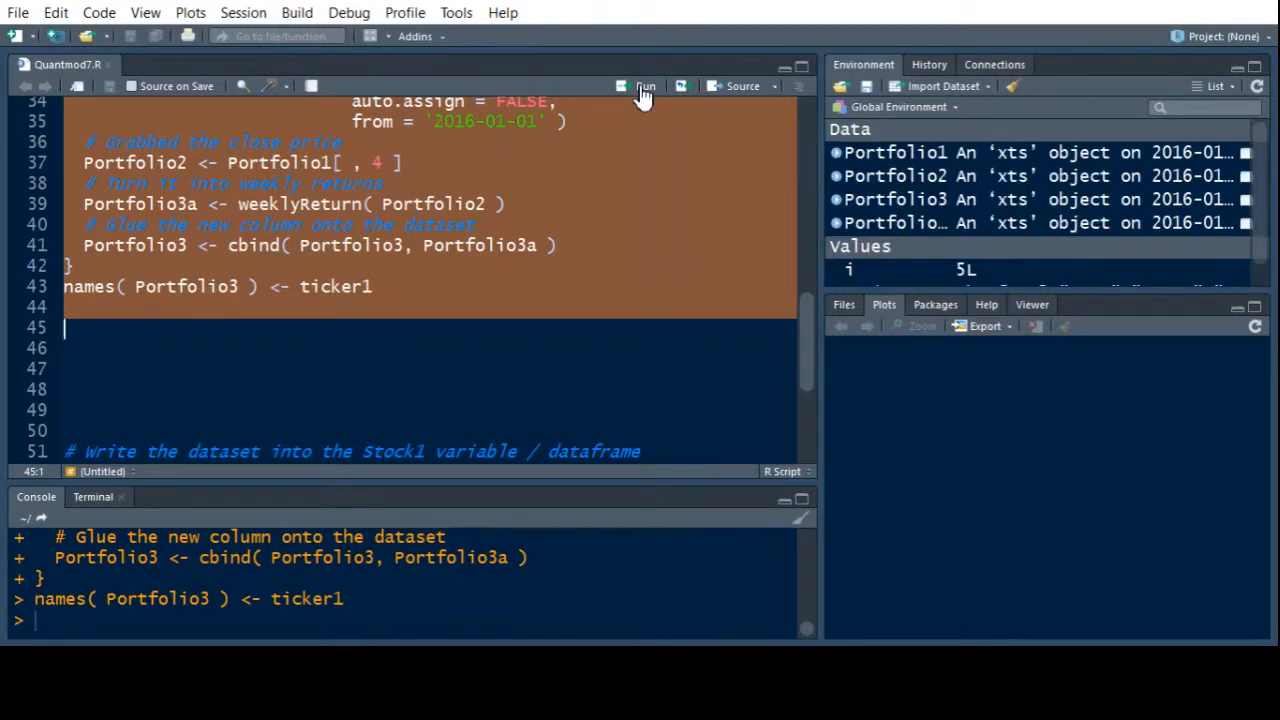
pyautogui.moveTo(962, 107)
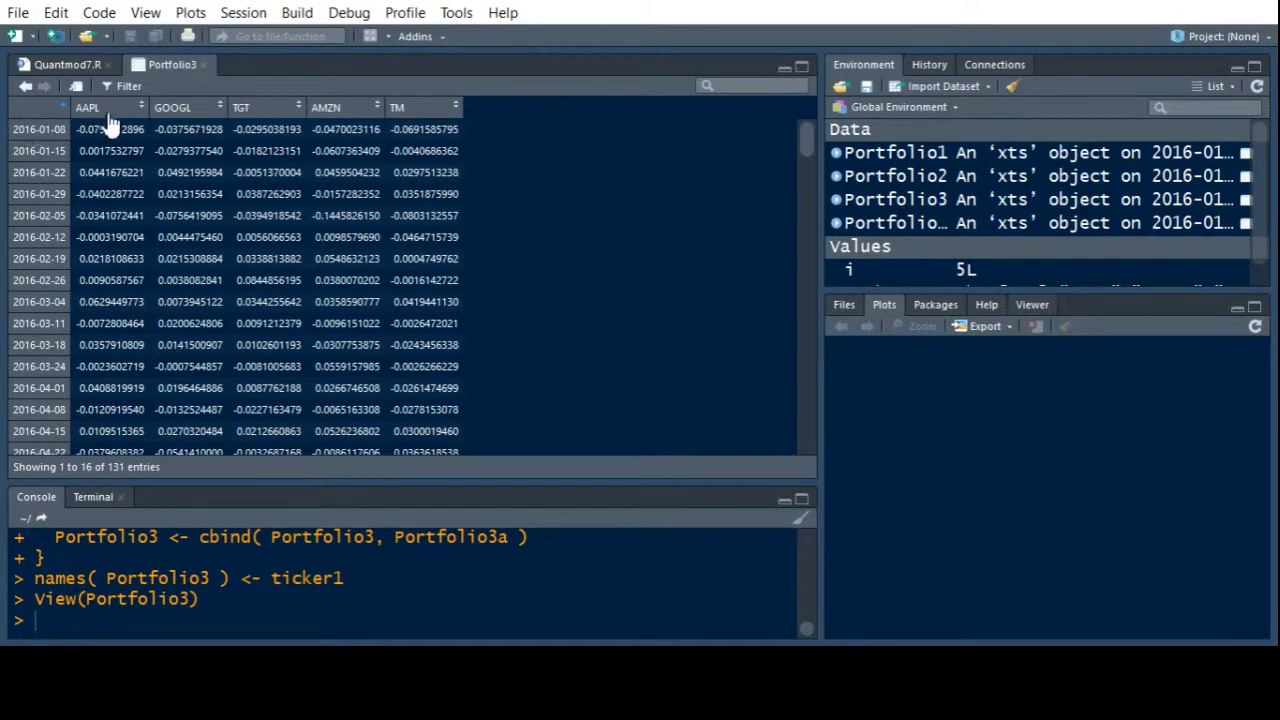
pyautogui.moveTo(443, 113)
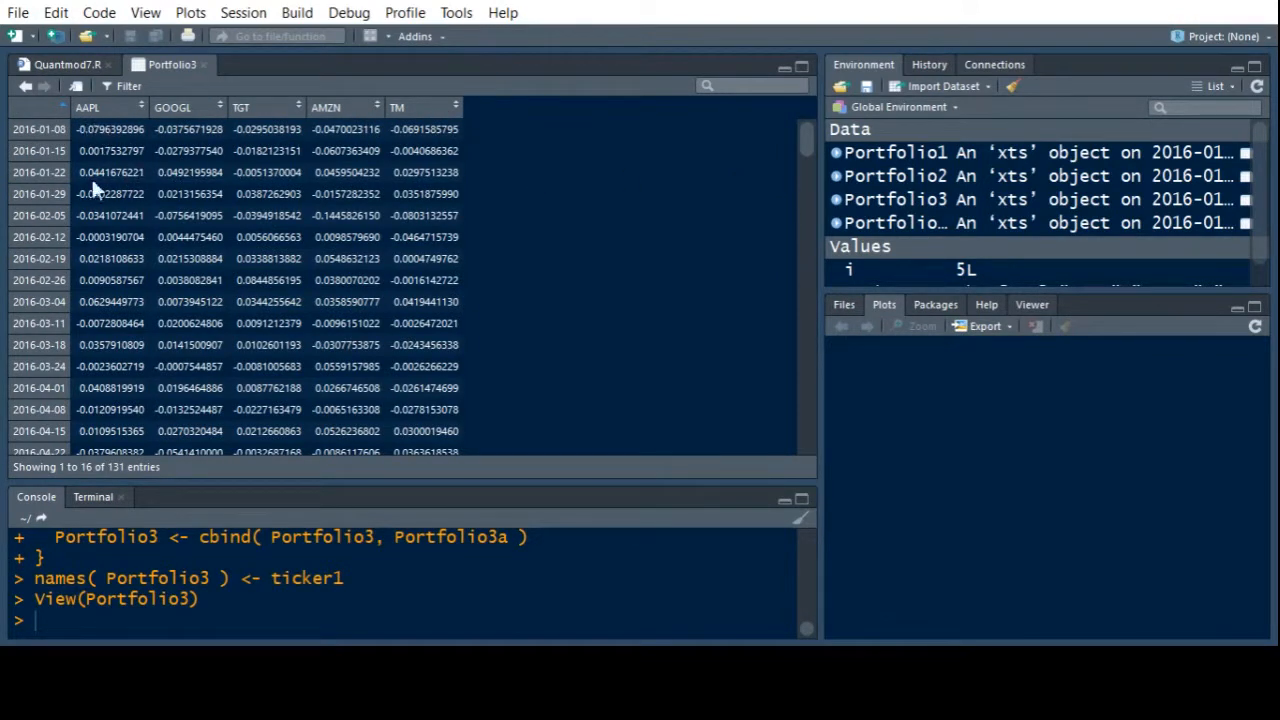
pyautogui.moveTo(55, 172)
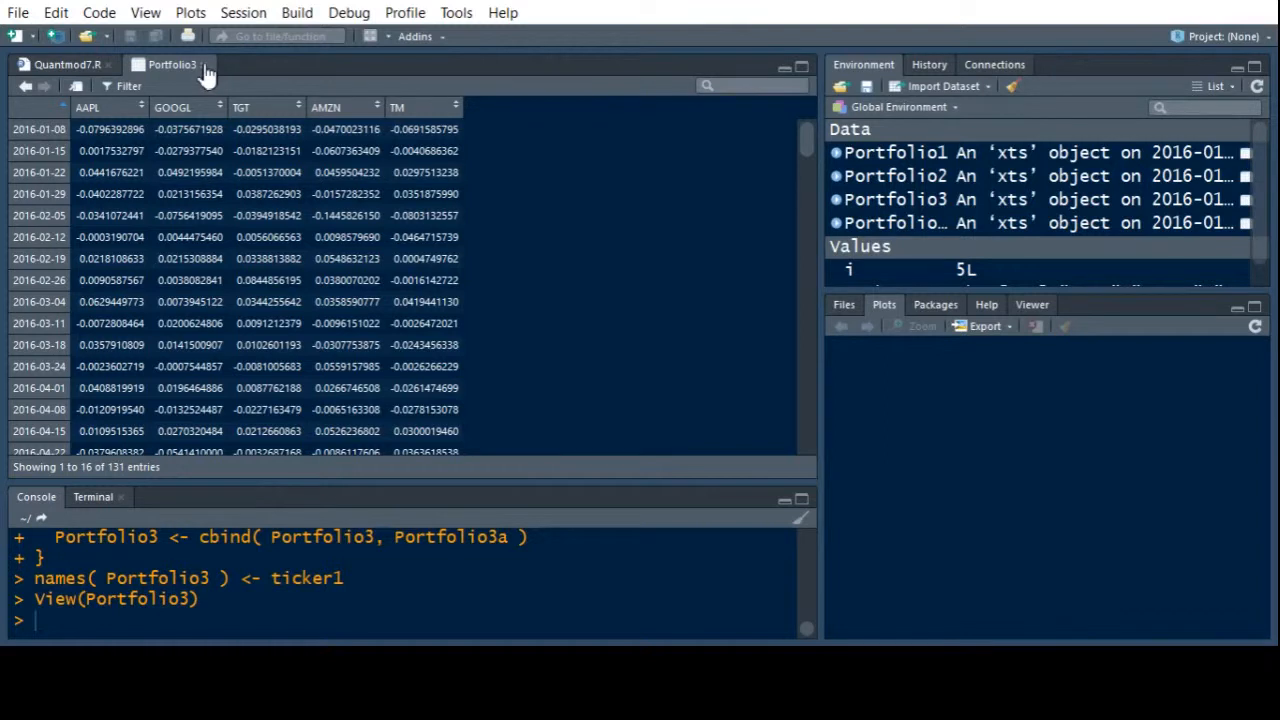
pyautogui.click(65, 64)
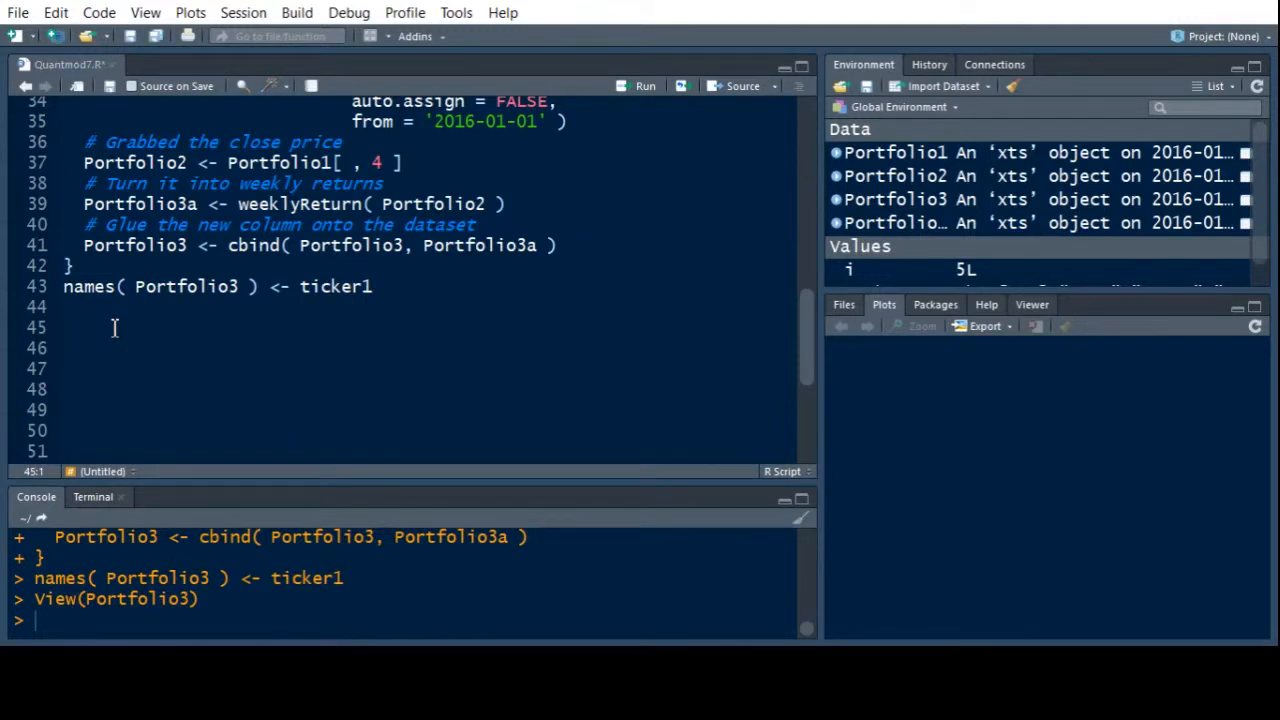
# Write and run apply(Portfolio3, 2, mean) on line 45.
pyautogui.write('apply(')
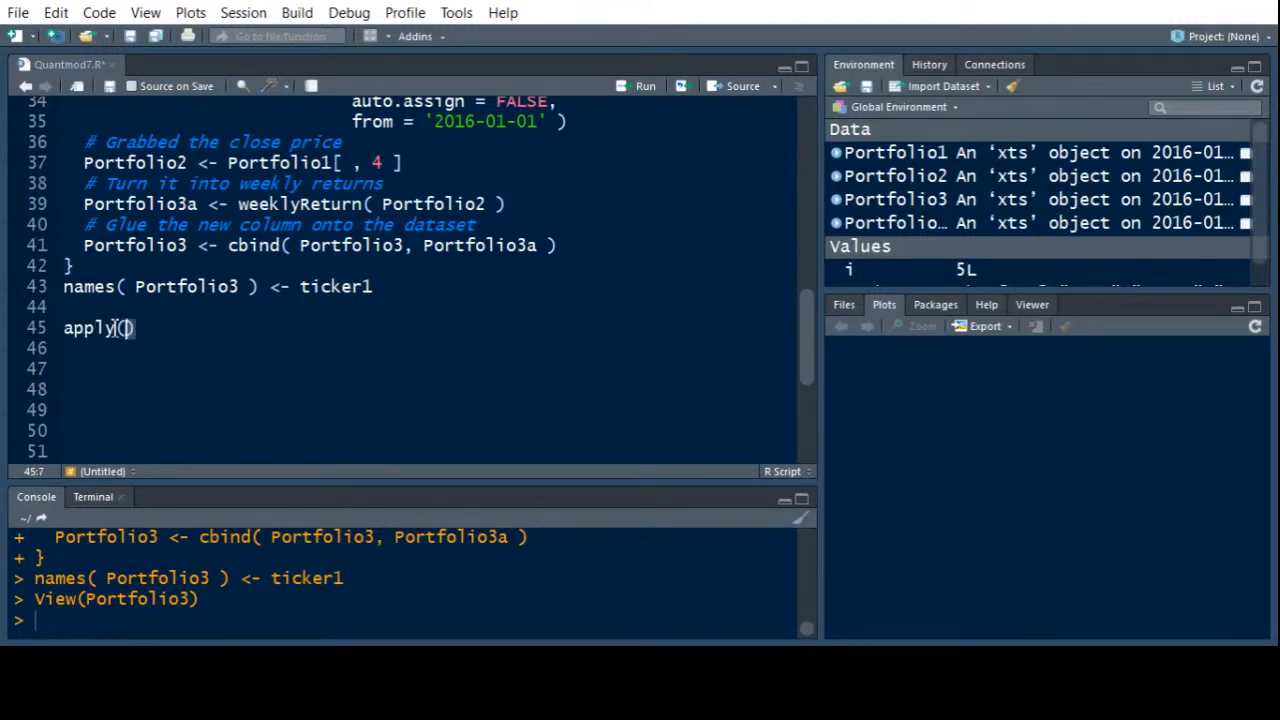
pyautogui.write('Portfolio3,')
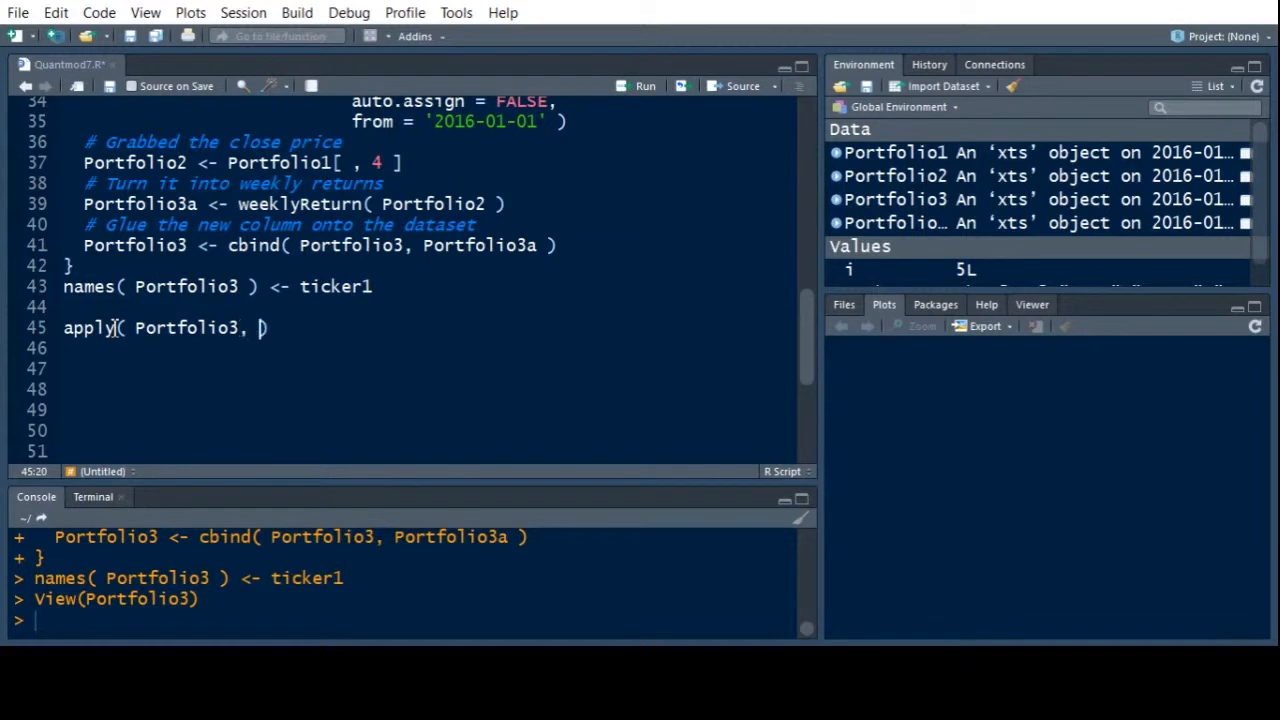
pyautogui.write('mean')
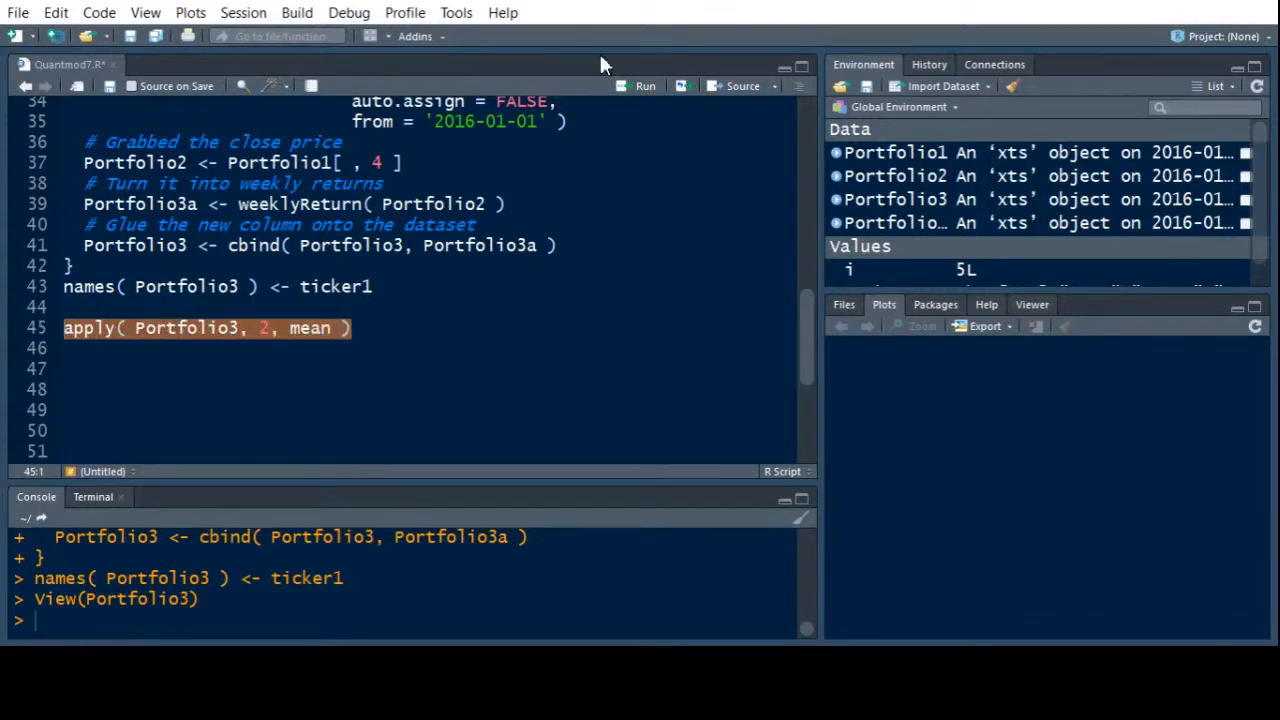
pyautogui.click(640, 86)
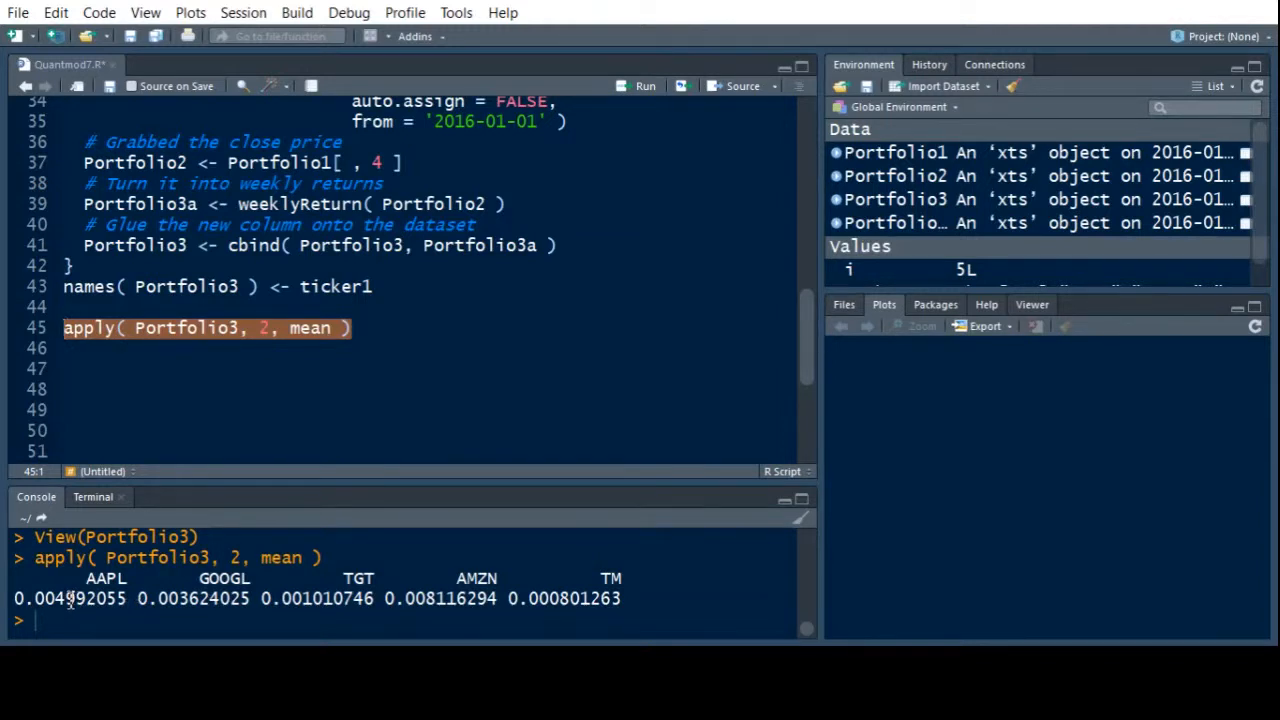
pyautogui.moveTo(500, 602)
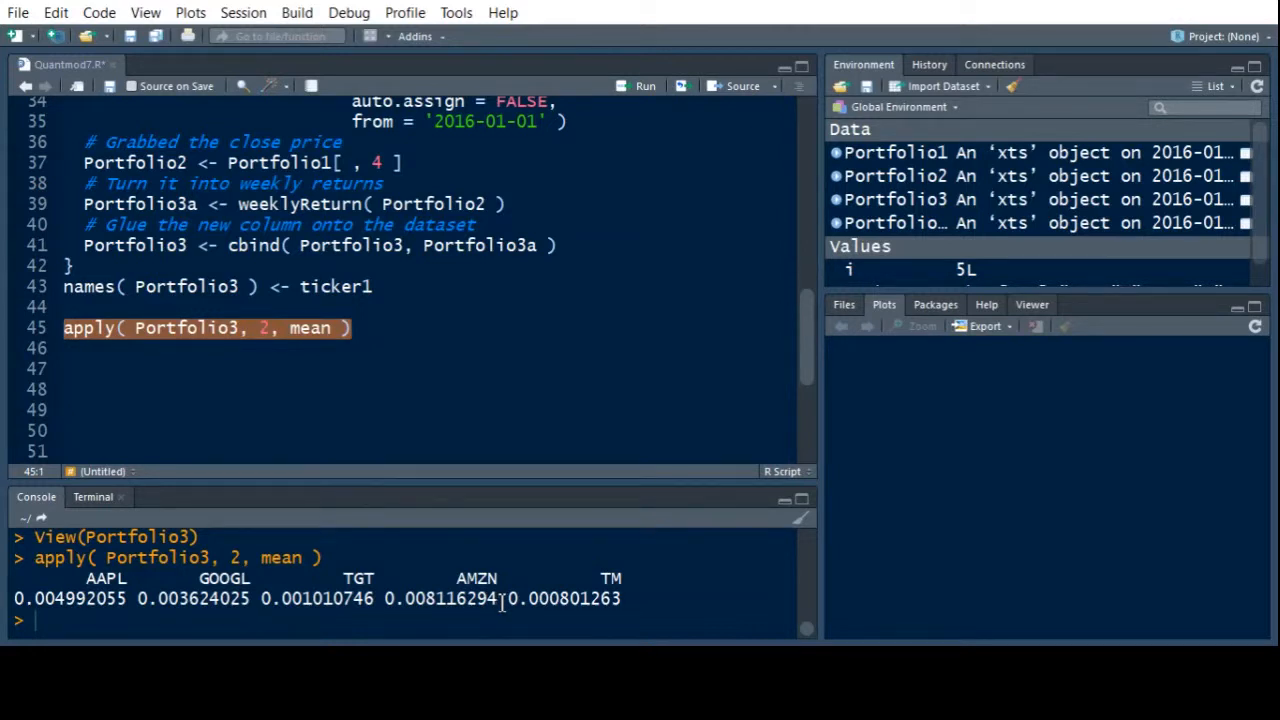
pyautogui.moveTo(590, 599)
pyautogui.write('apply( Portfolio3, 2, median )')
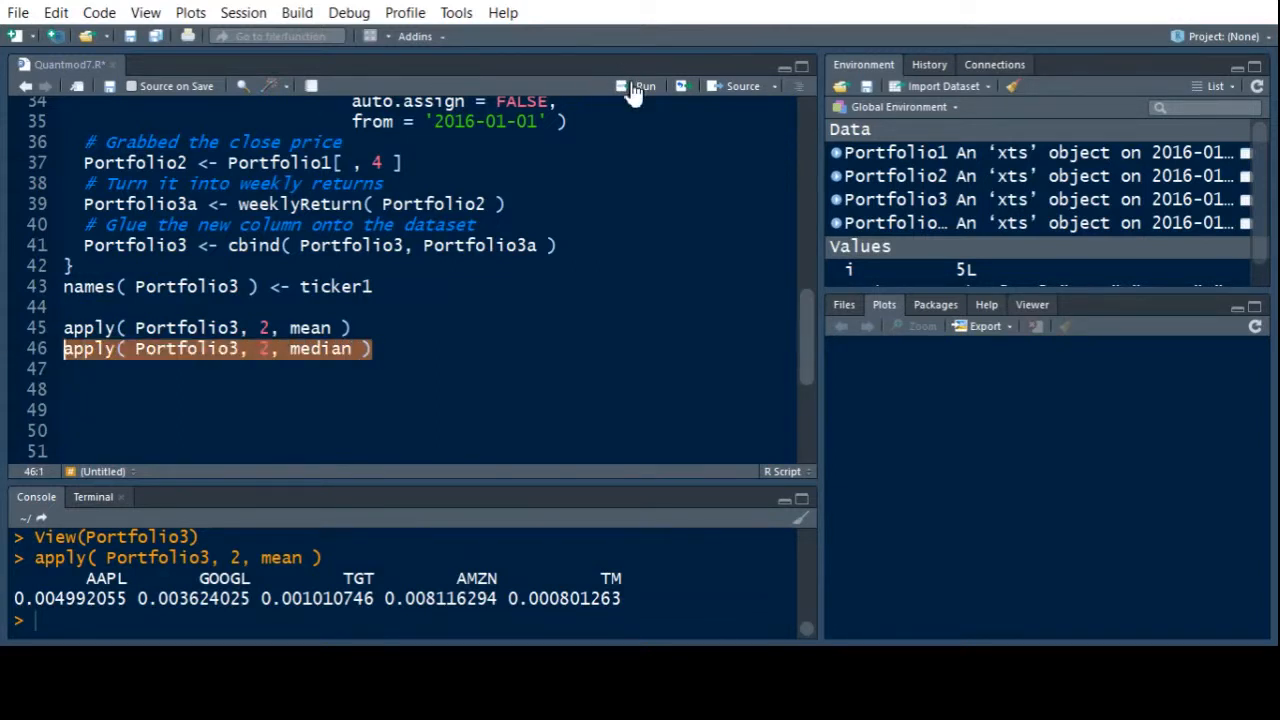
# Run apply(Portfolio3, 2, median) on line 46 for per-ticker median returns.
pyautogui.click(638, 86)
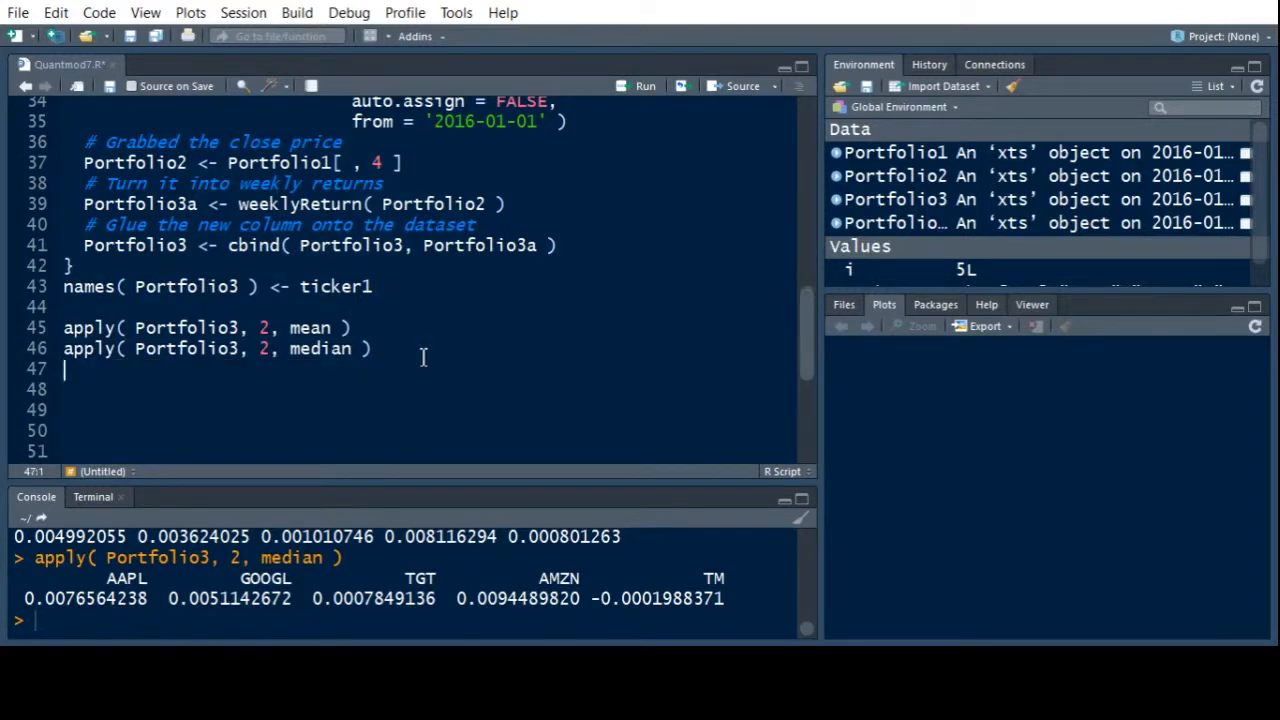
# Write cov(Portfolio3) on line 47 to get the 5×5 covariance matrix.
pyautogui.write('cov(')
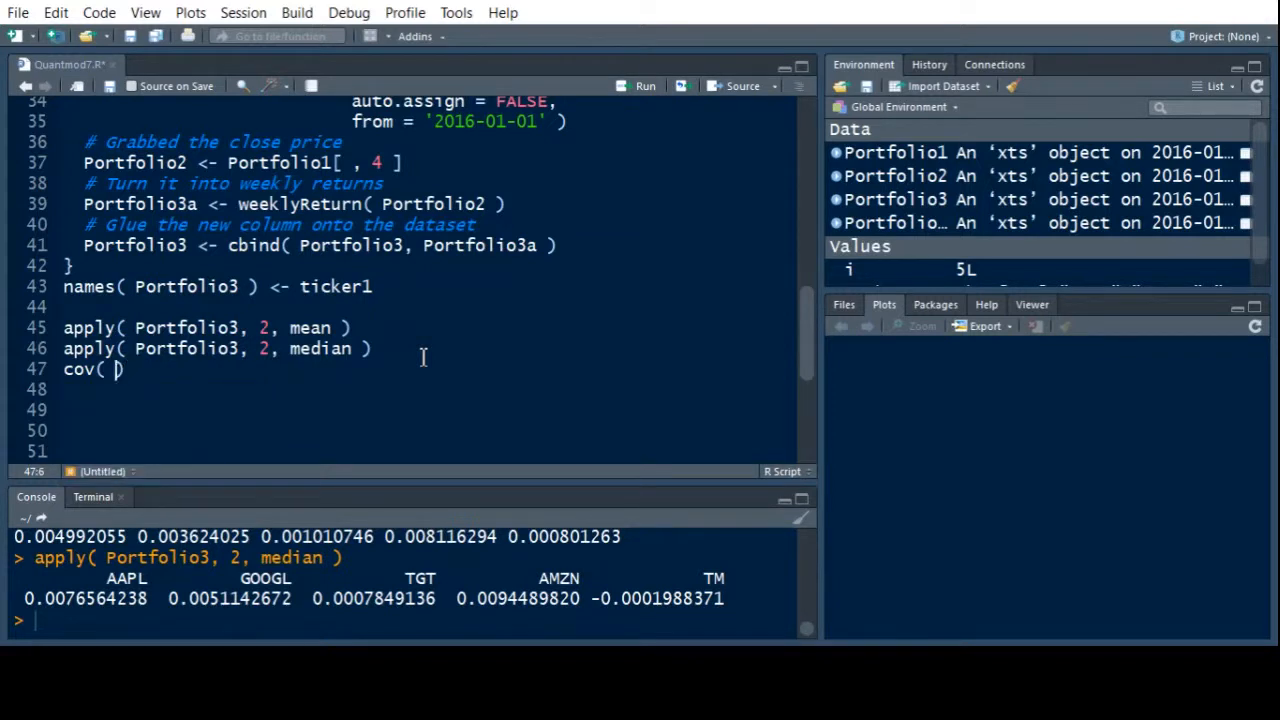
pyautogui.write('P')
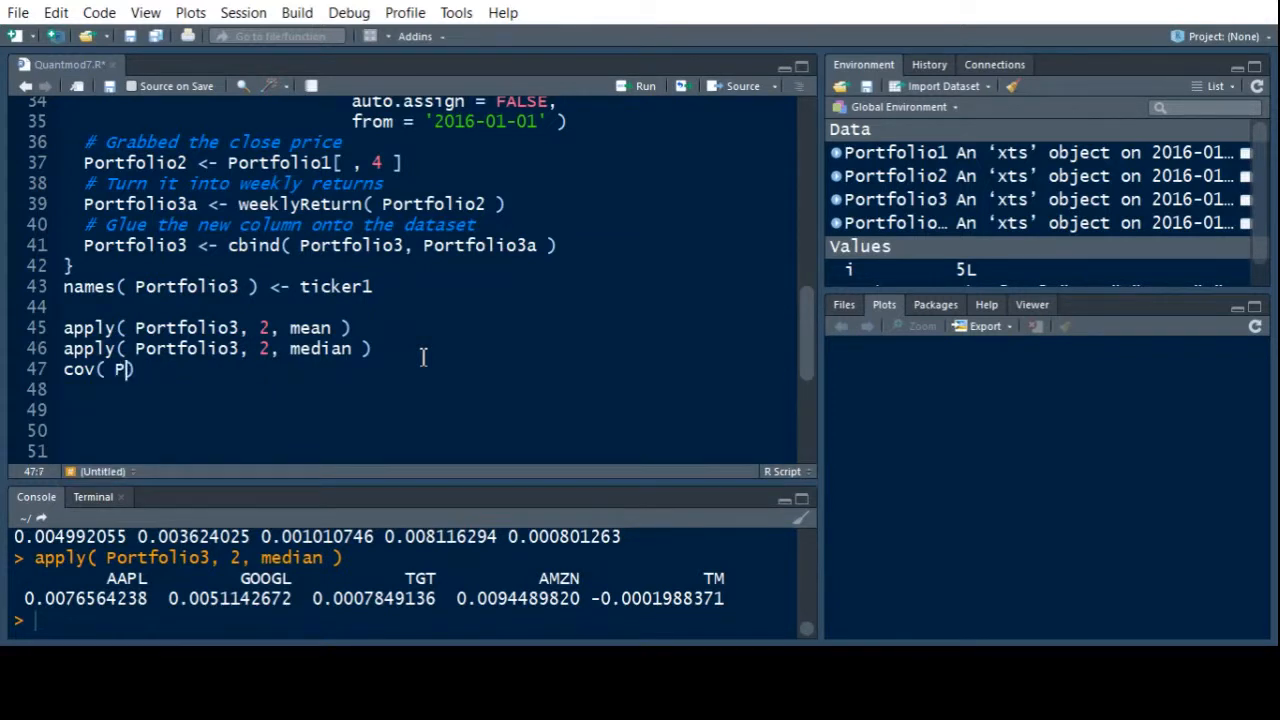
pyautogui.write('ortfolio')
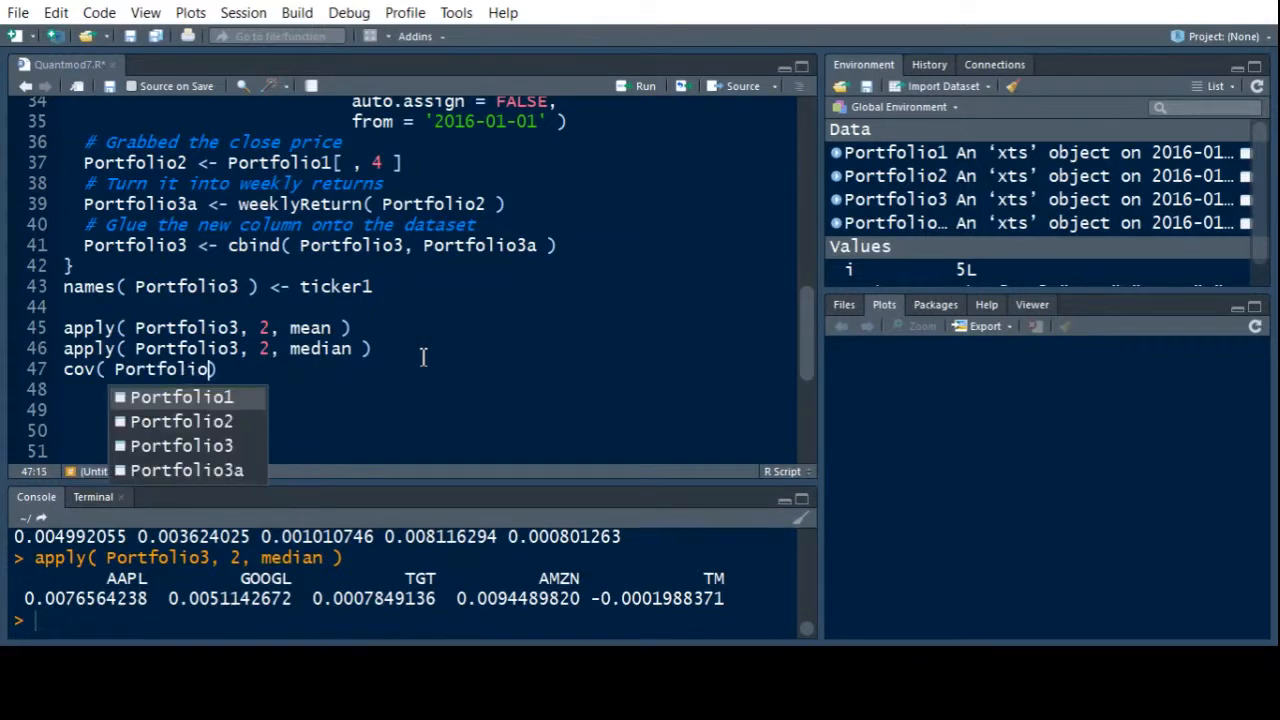
pyautogui.write('3')
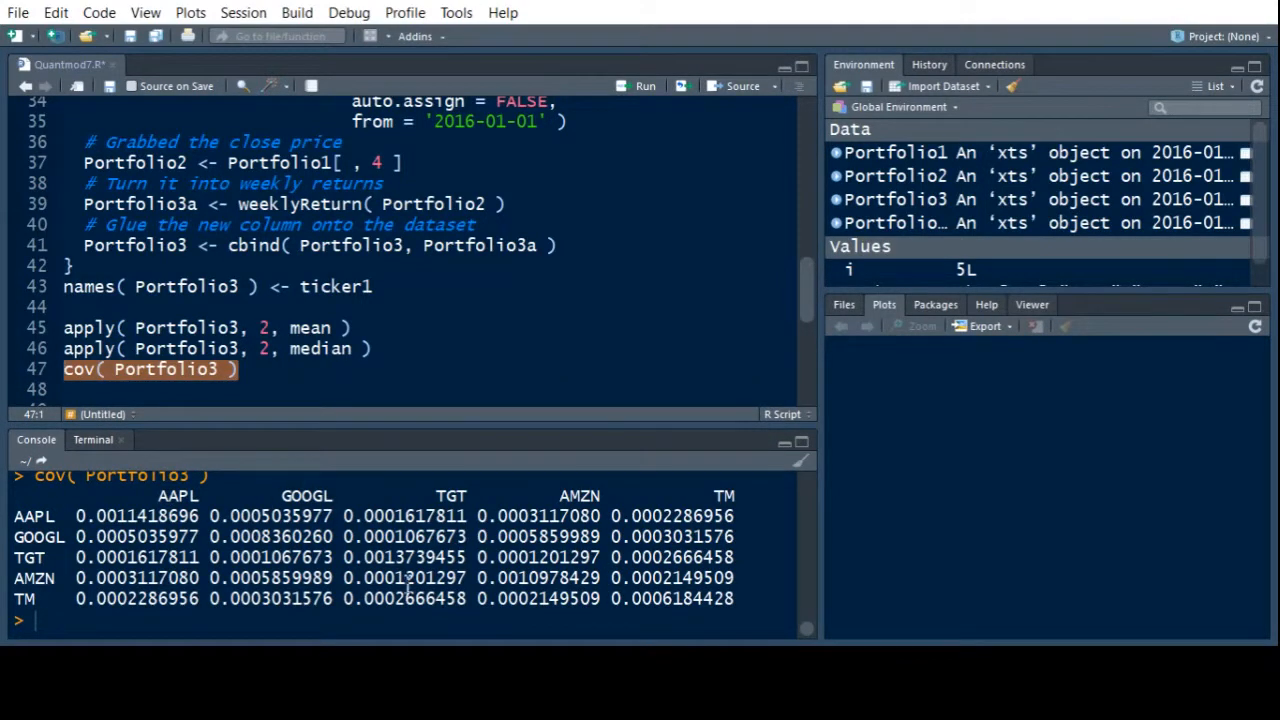
pyautogui.moveTo(405, 603)
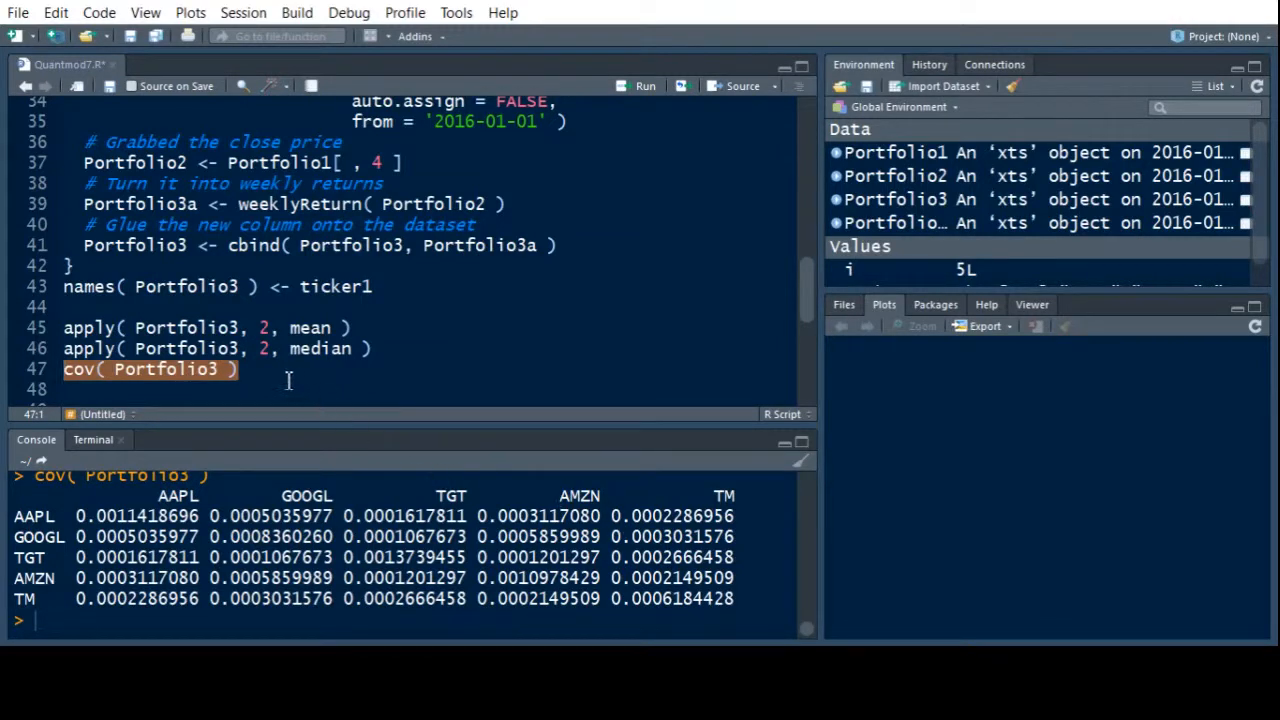
# Type cor(Portfolio3) on line 48 and run it.
pyautogui.write('cor')
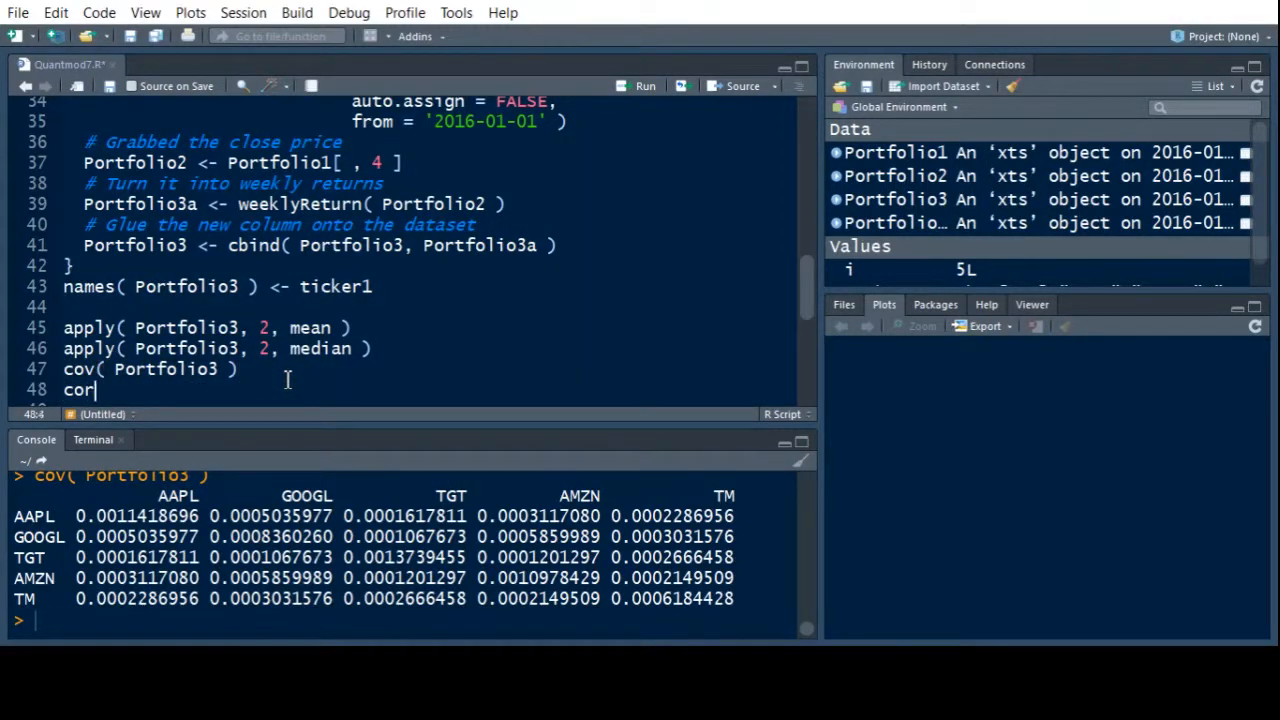
pyautogui.write('( Portfo')
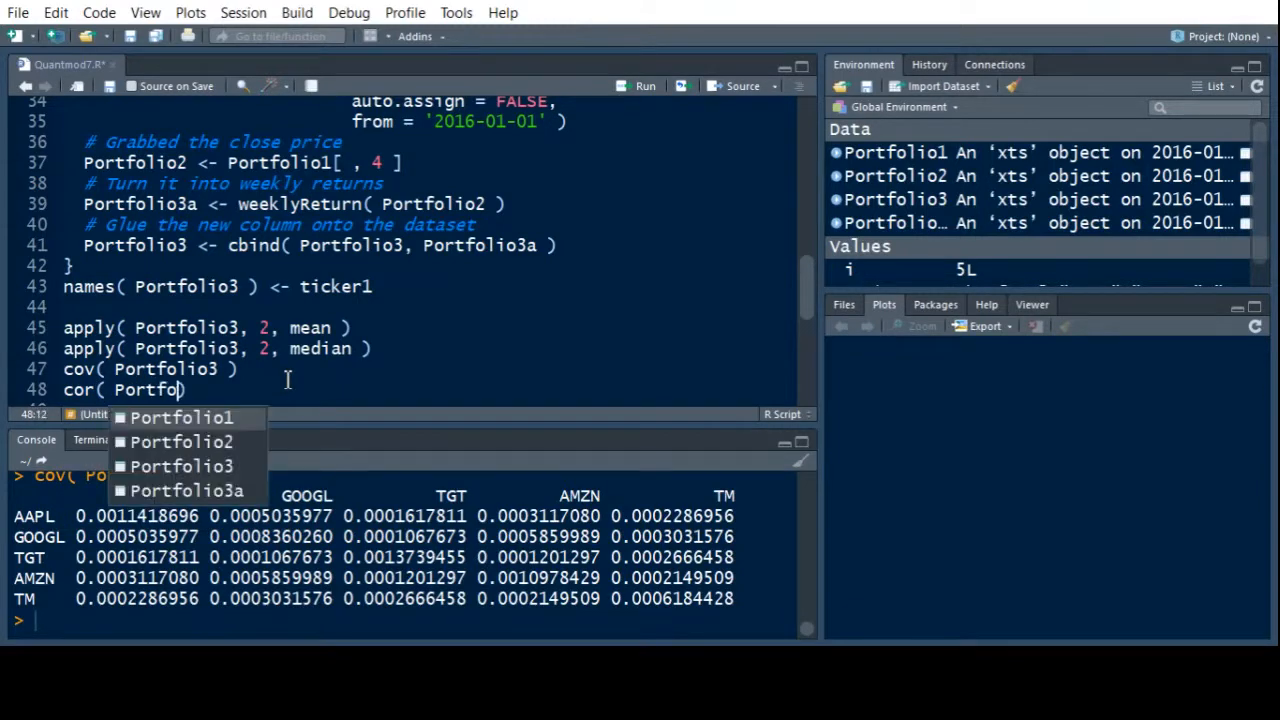
pyautogui.write('lio3')
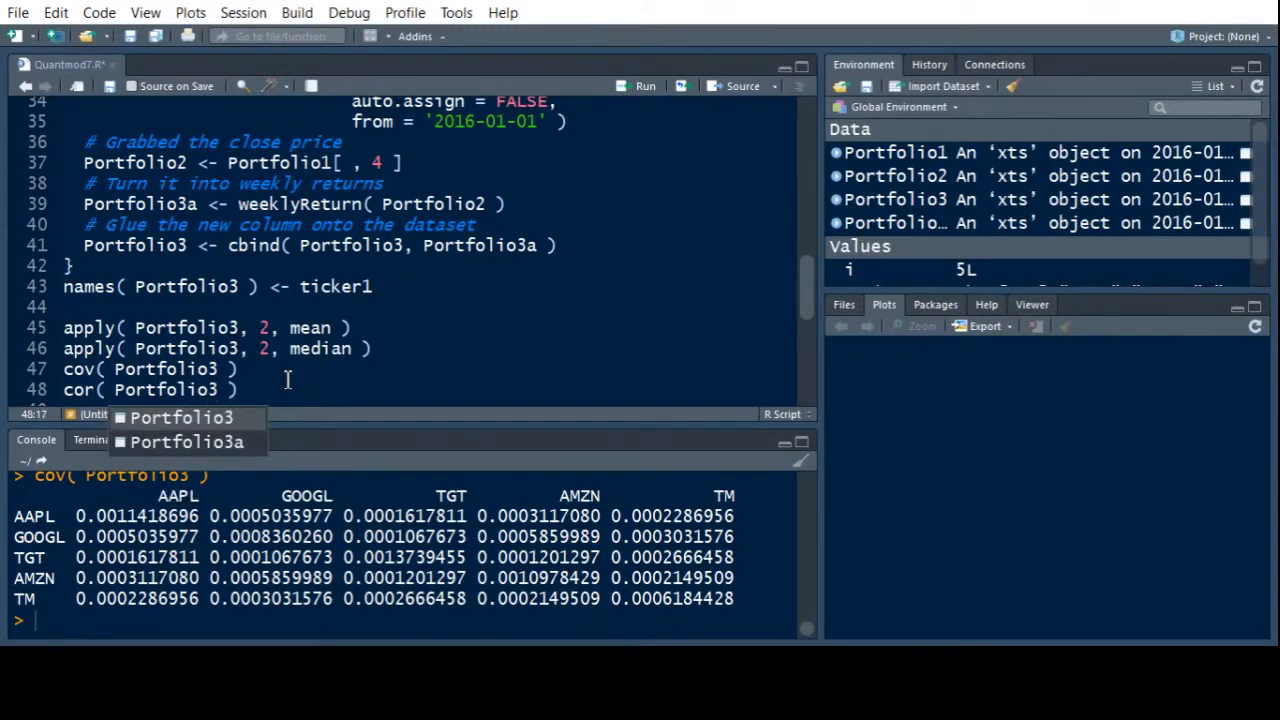
pyautogui.click(644, 86)
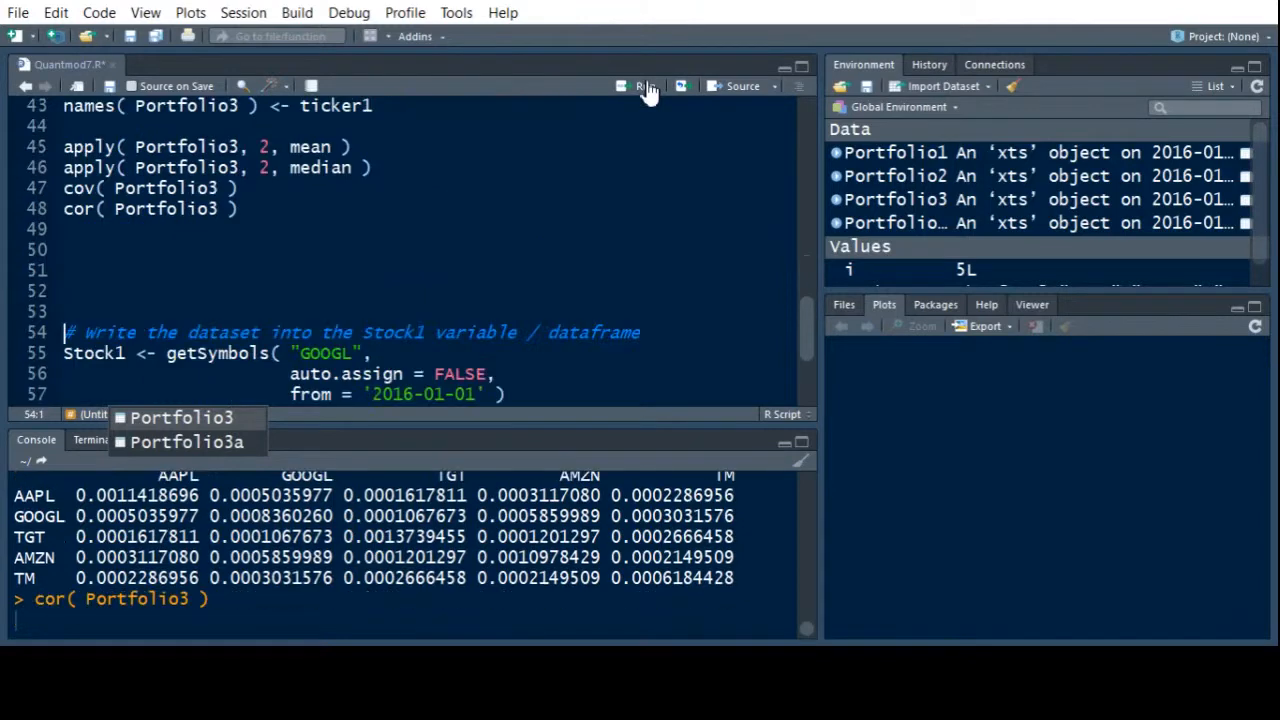
pyautogui.click(645, 85)
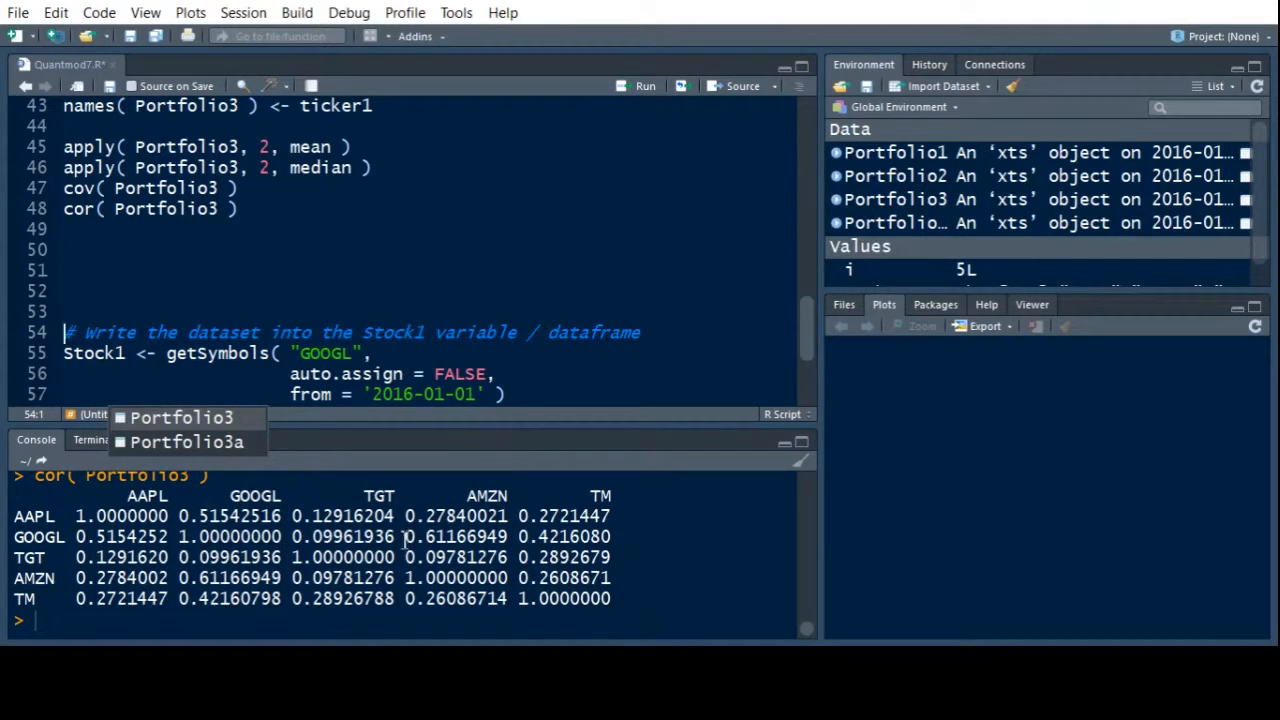
pyautogui.moveTo(830, 365)
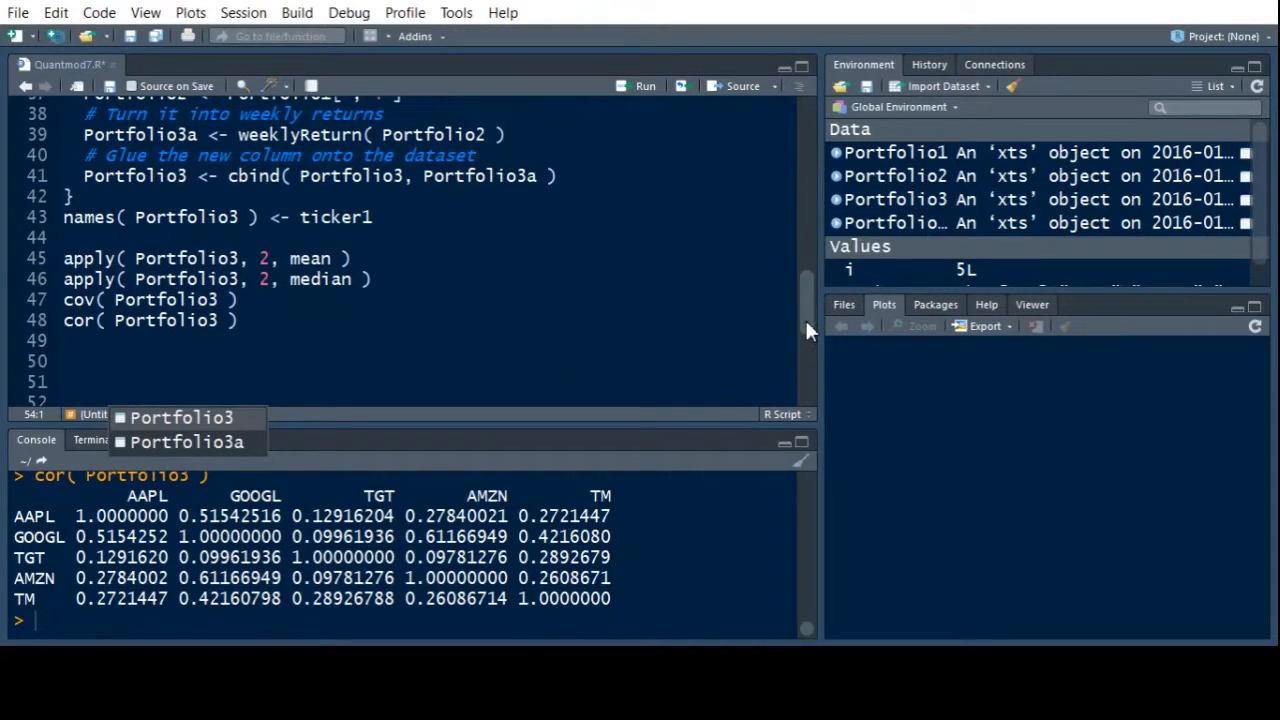
pyautogui.moveTo(125, 540)
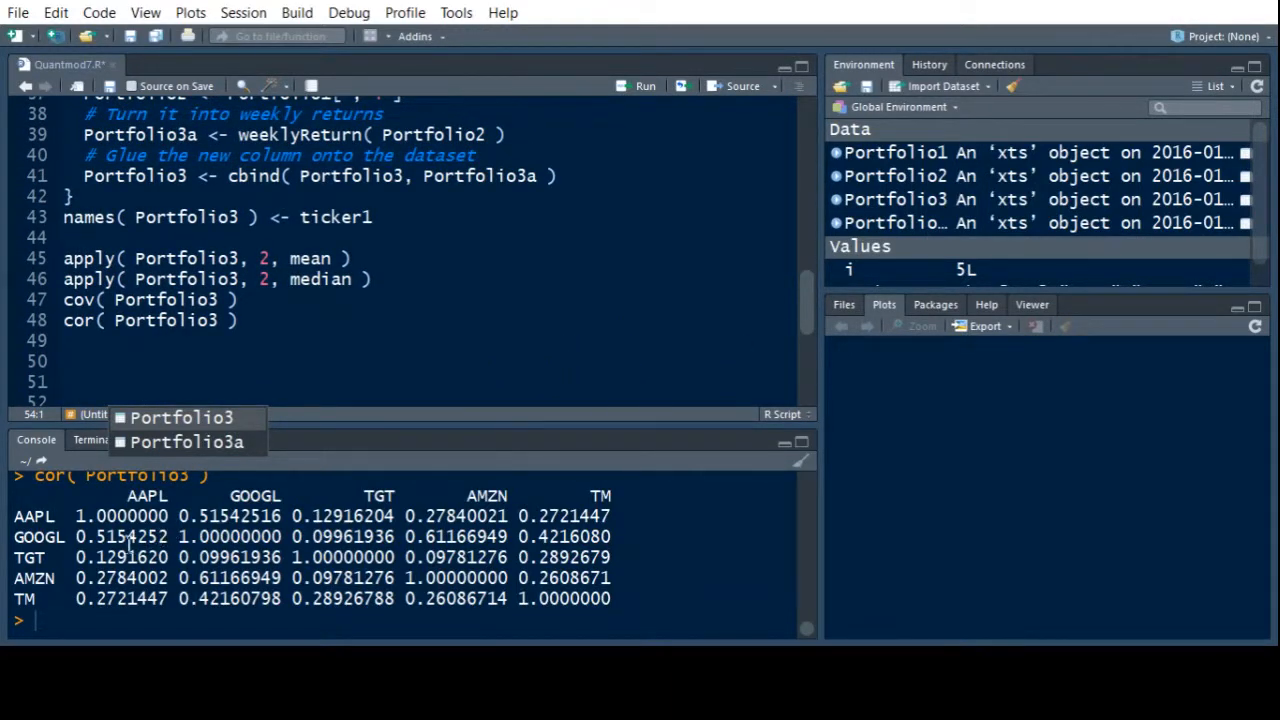
pyautogui.moveTo(202, 520)
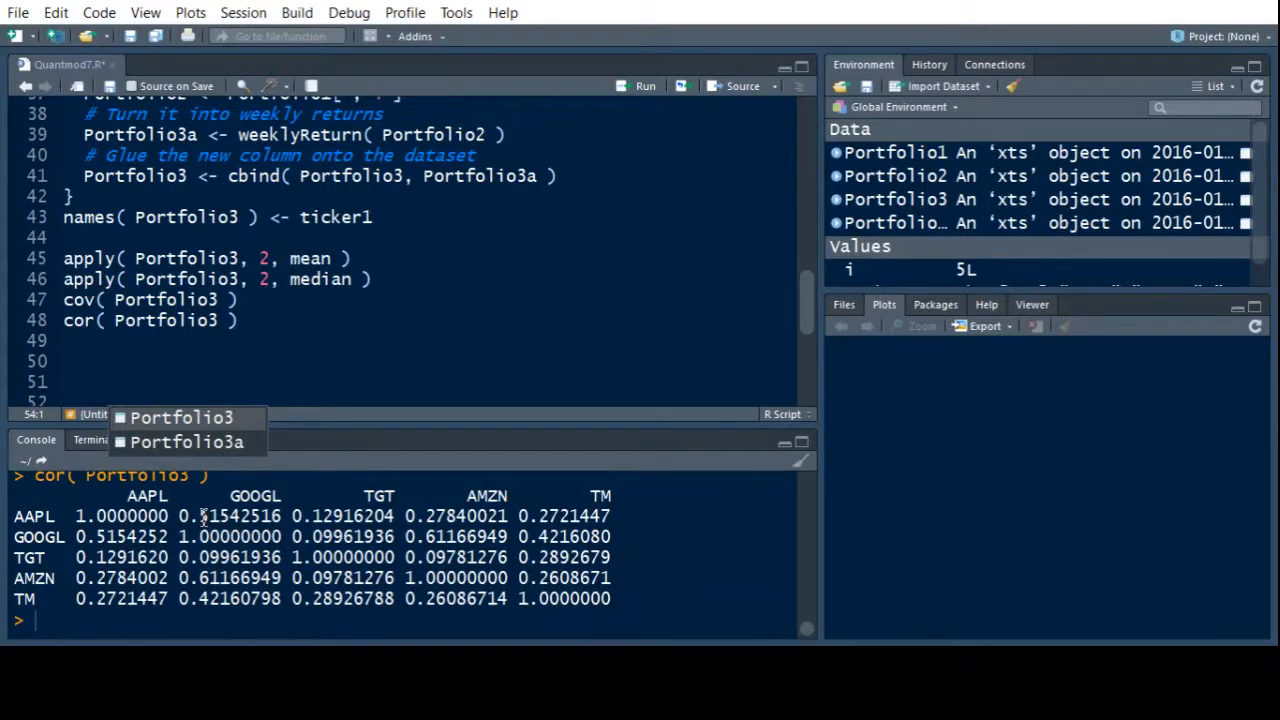
pyautogui.moveTo(292, 531)
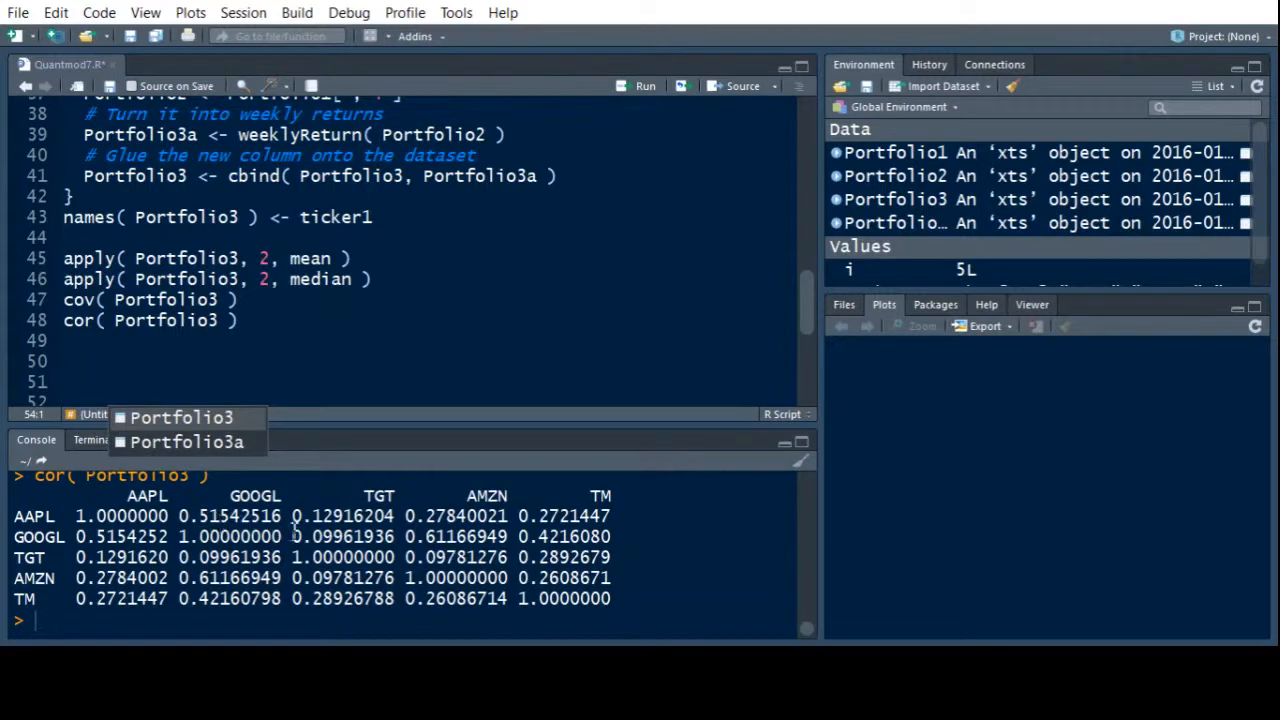
pyautogui.moveTo(478, 543)
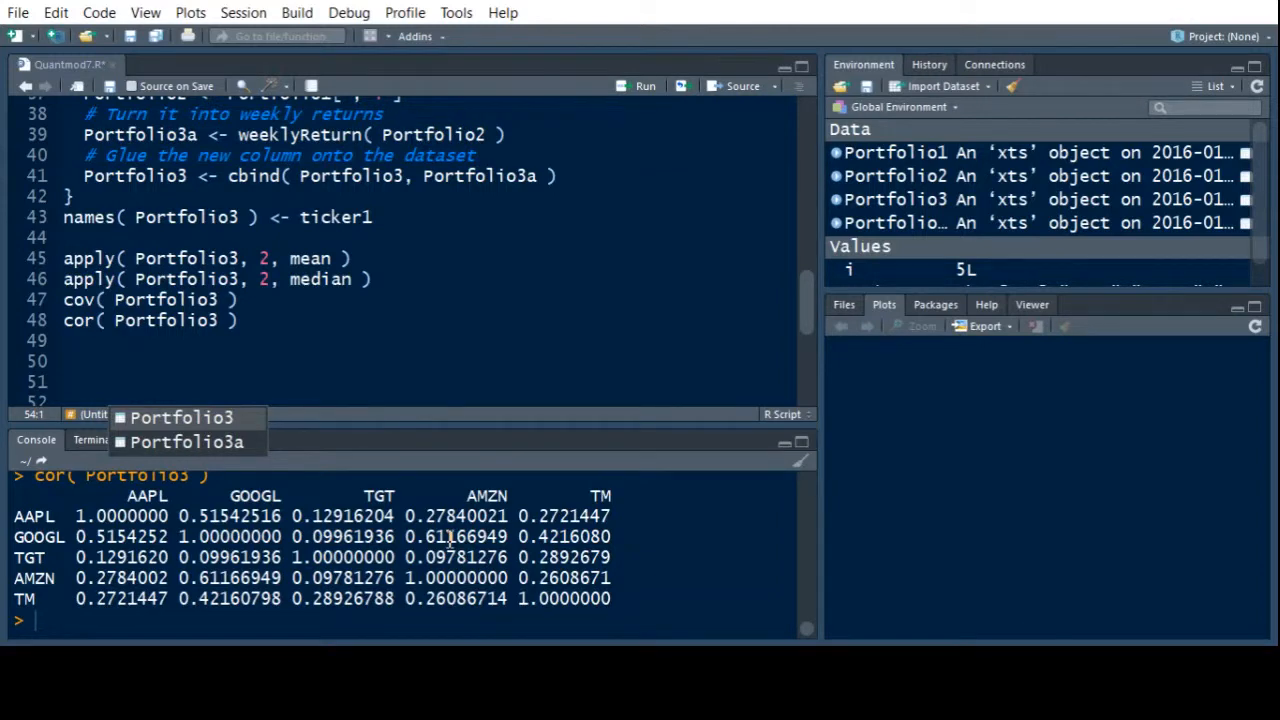
pyautogui.moveTo(563, 547)
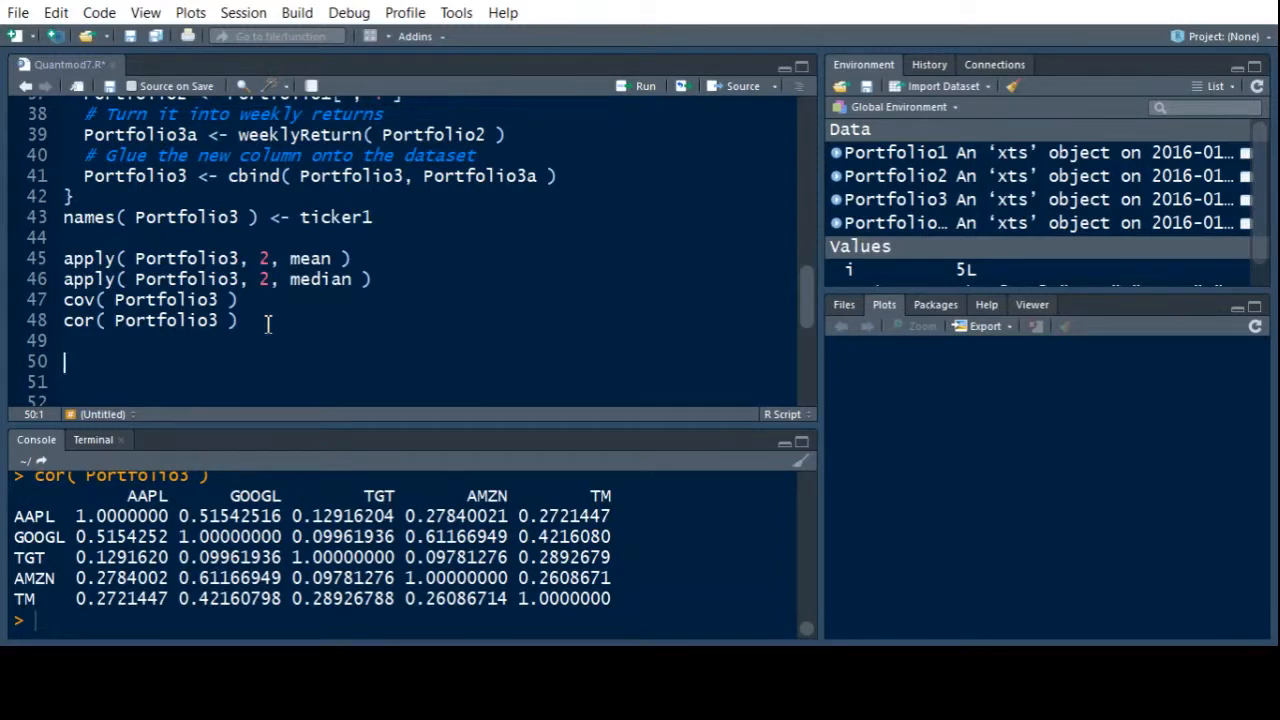
# Write weights1 <- c(0.2, 0.3, 0.1, 0.25) on line 50.
pyautogui.write('weights1 <-')
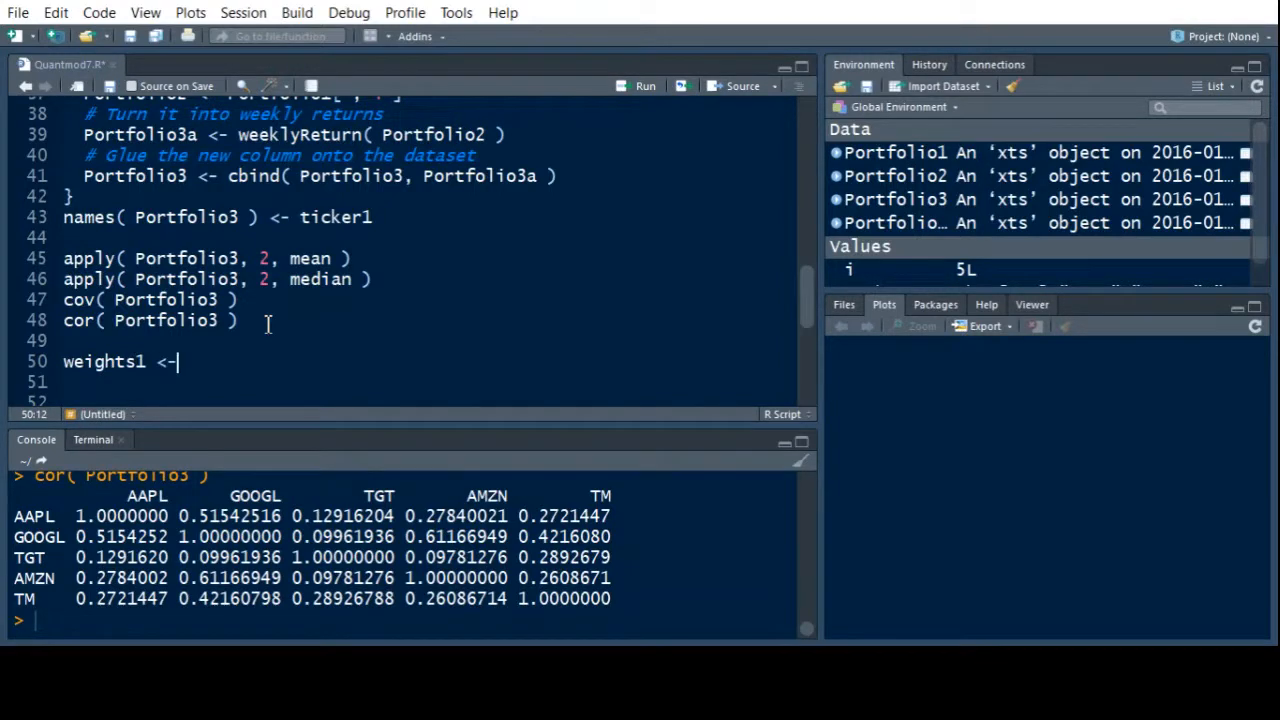
pyautogui.write('c( )')
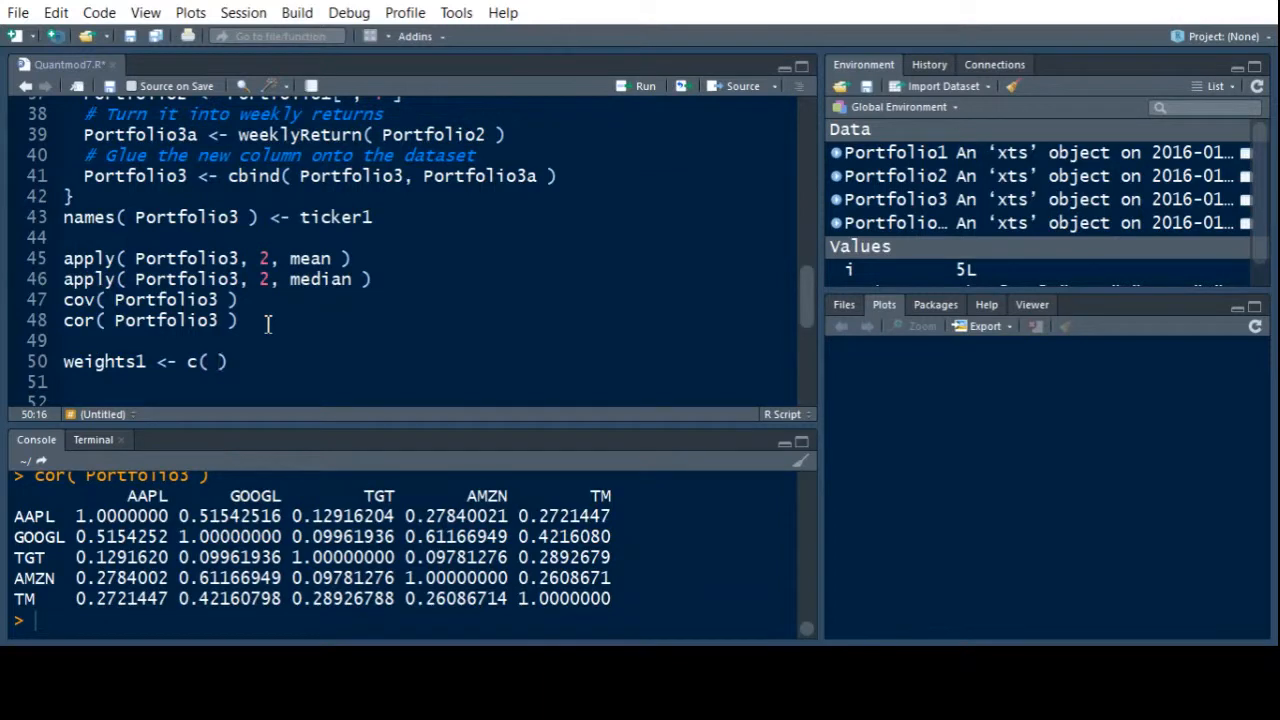
pyautogui.write('0.2,')
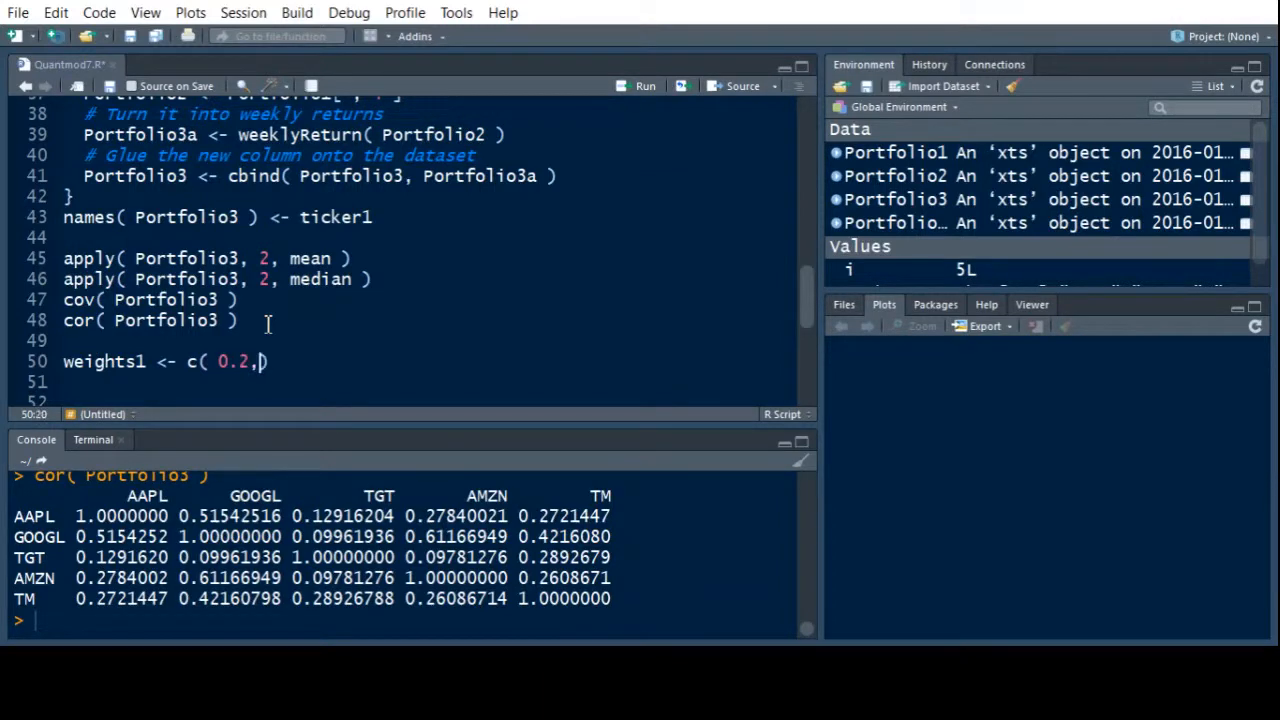
pyautogui.write('0.3)')
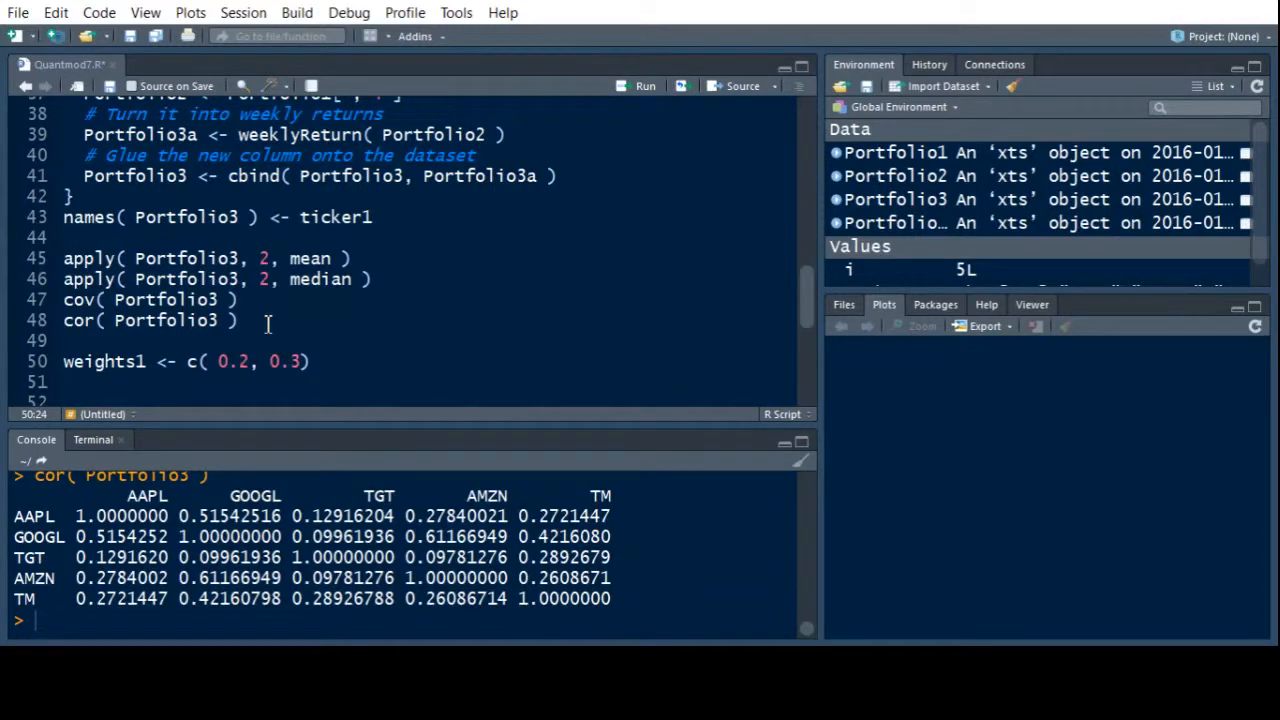
pyautogui.write(', 0.')
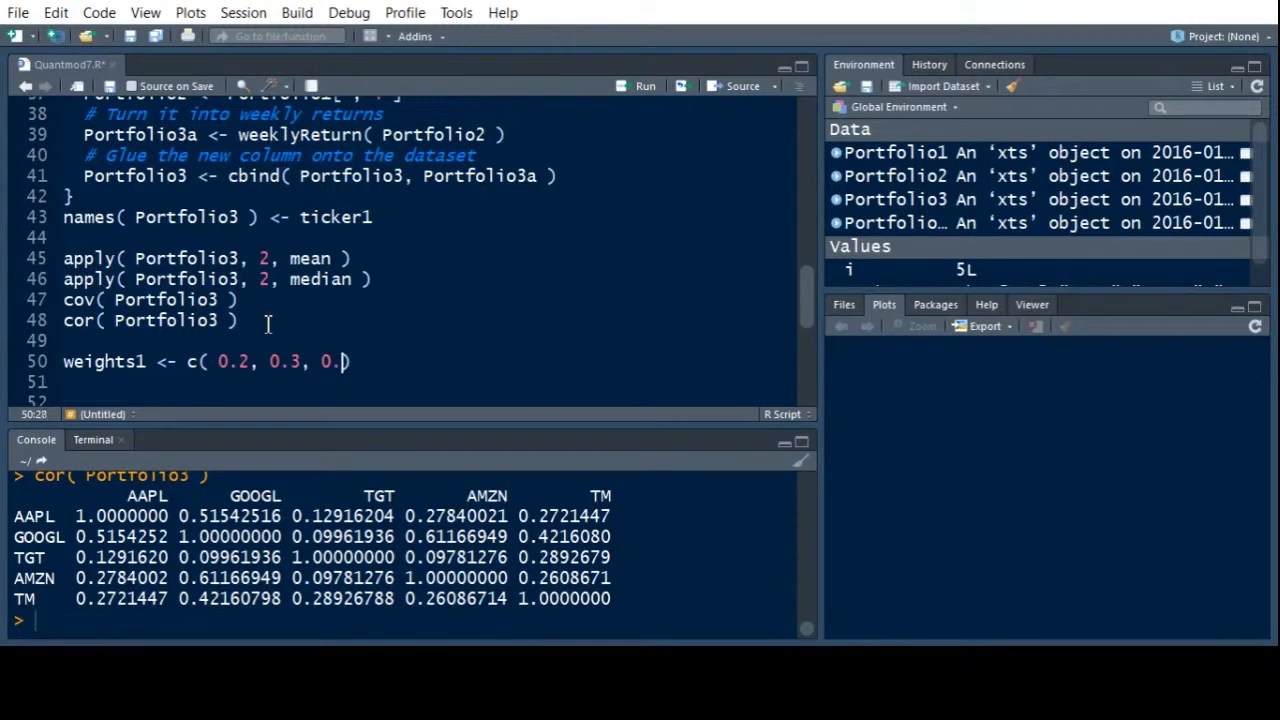
pyautogui.write('1,0')
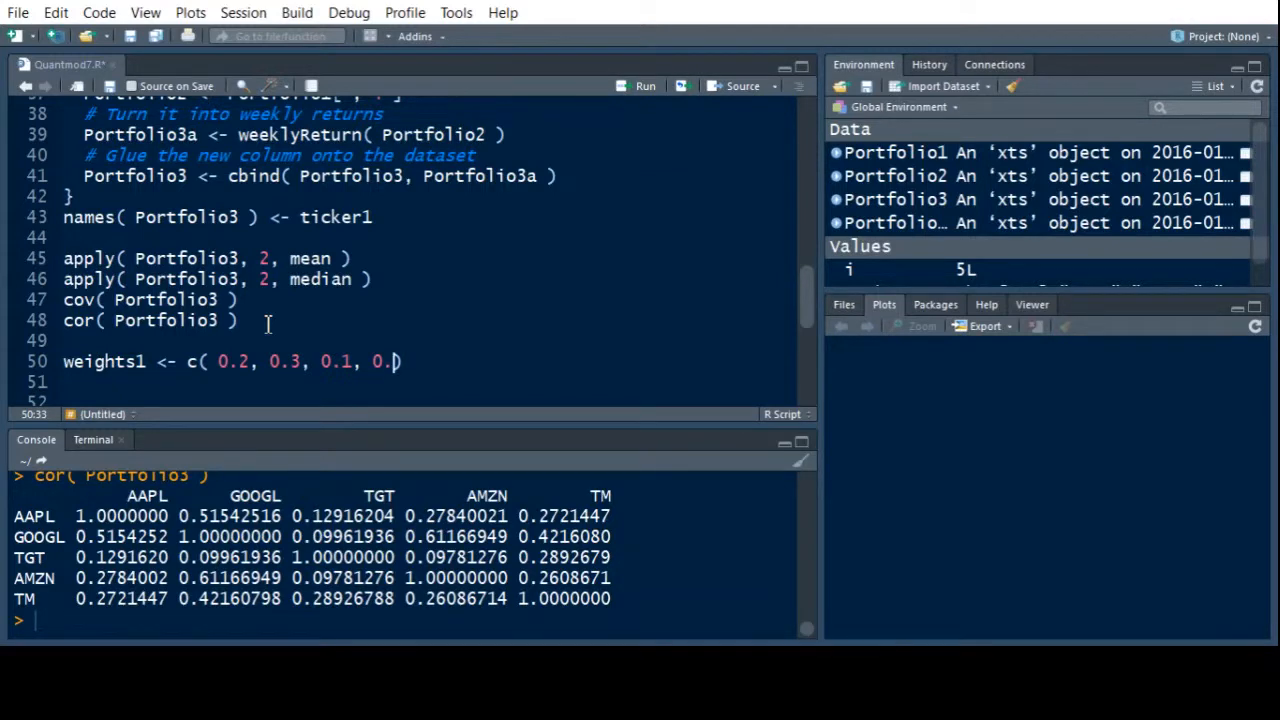
pyautogui.write('5')
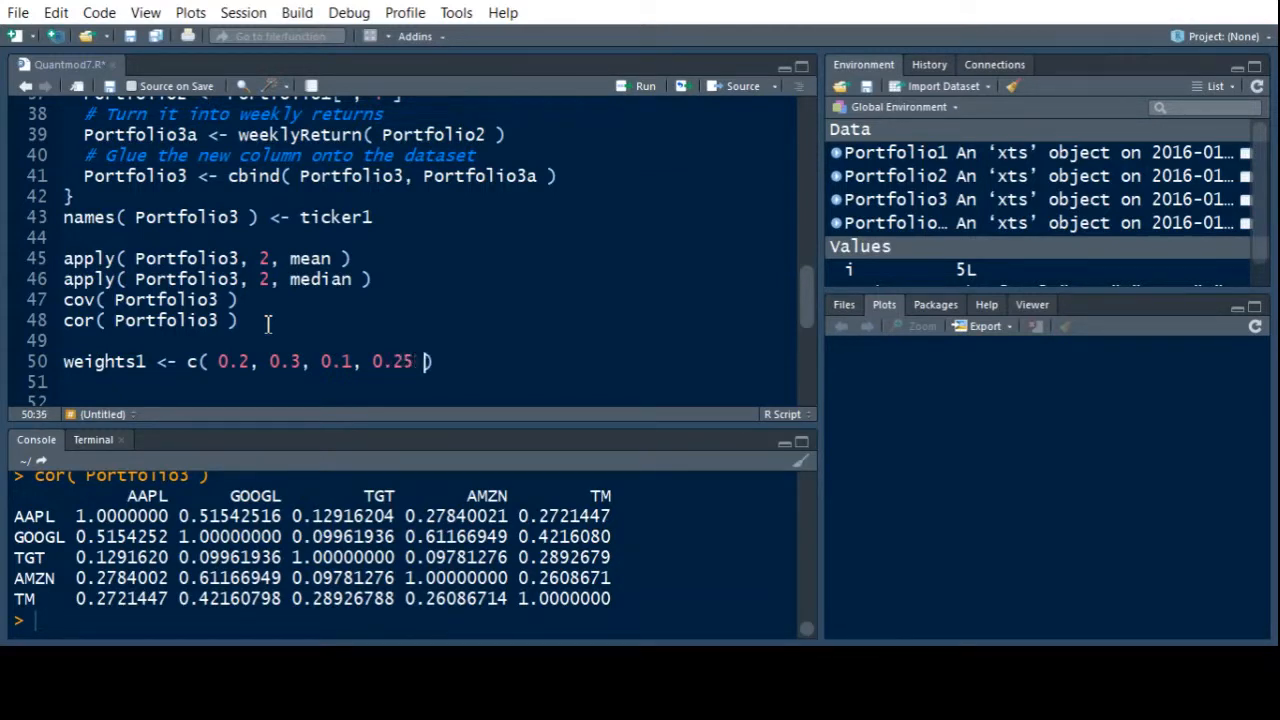
pyautogui.write(',')
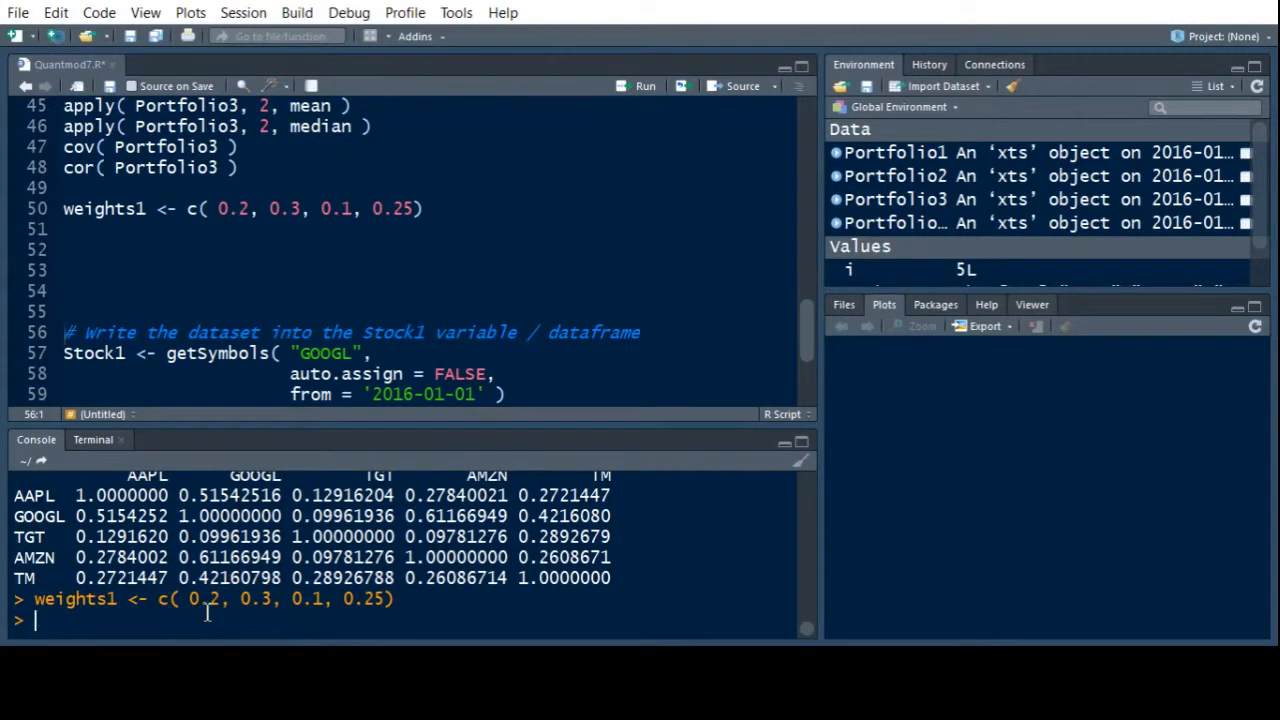
# Check 1-sum(weights1) gives 0.15 and append 0.15 to weights1.
pyautogui.write('su')
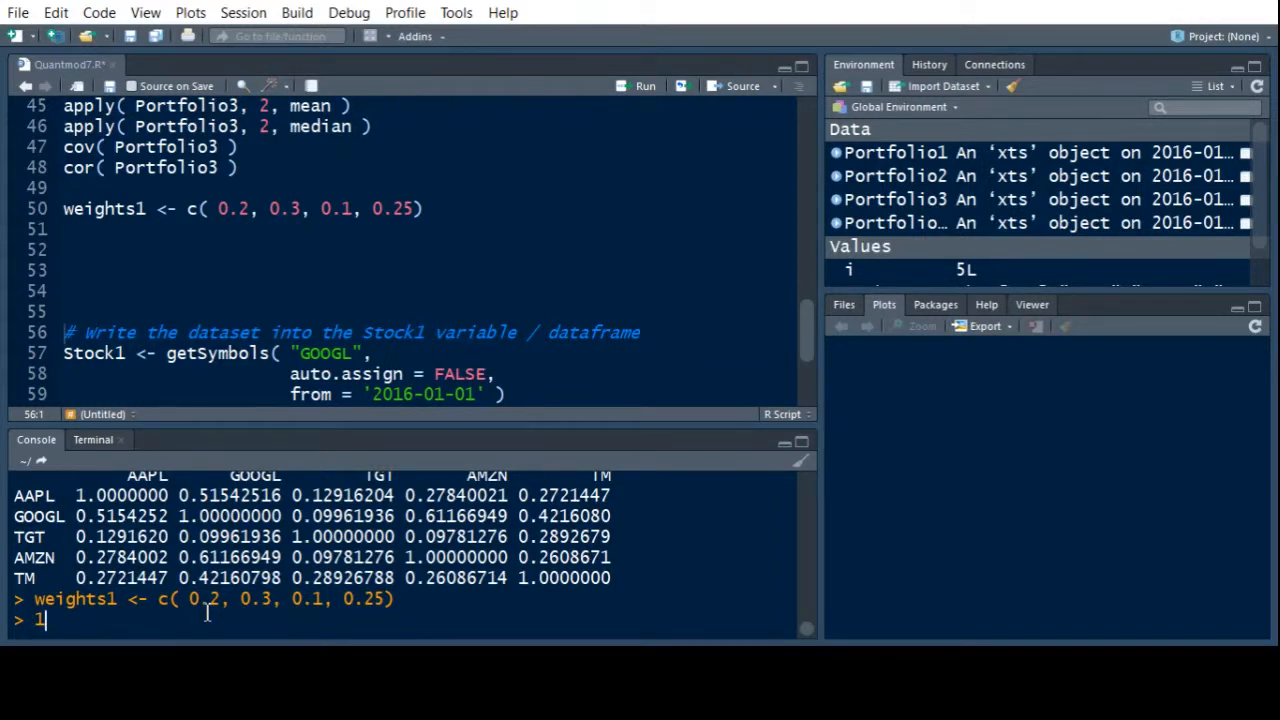
pyautogui.write('-sum( weights1 )')
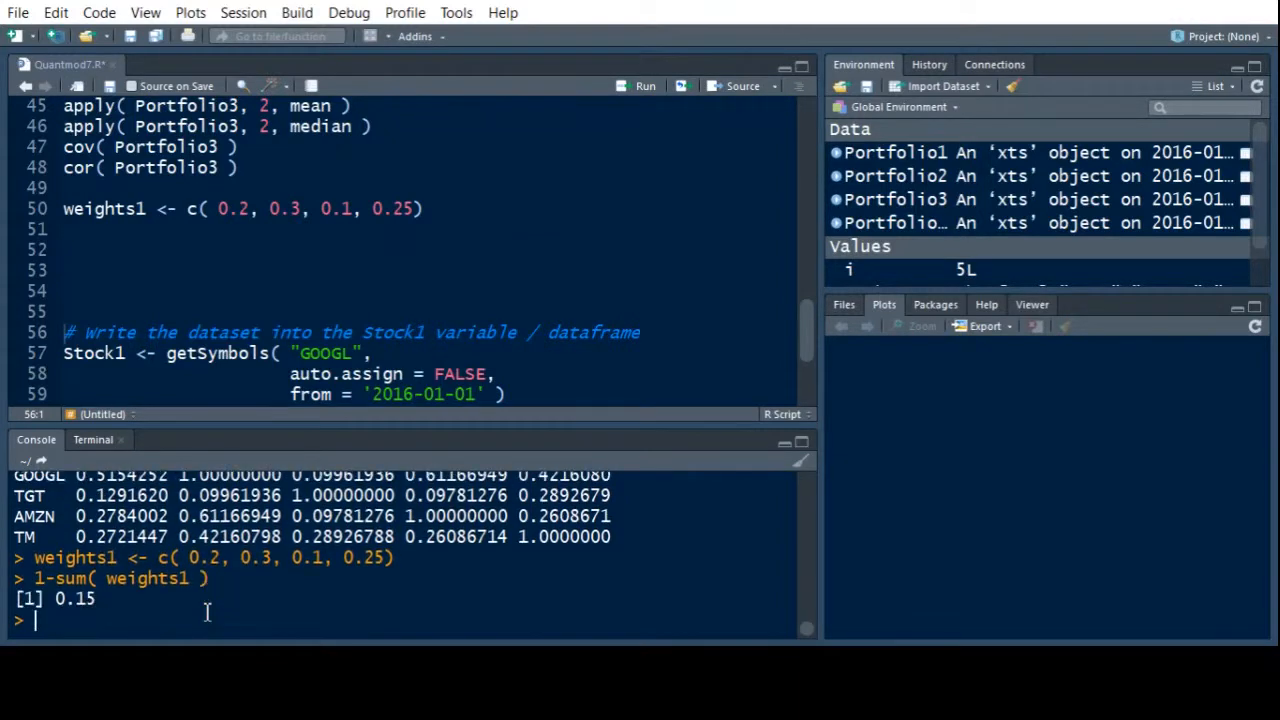
pyautogui.moveTo(404, 300)
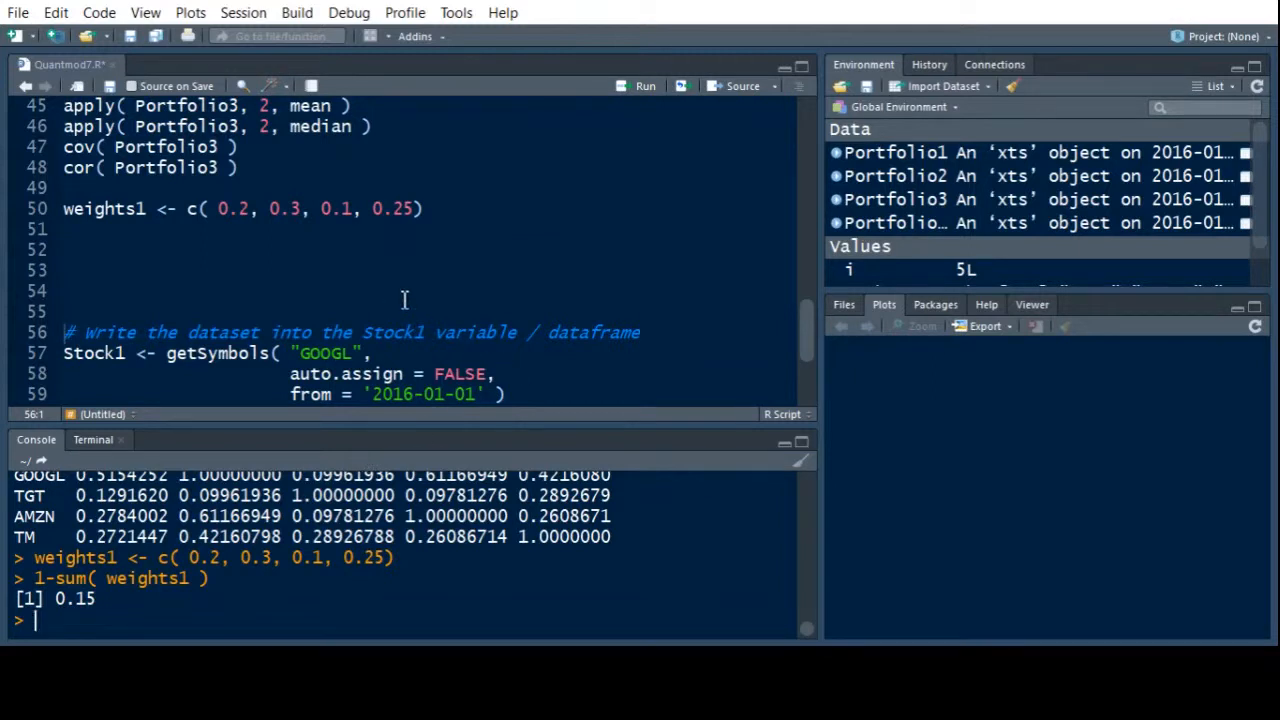
pyautogui.click(418, 208)
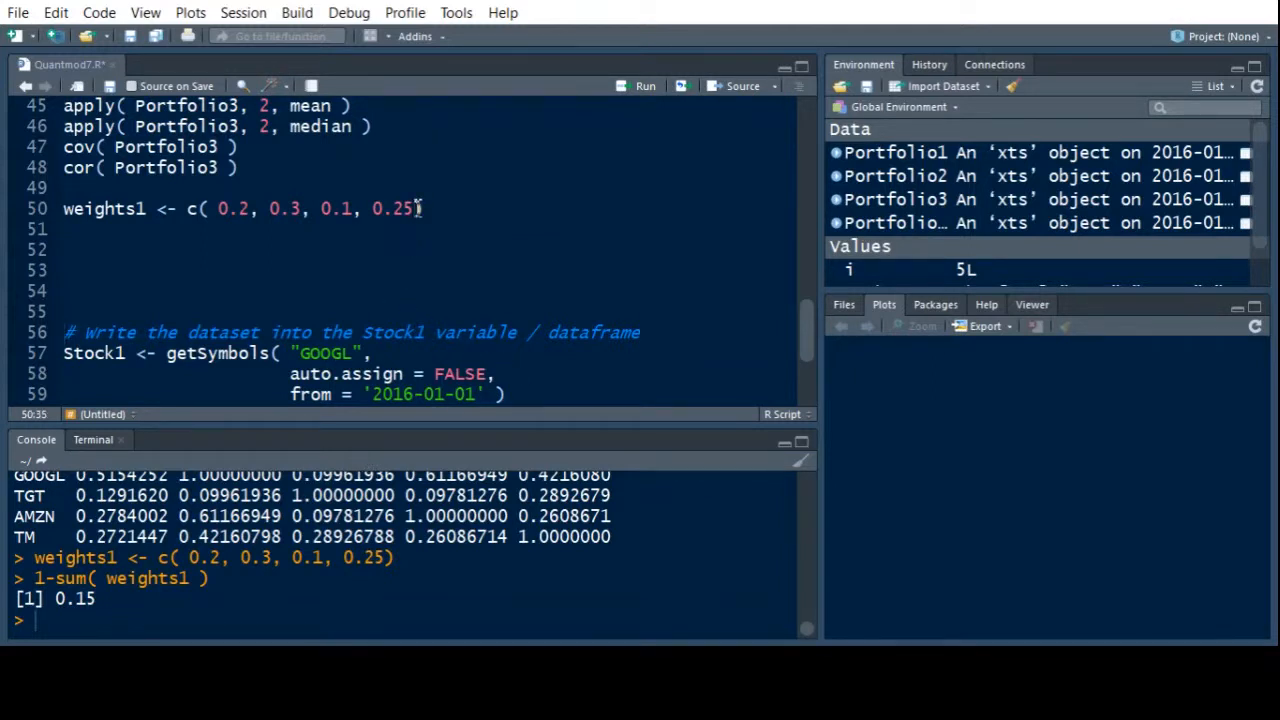
pyautogui.write(')')
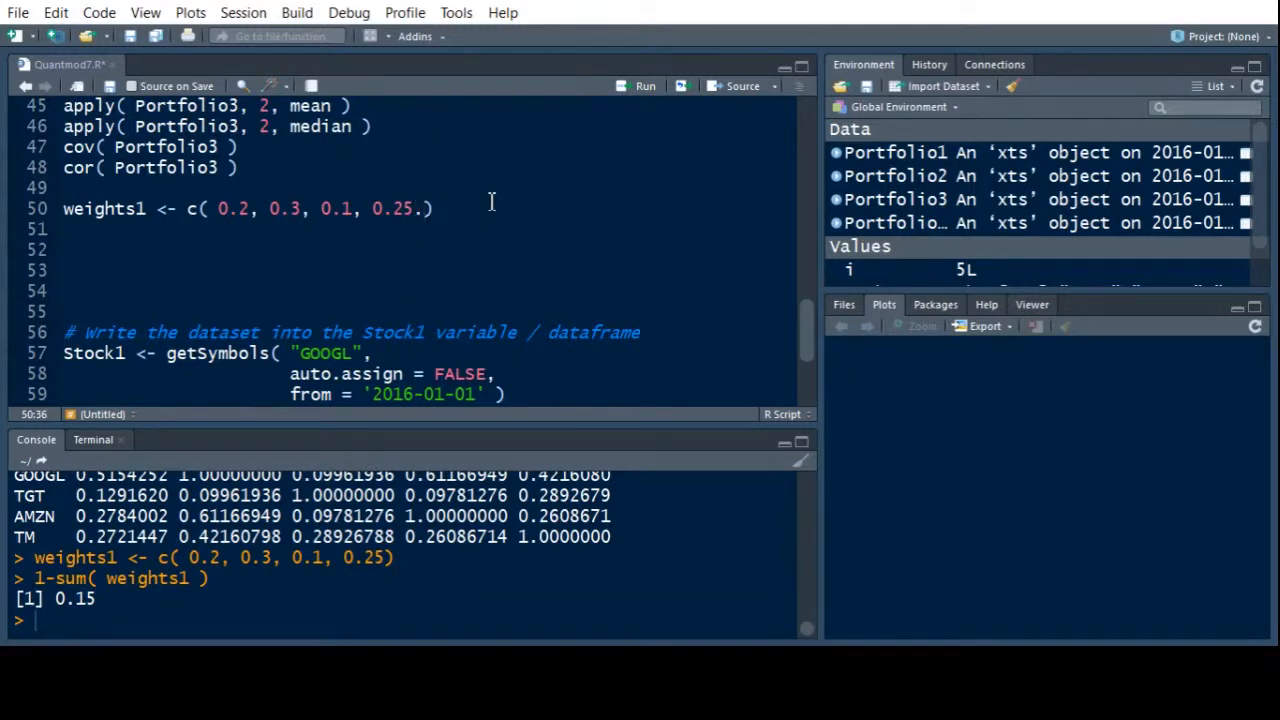
pyautogui.press('BackSpace')
pyautogui.write(', ')
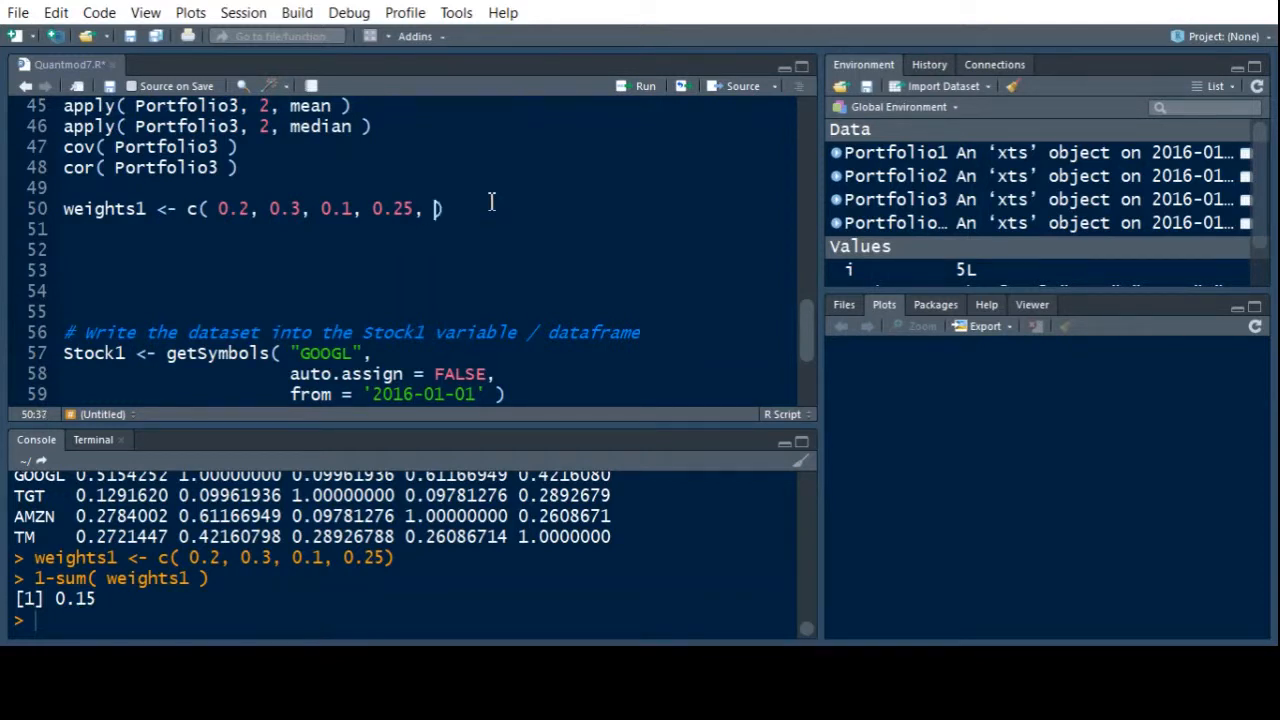
pyautogui.write('0.15')
pyautogui.click(407, 620)
pyautogui.write('s')
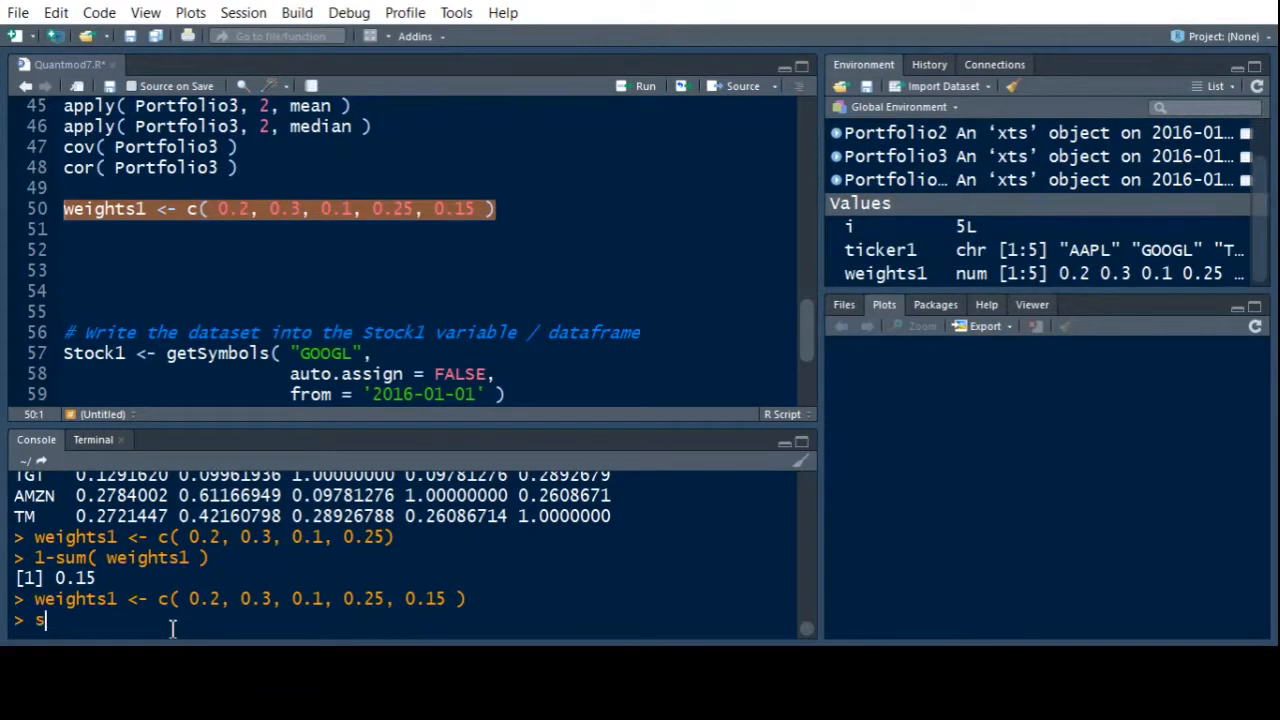
pyautogui.write('um( weights)')
pyautogui.click(430, 229)
pyautogui.write('UnWeightMean <- apply( Portfolio3, 2, mean )')
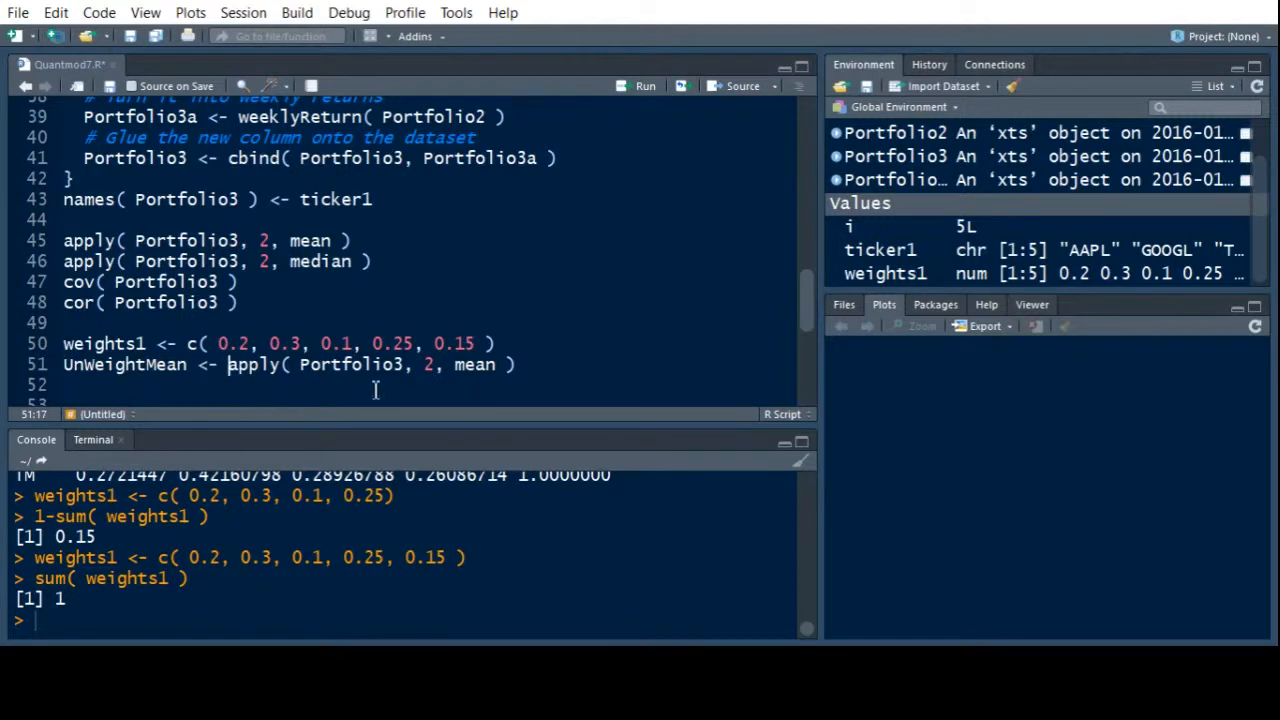
pyautogui.moveTo(545, 362)
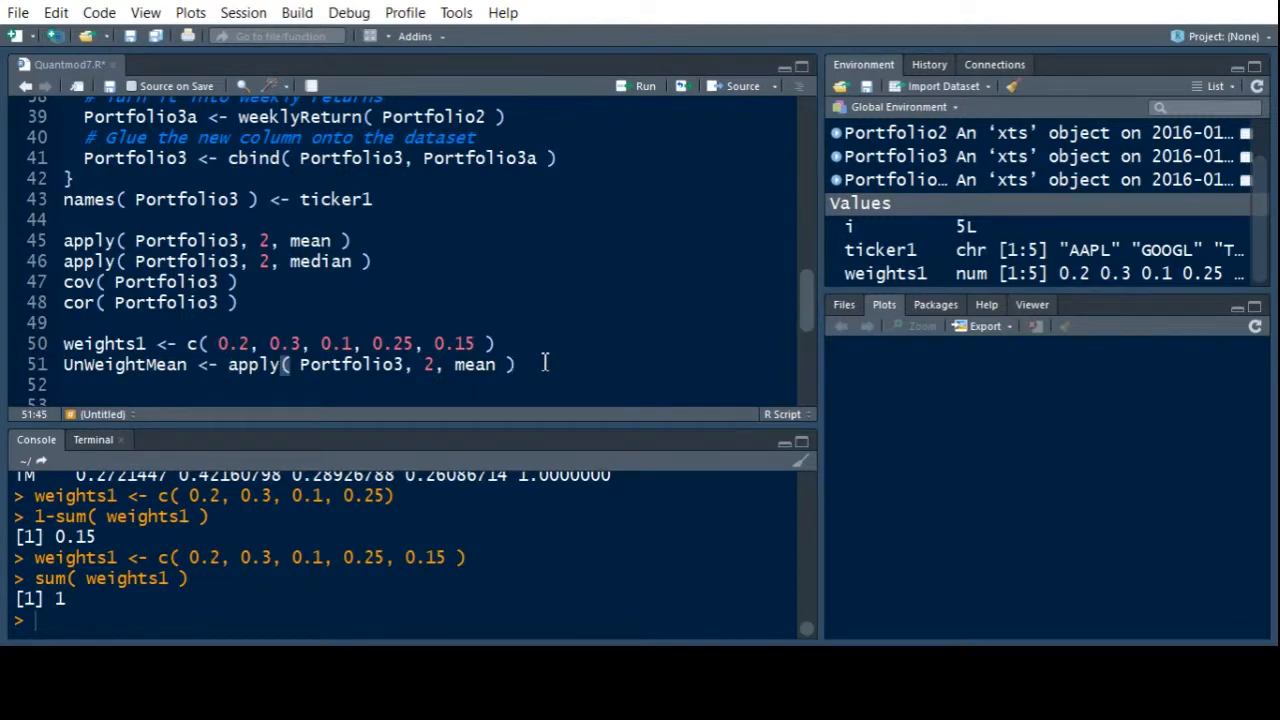
# Start line 52 as WeightMean1 <- UnWeightMean, autocompleting the variable name.
pyautogui.write('W')
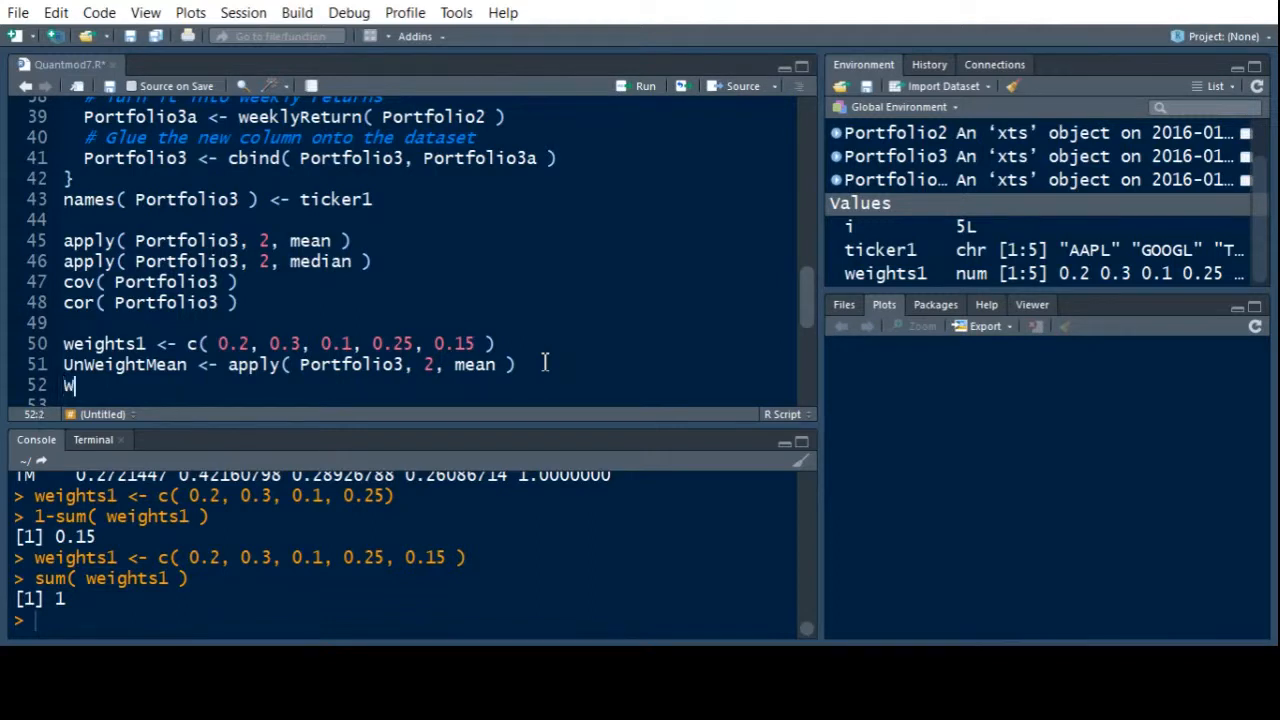
pyautogui.write('eighte')
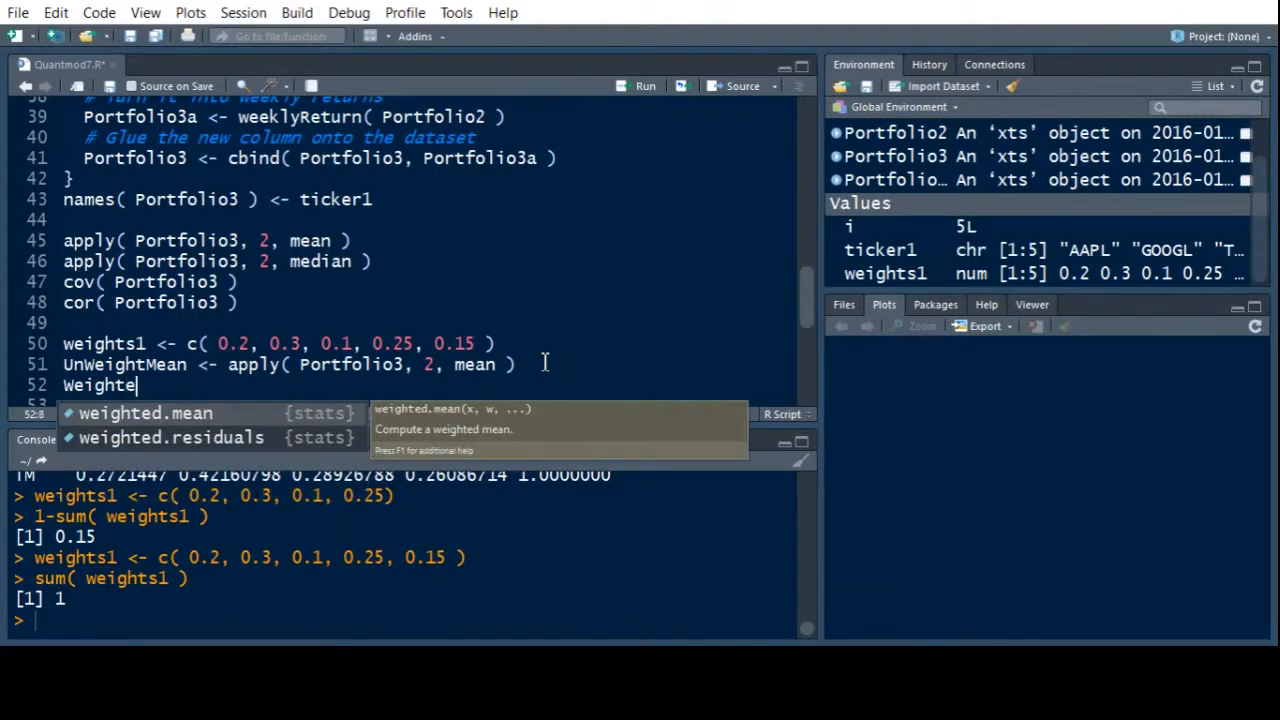
pyautogui.write('Mean')
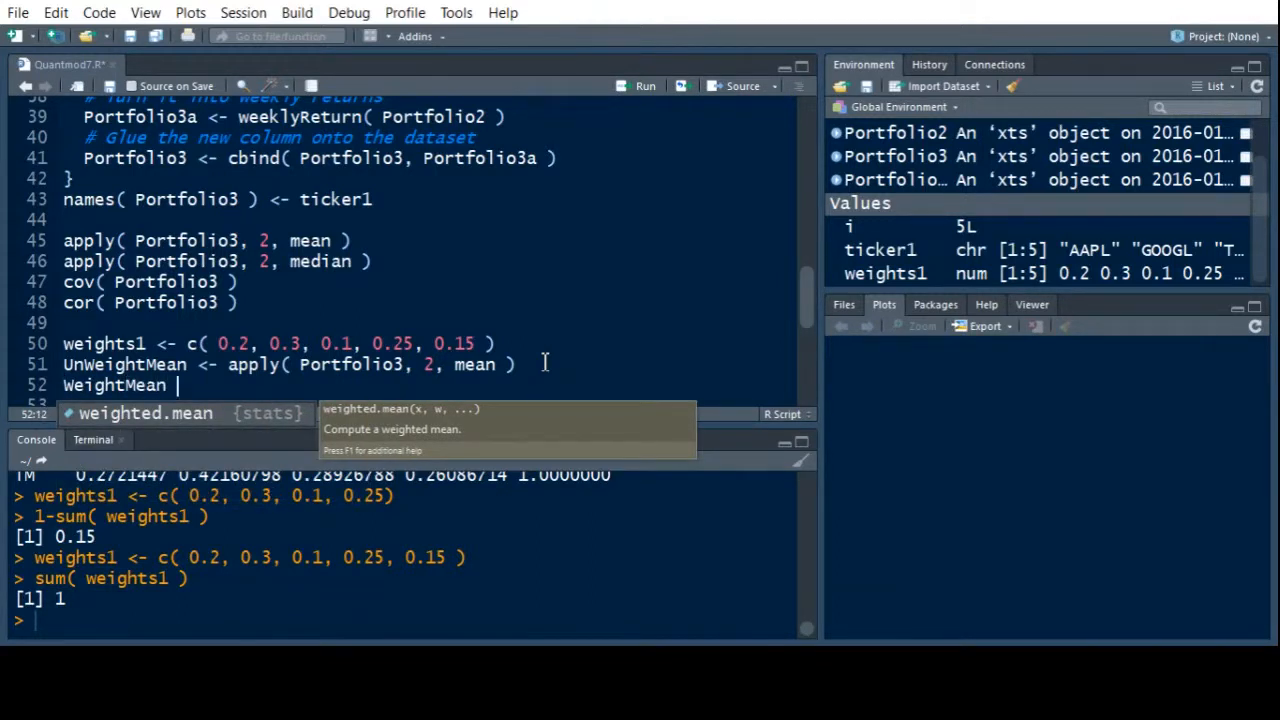
pyautogui.write('1 <-')
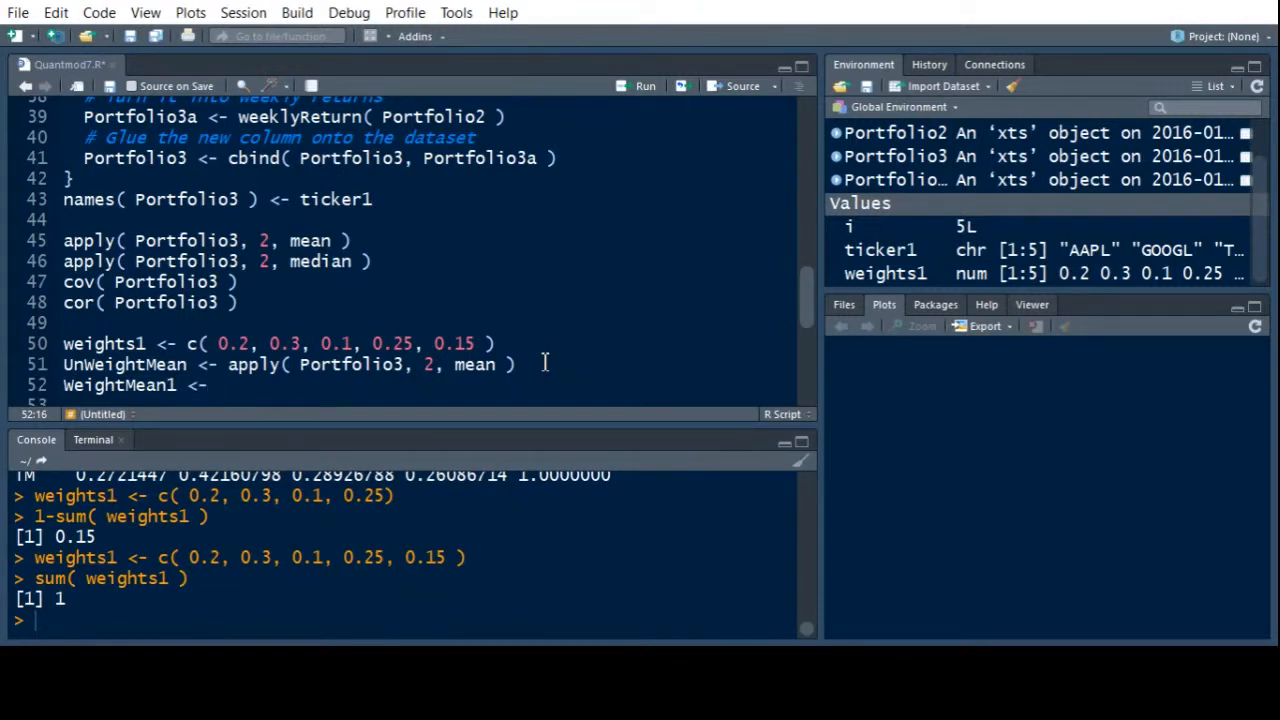
pyautogui.write('Weid')
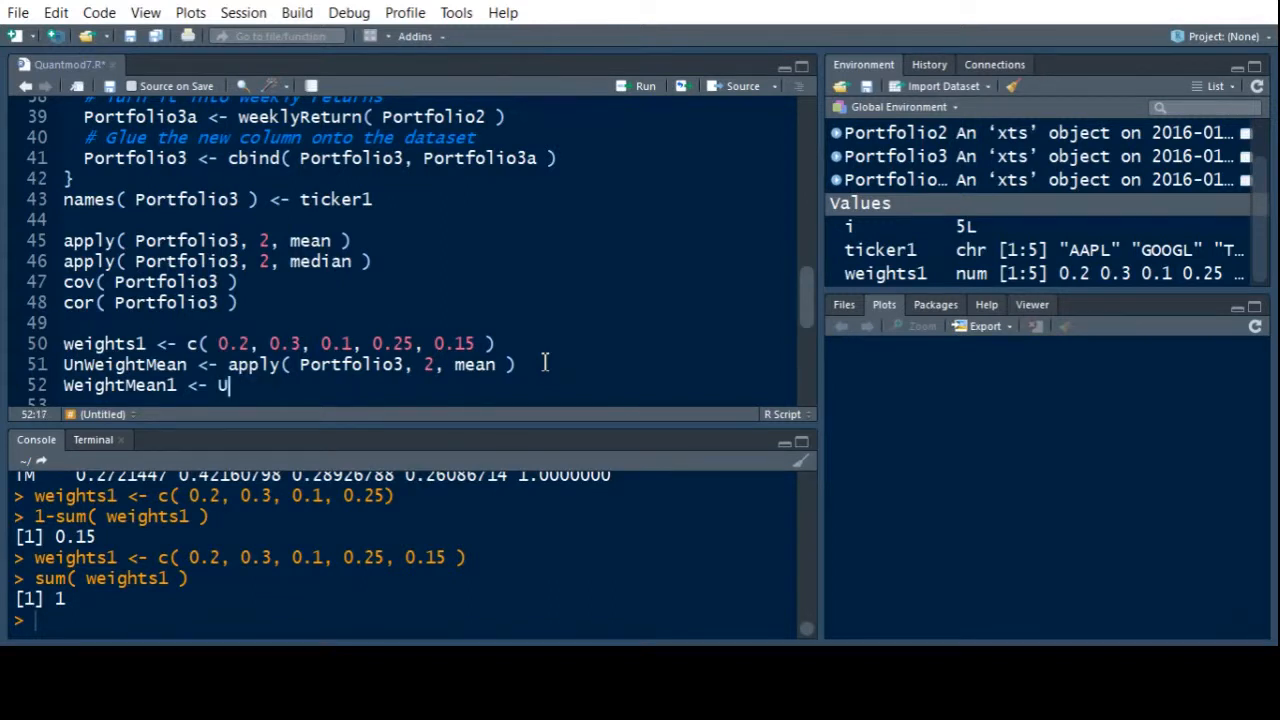
pyautogui.write('n')
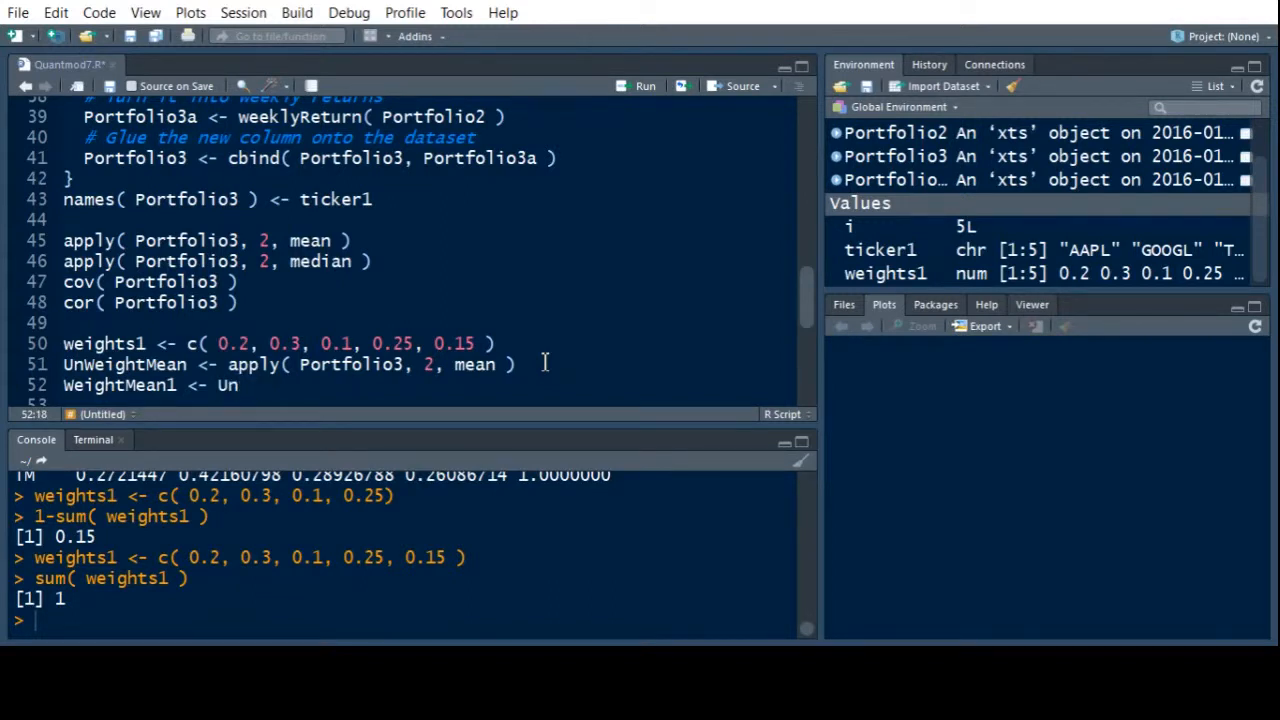
pyautogui.write('w')
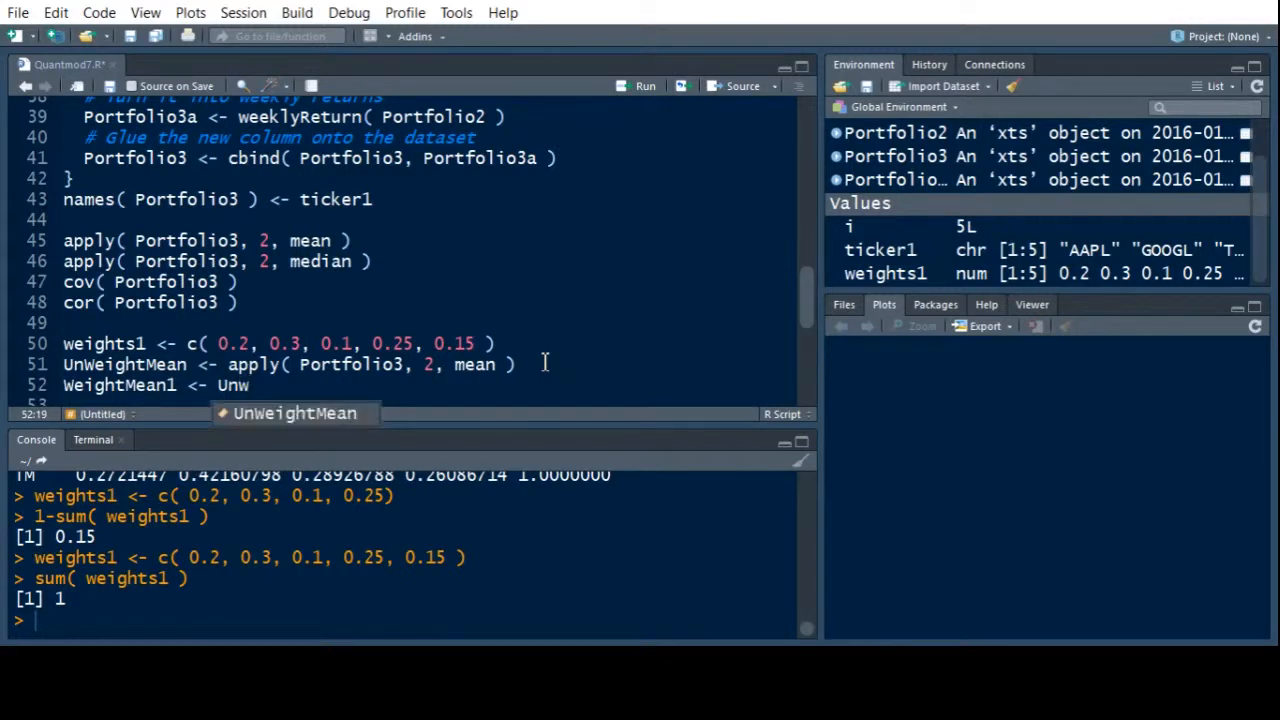
pyautogui.press('Tab')
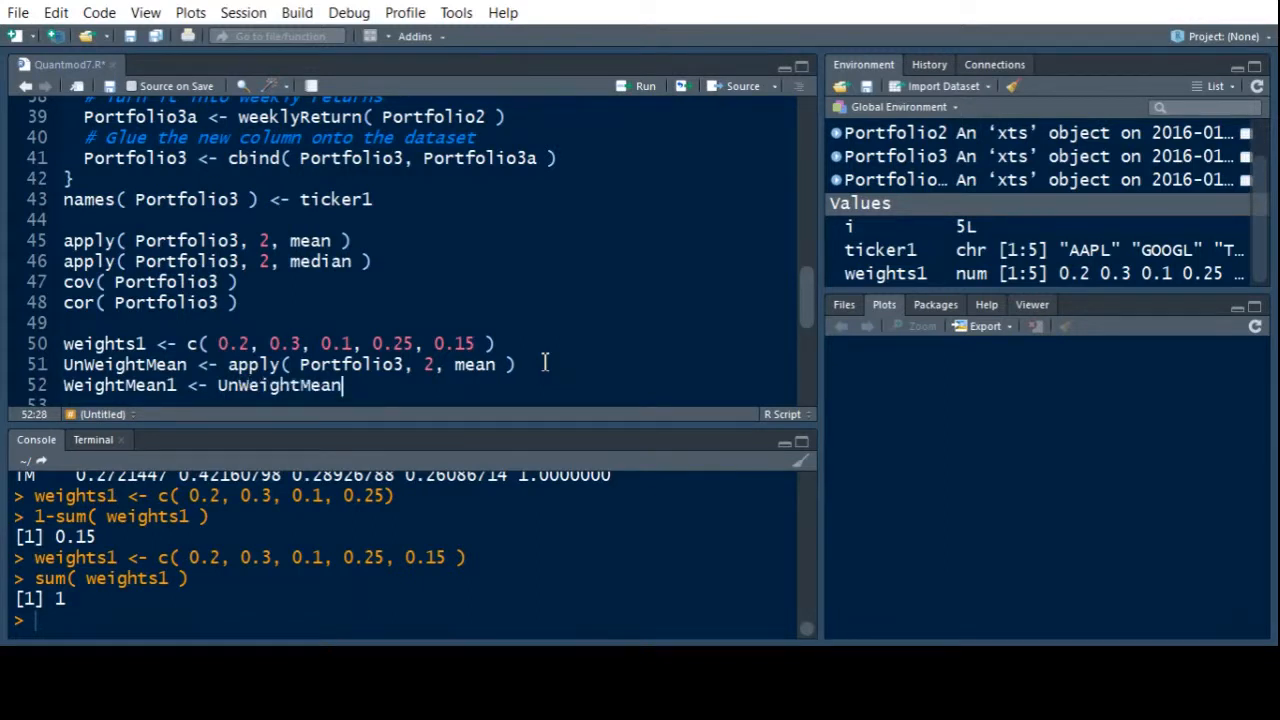
# Finish the WeightMean1 line with %*%weights1.
pyautogui.write('%^')
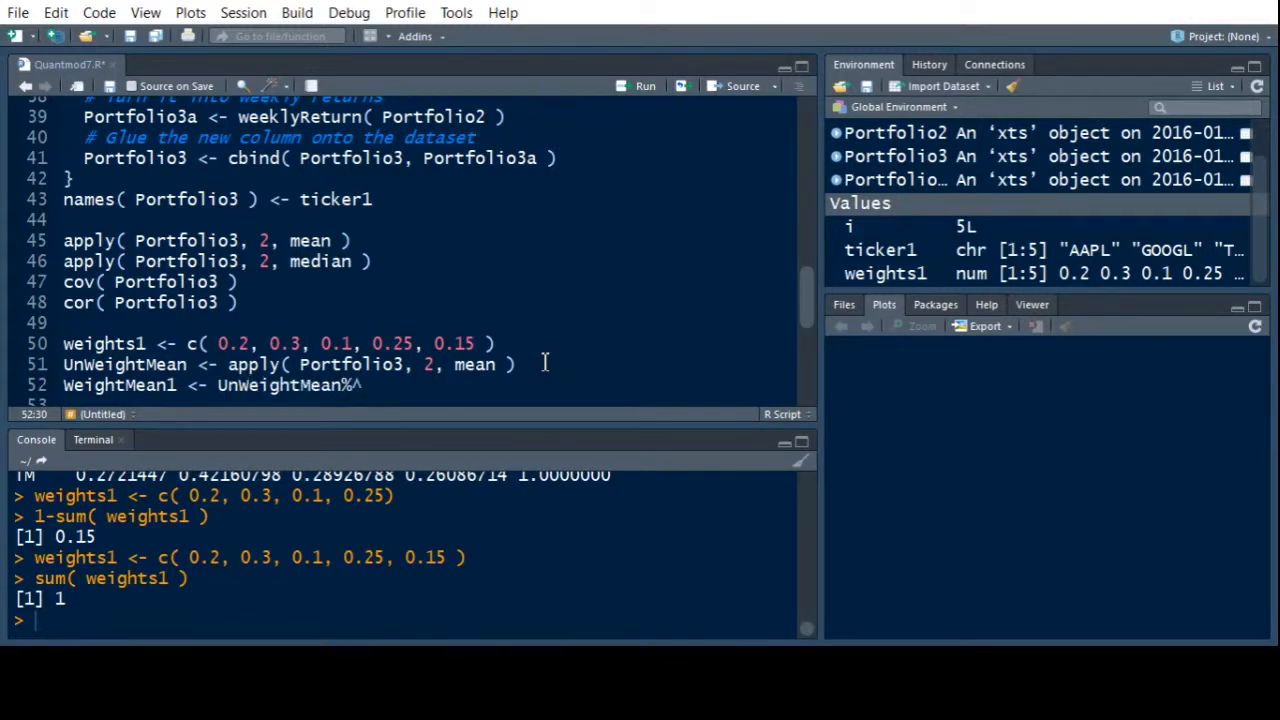
pyautogui.write('*')
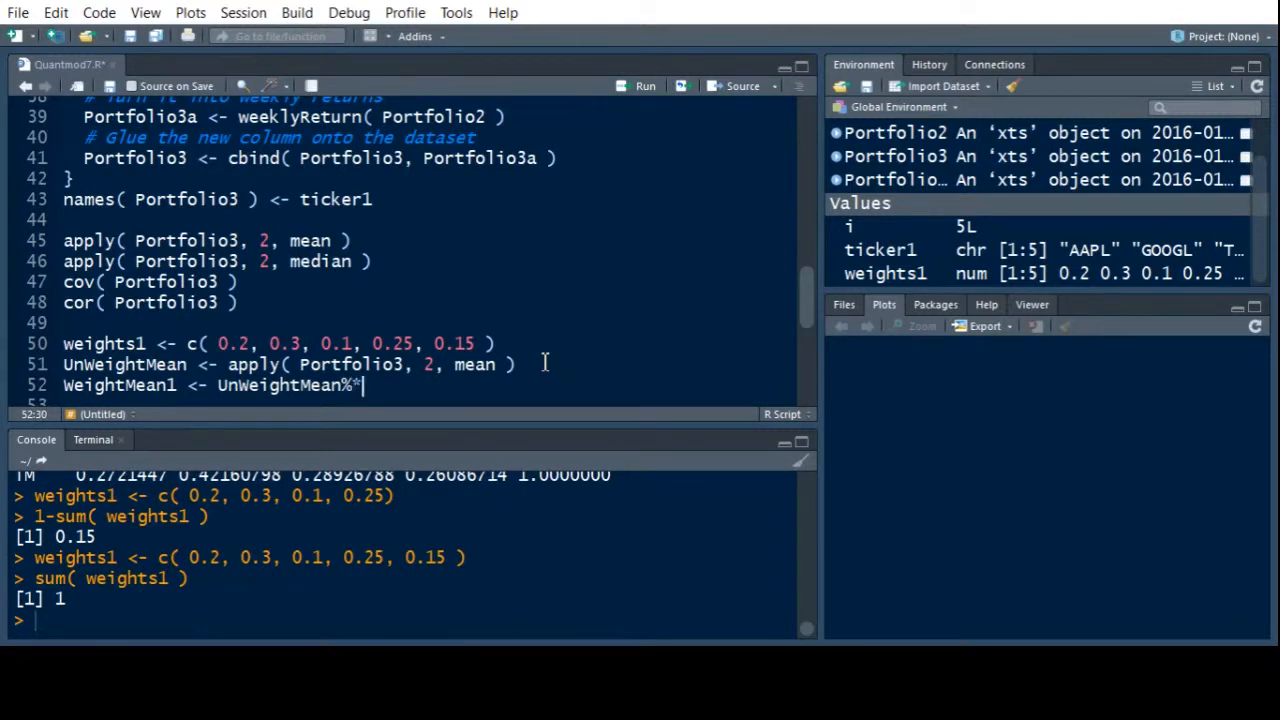
pyautogui.write('%WEIGHT')
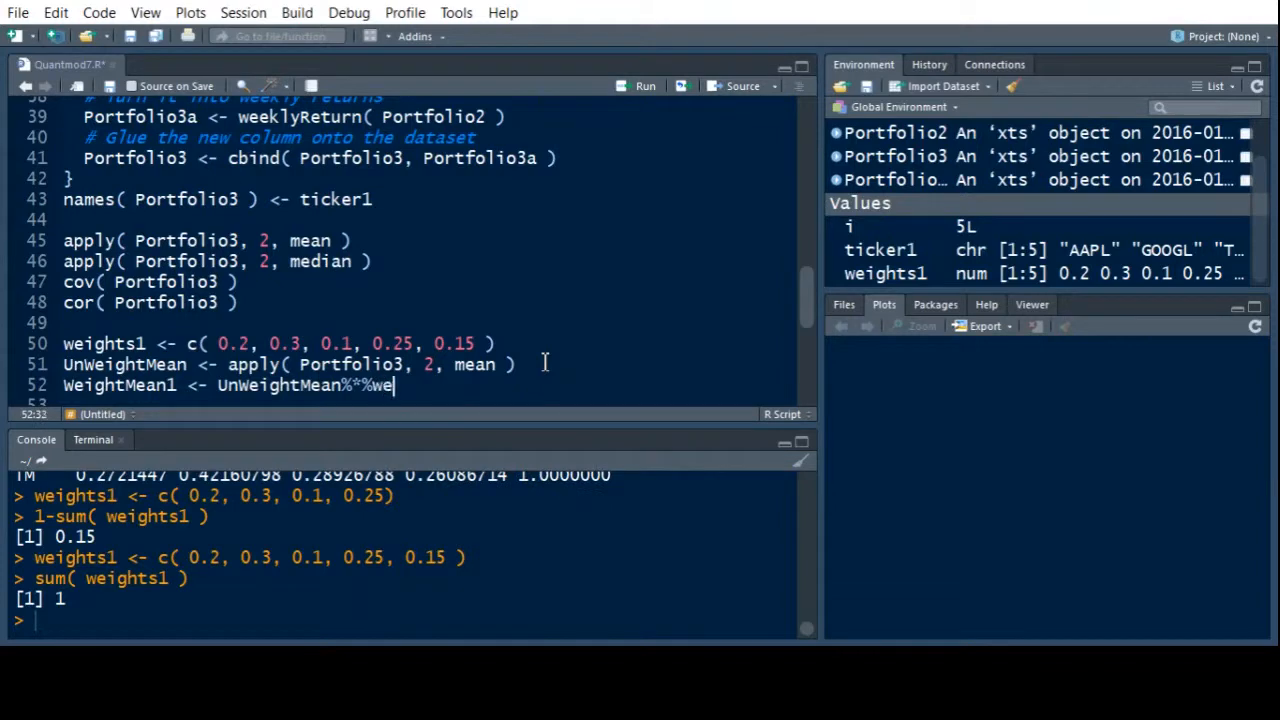
pyautogui.write('ig')
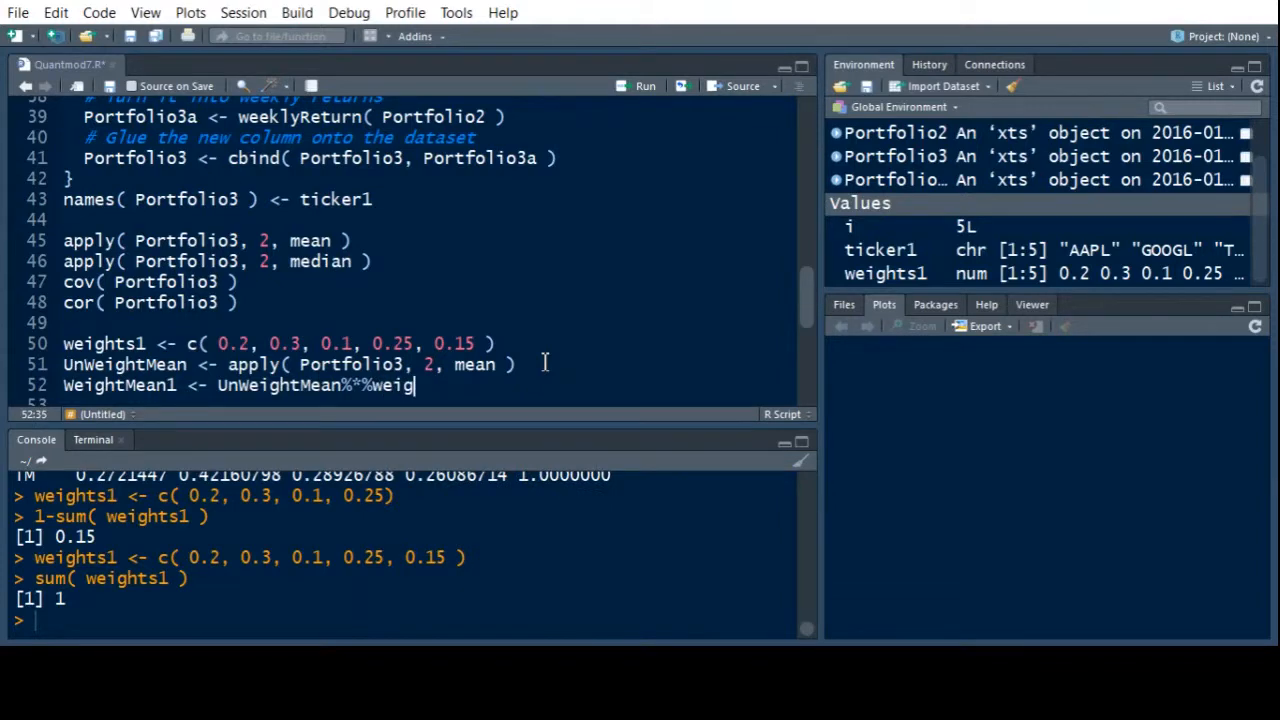
pyautogui.write('hts1')
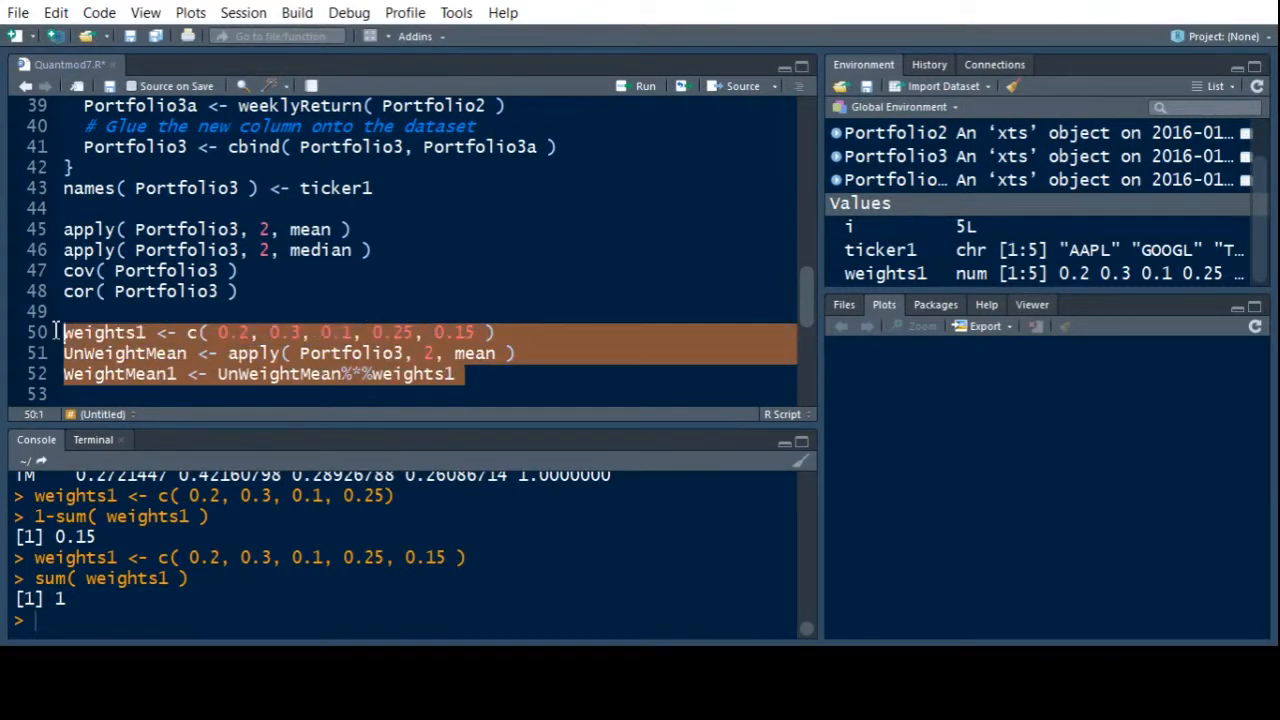
# Run lines 50–52, yielding a WeightMean1 value of 0.00434.
pyautogui.click(644, 86)
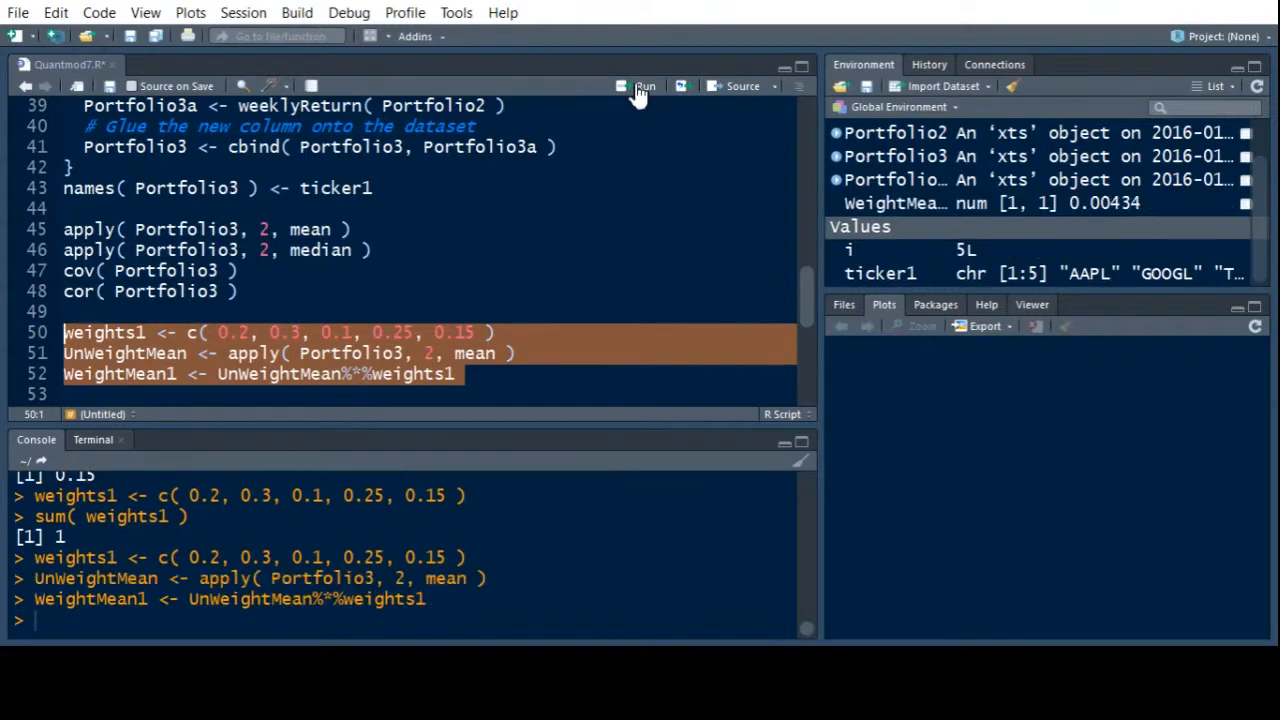
pyautogui.click(644, 85)
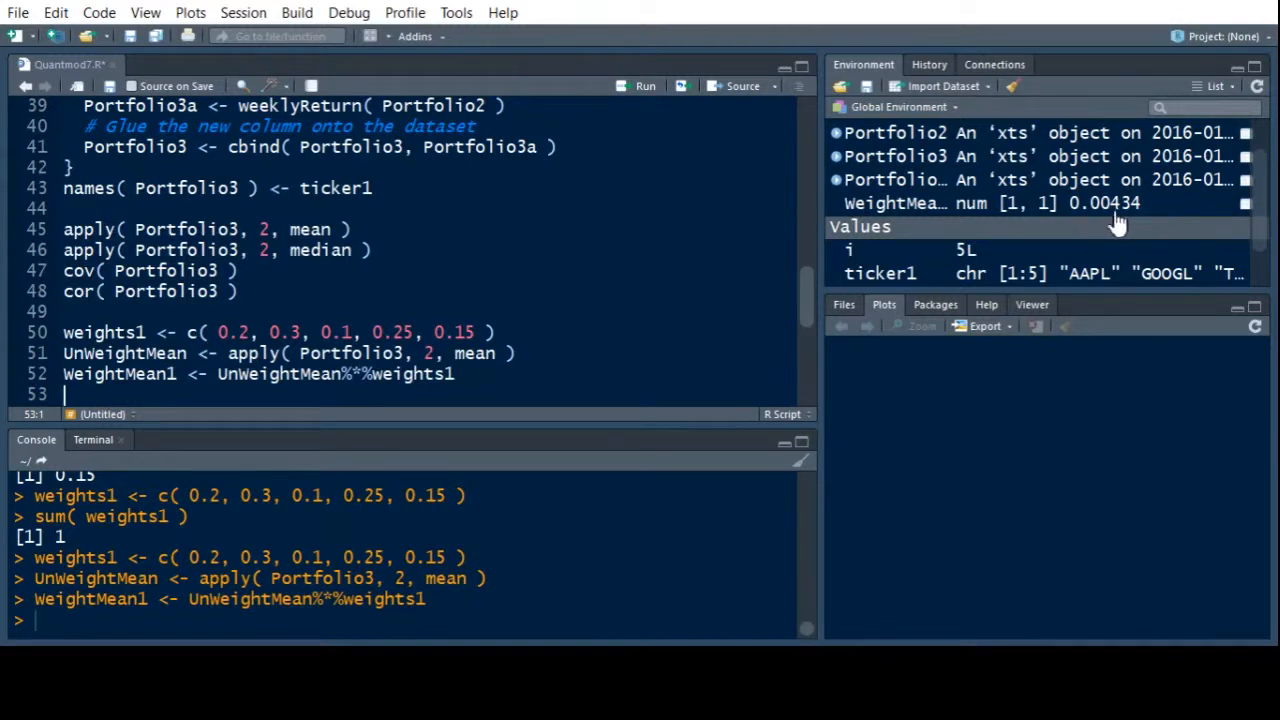
pyautogui.moveTo(1140, 222)
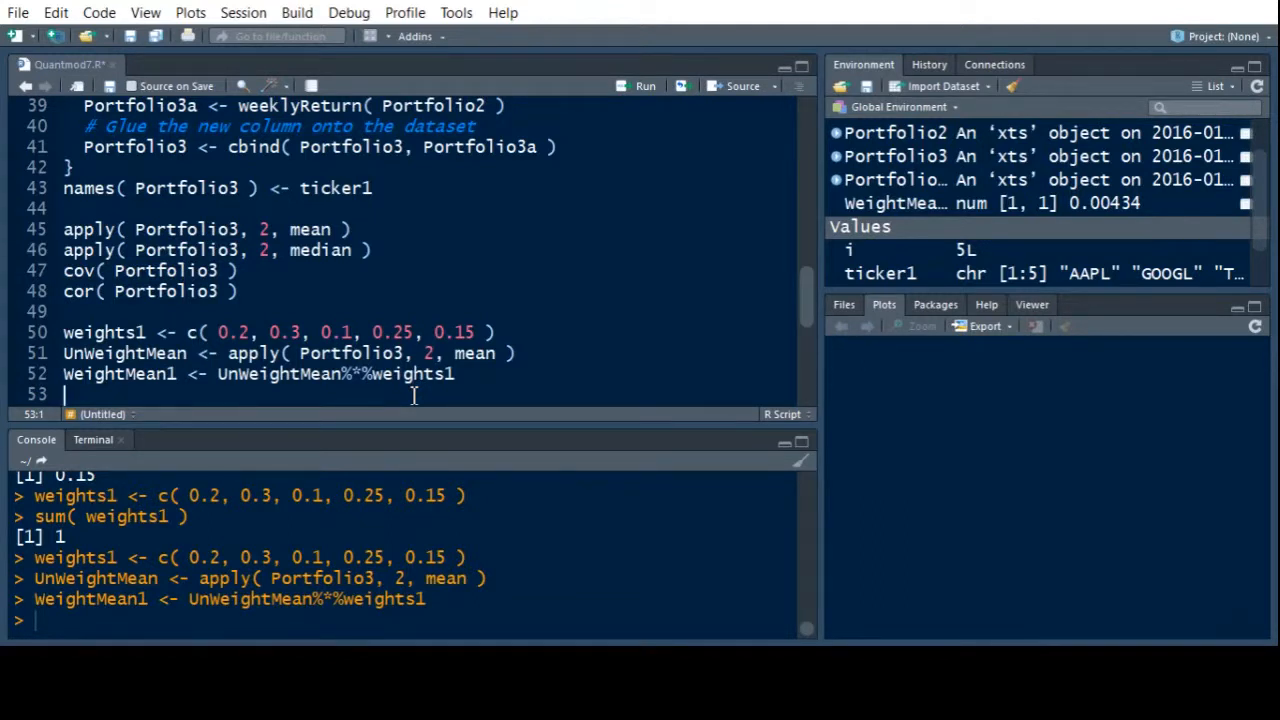
# Begin line 53 as WeightRisk1 <- t(weights1)%*%.
pyautogui.write('Weight')
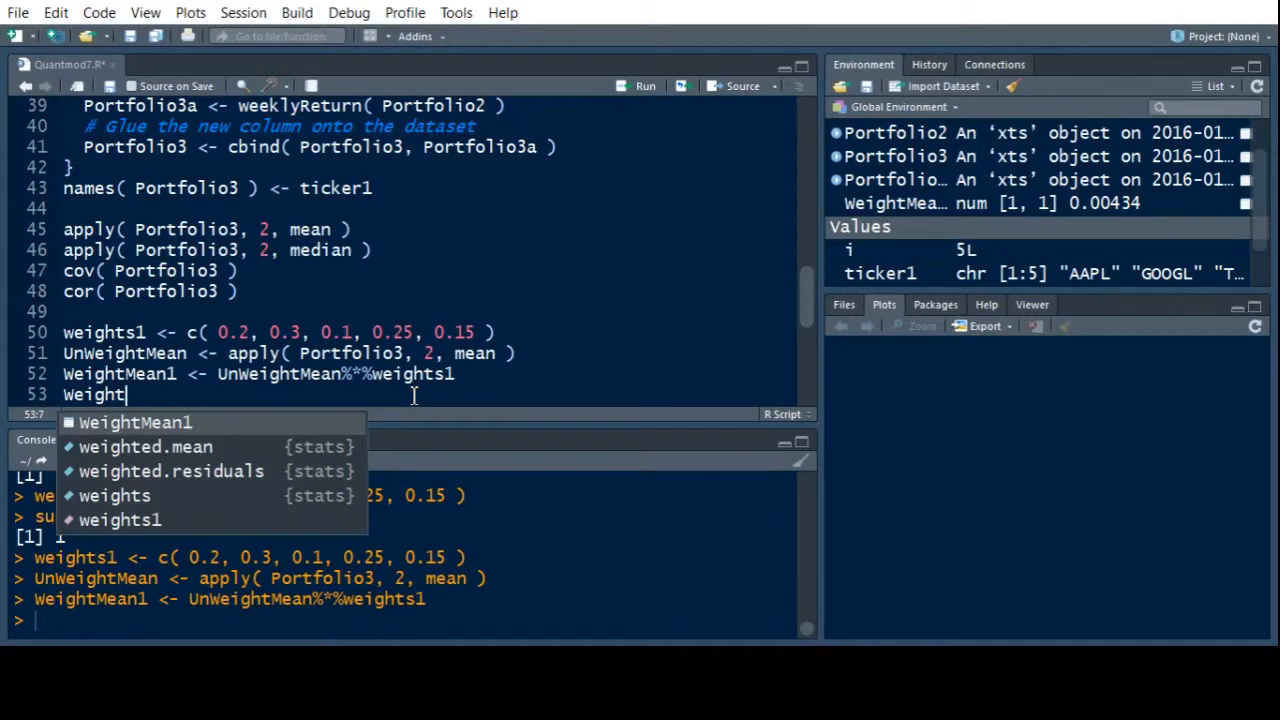
pyautogui.write('Risk1')
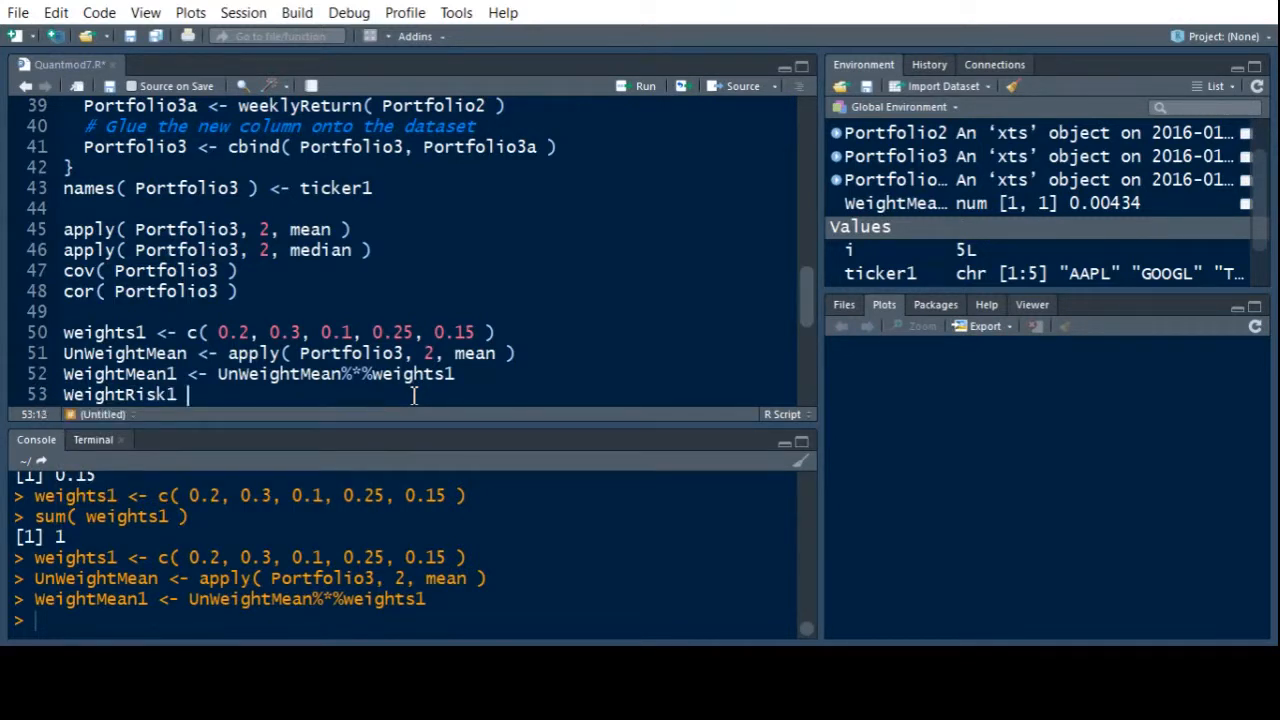
pyautogui.write('<- t(weigt')
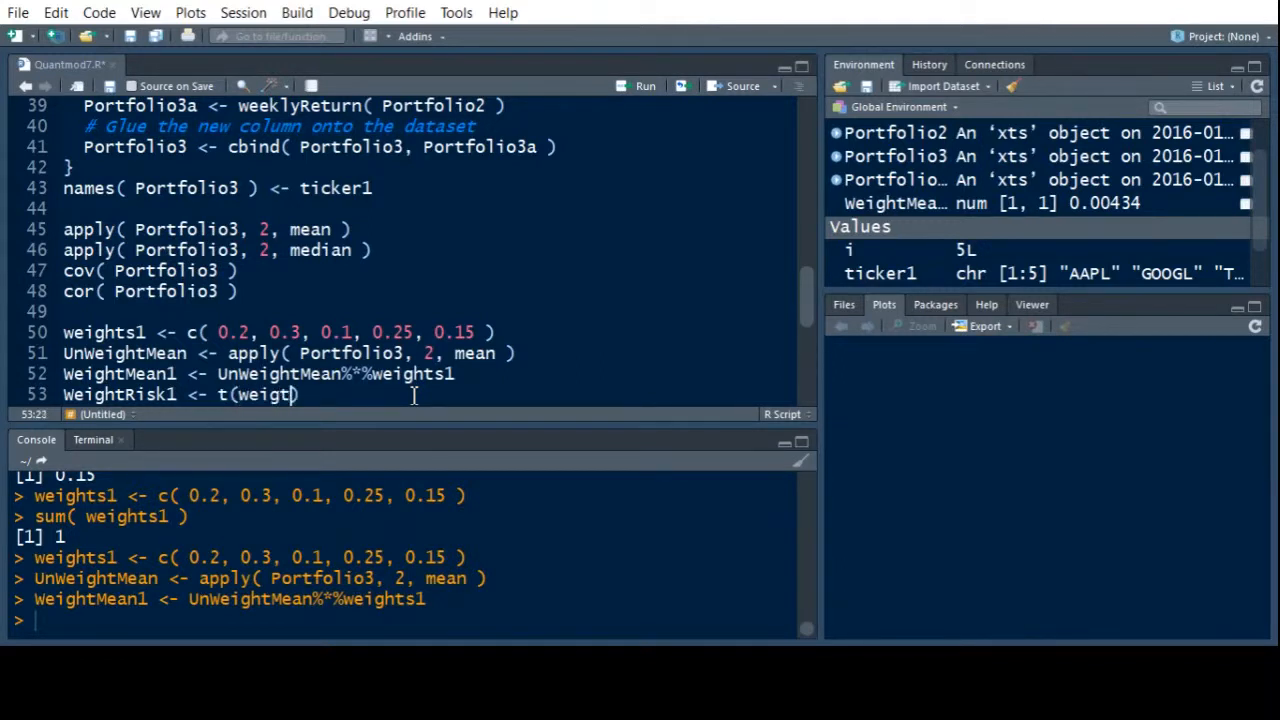
pyautogui.write('h')
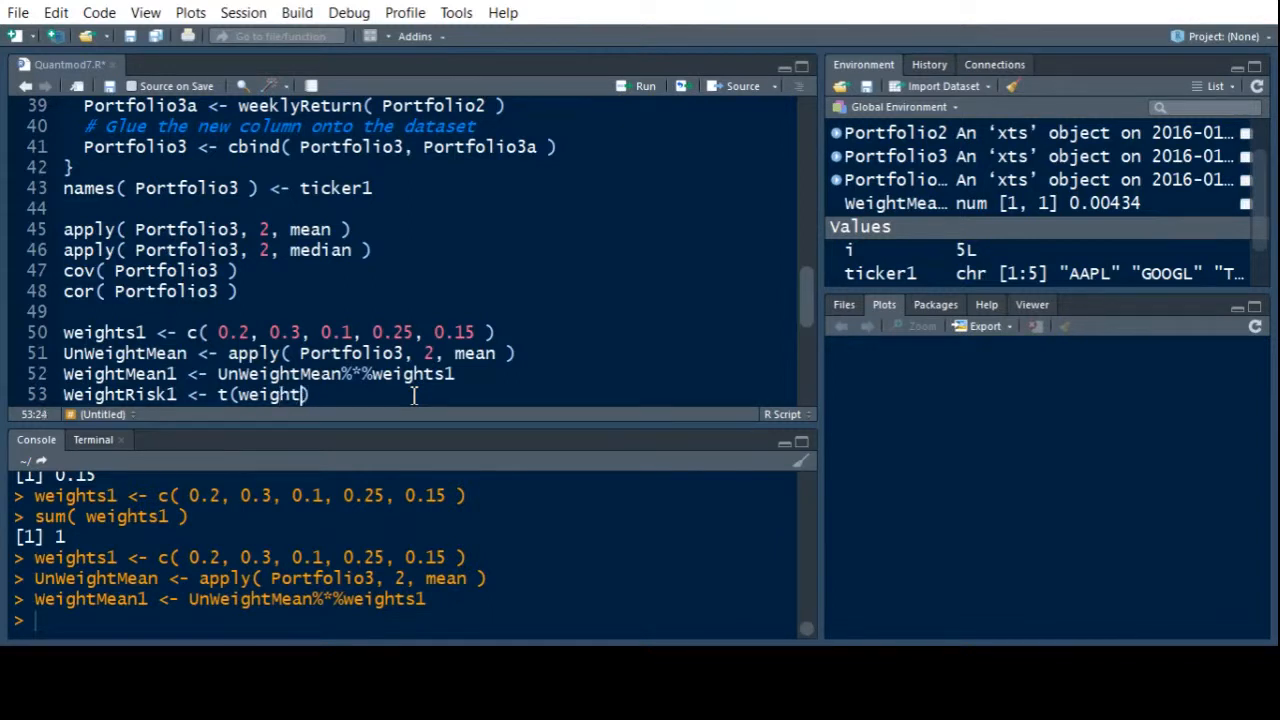
pyautogui.write('weight')
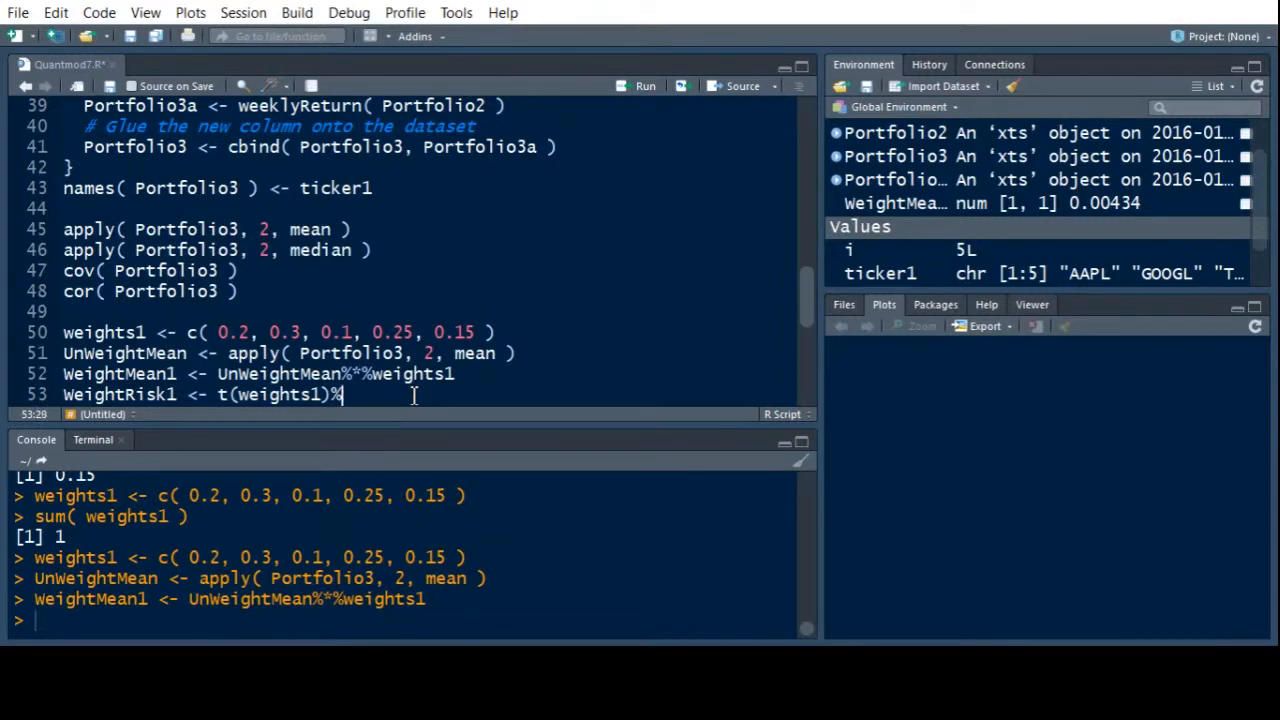
pyautogui.write('*')
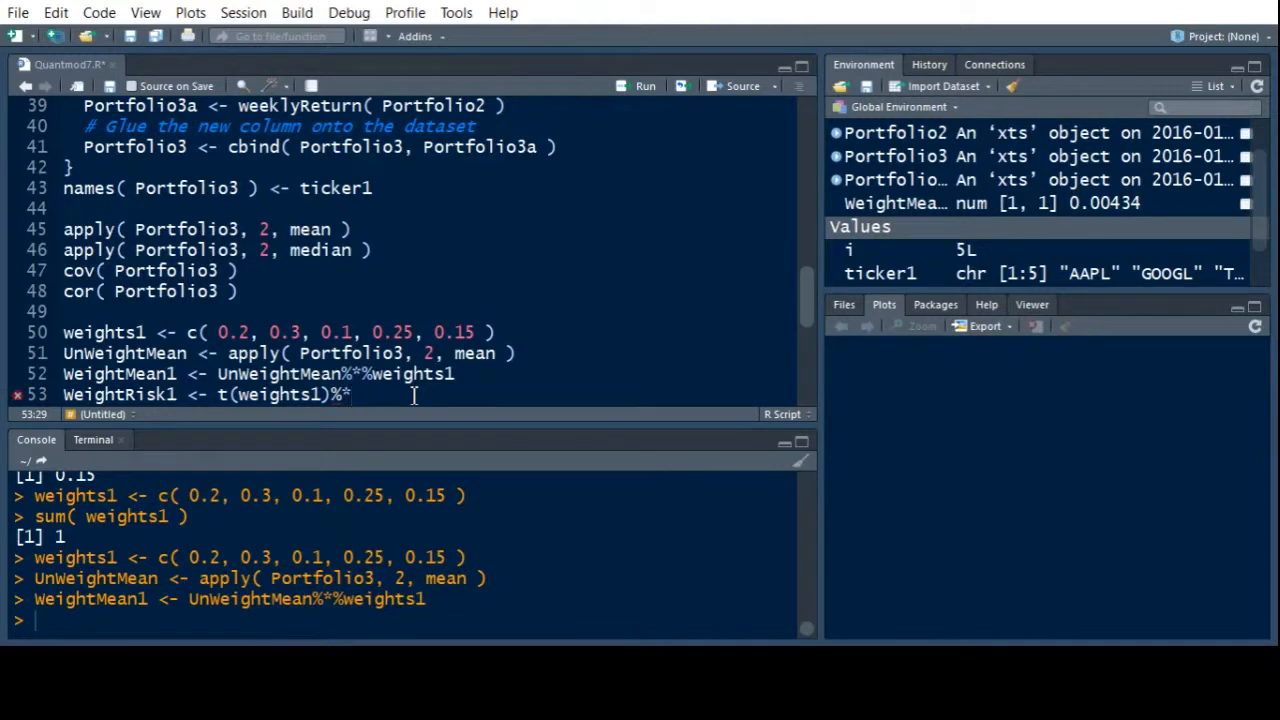
pyautogui.write('%')
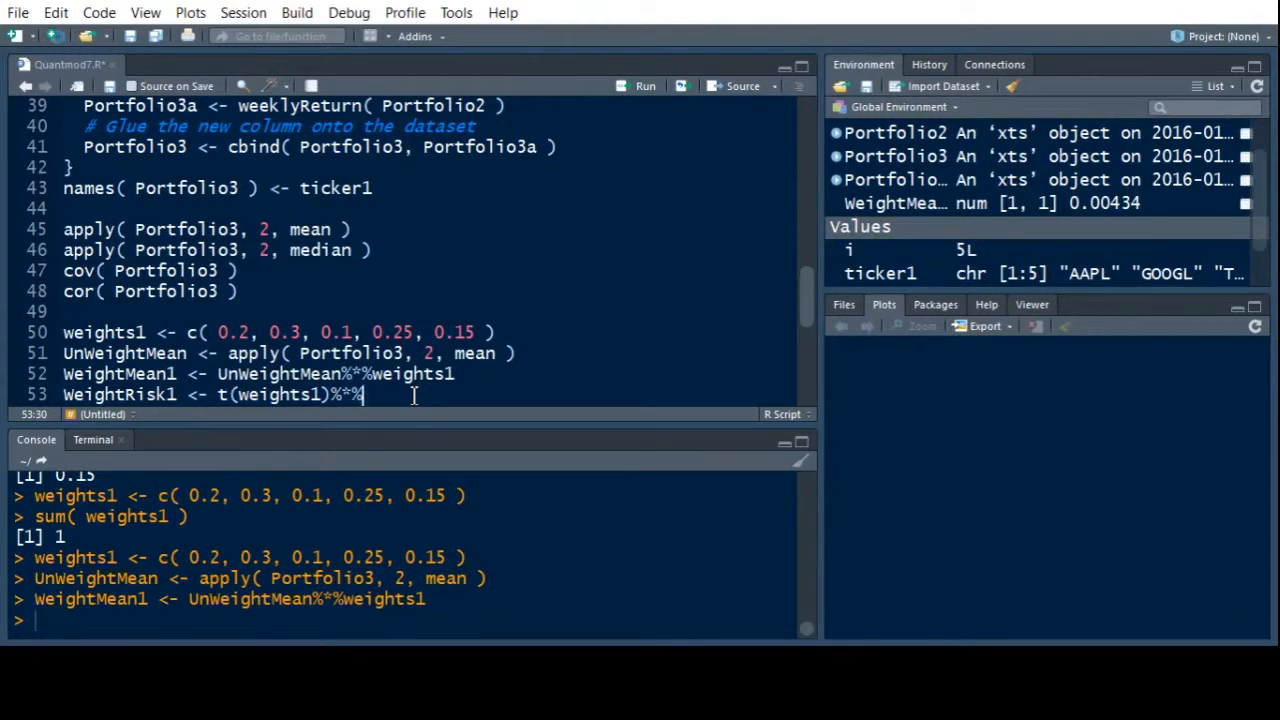
# Complete it with cov(Portfolio1)%*%weights1 and select the line.
pyautogui.write('cov(')
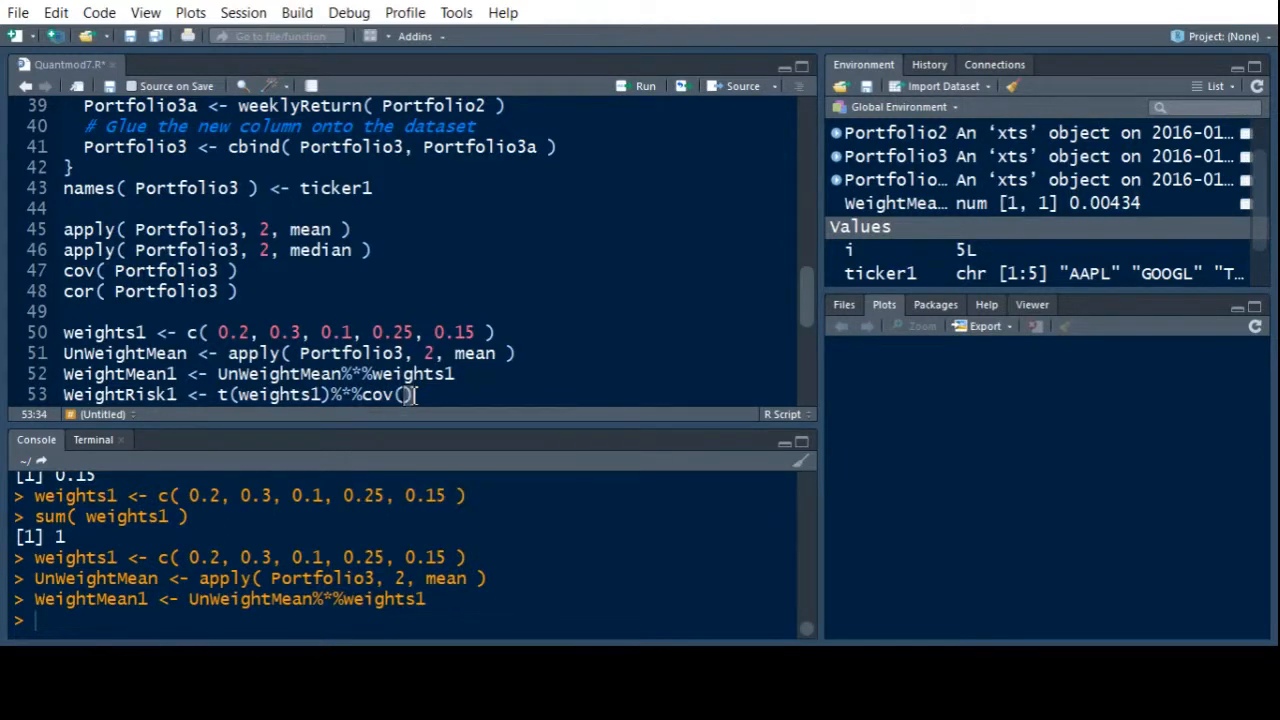
pyautogui.write('P')
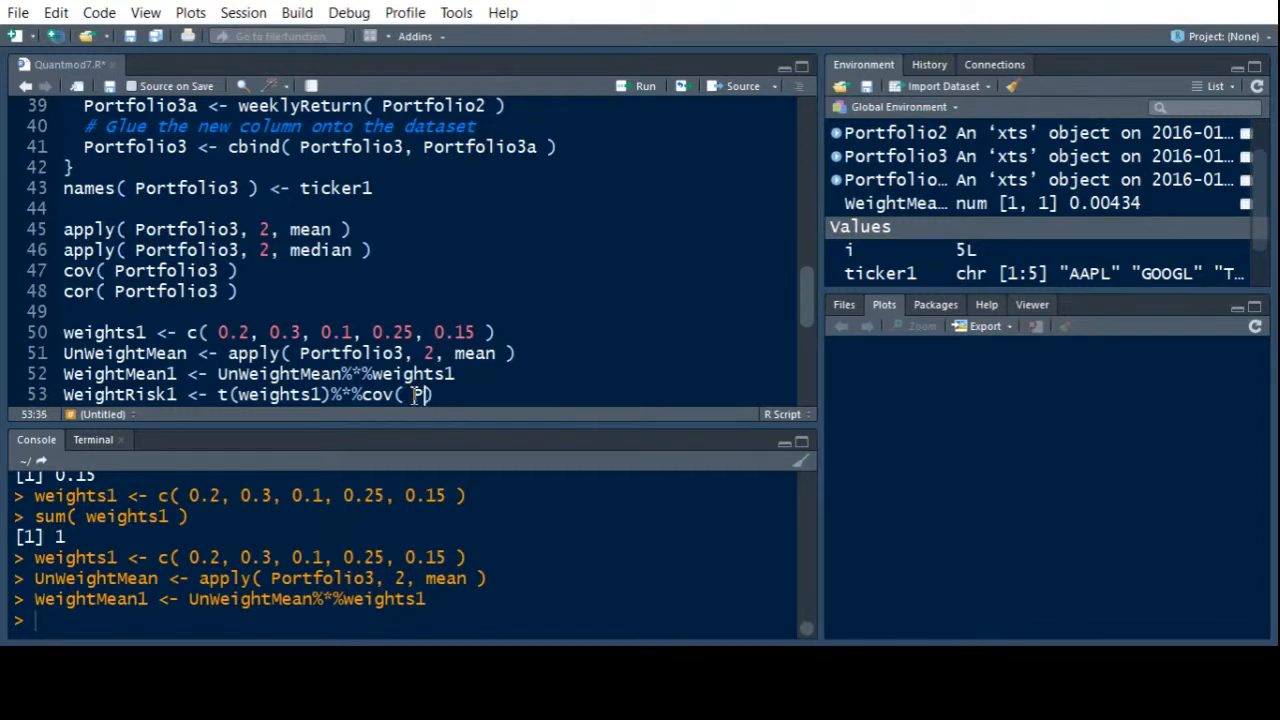
pyautogui.write('Portu')
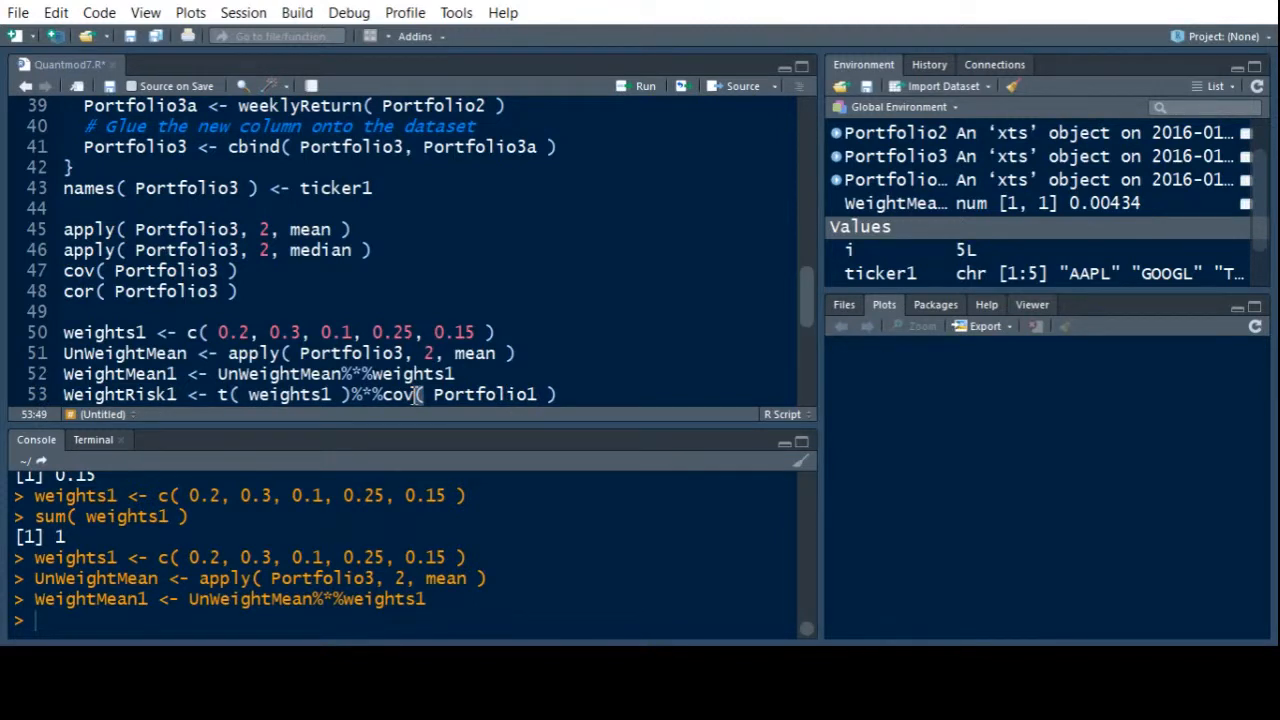
pyautogui.write('%')
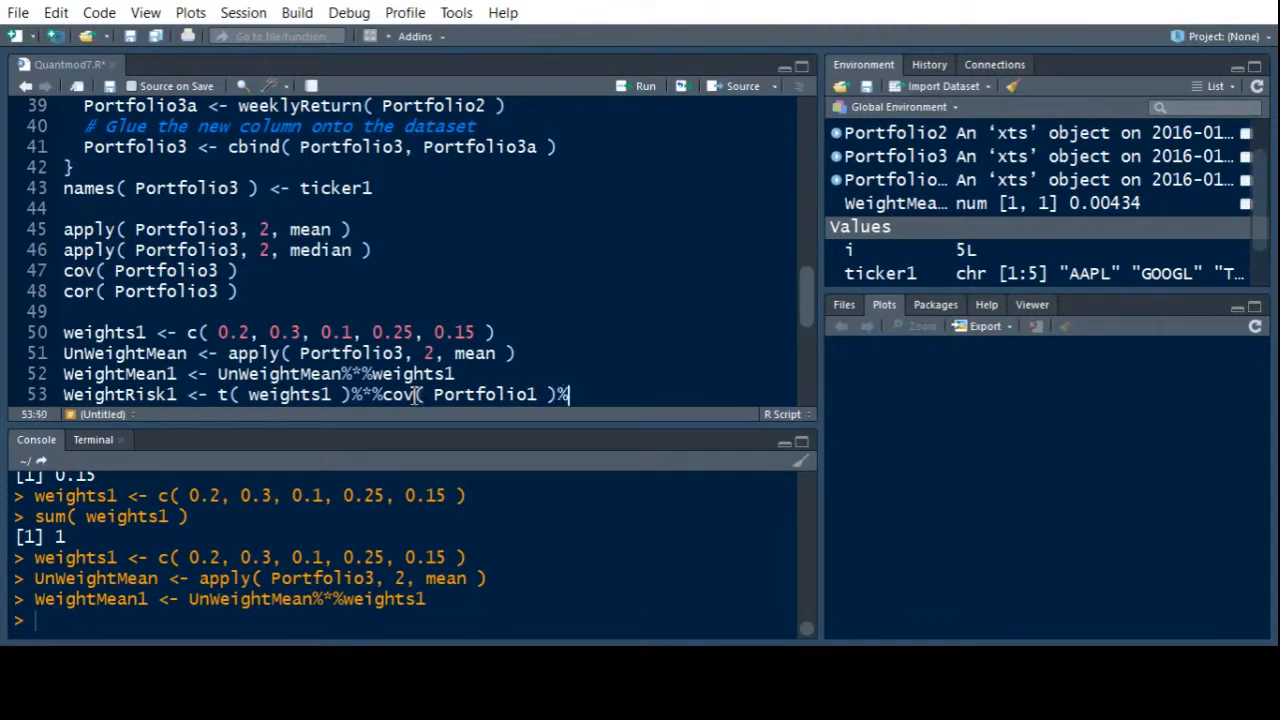
pyautogui.write('*%we')
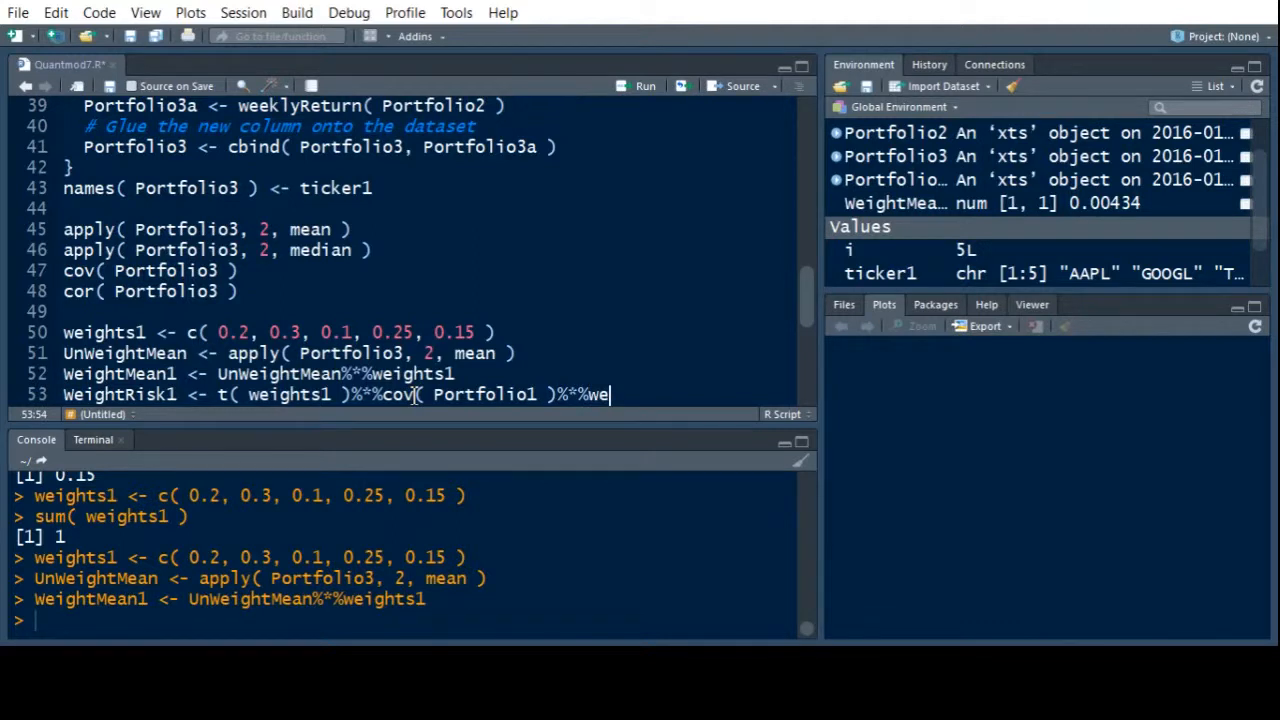
pyautogui.write('i')
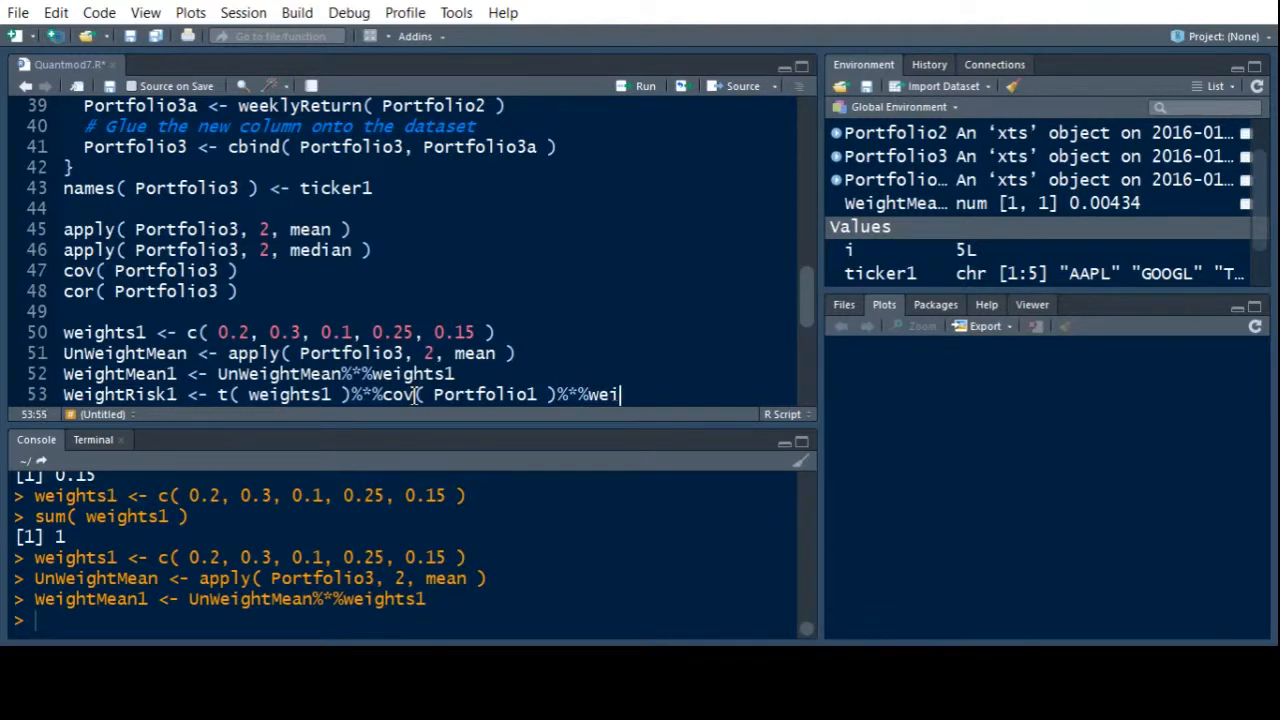
pyautogui.write('ghts1')
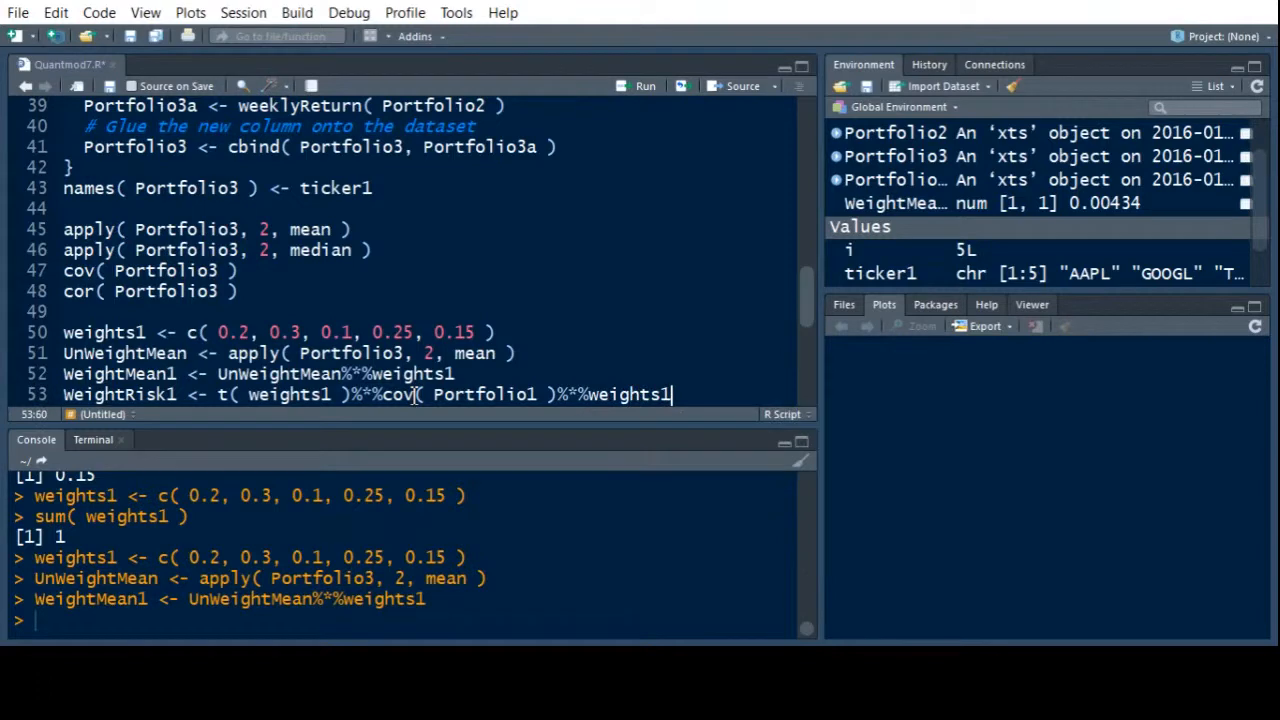
pyautogui.press('enter')
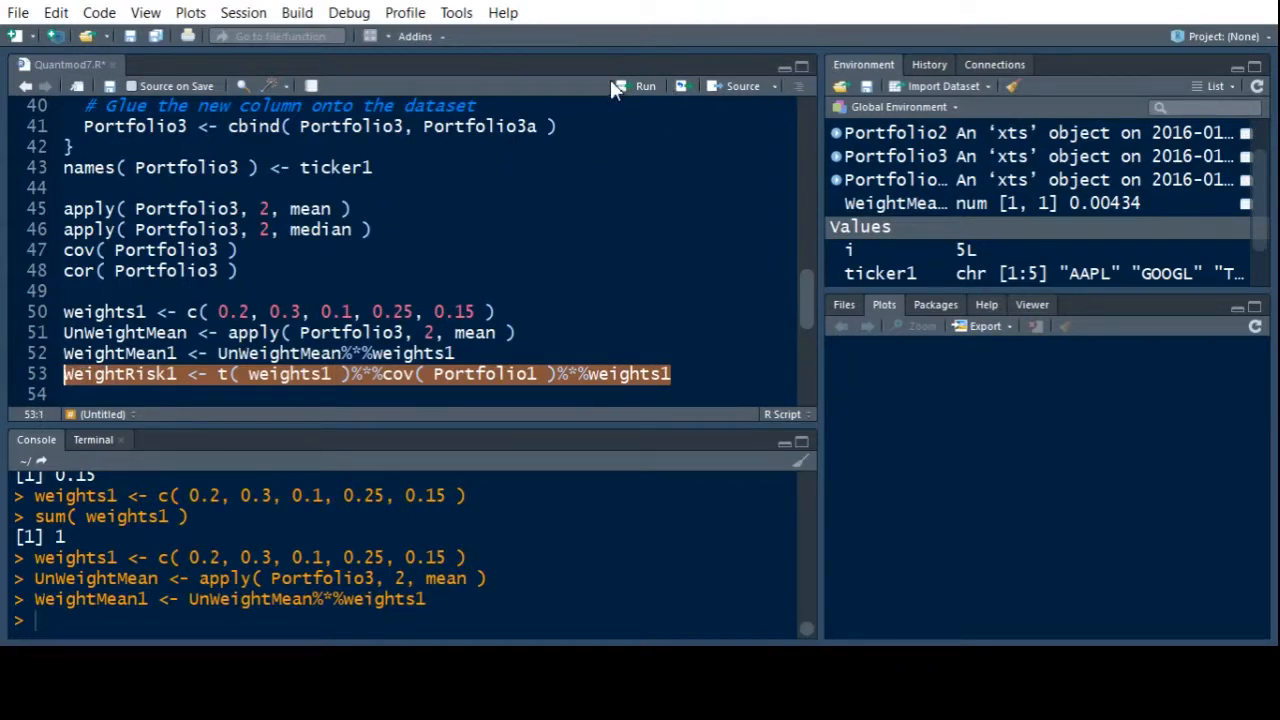
# Run the WeightRisk1 line, then only cov(Portfolio1)%*%weights1, to trace the non-conformable error.
pyautogui.click(644, 86)
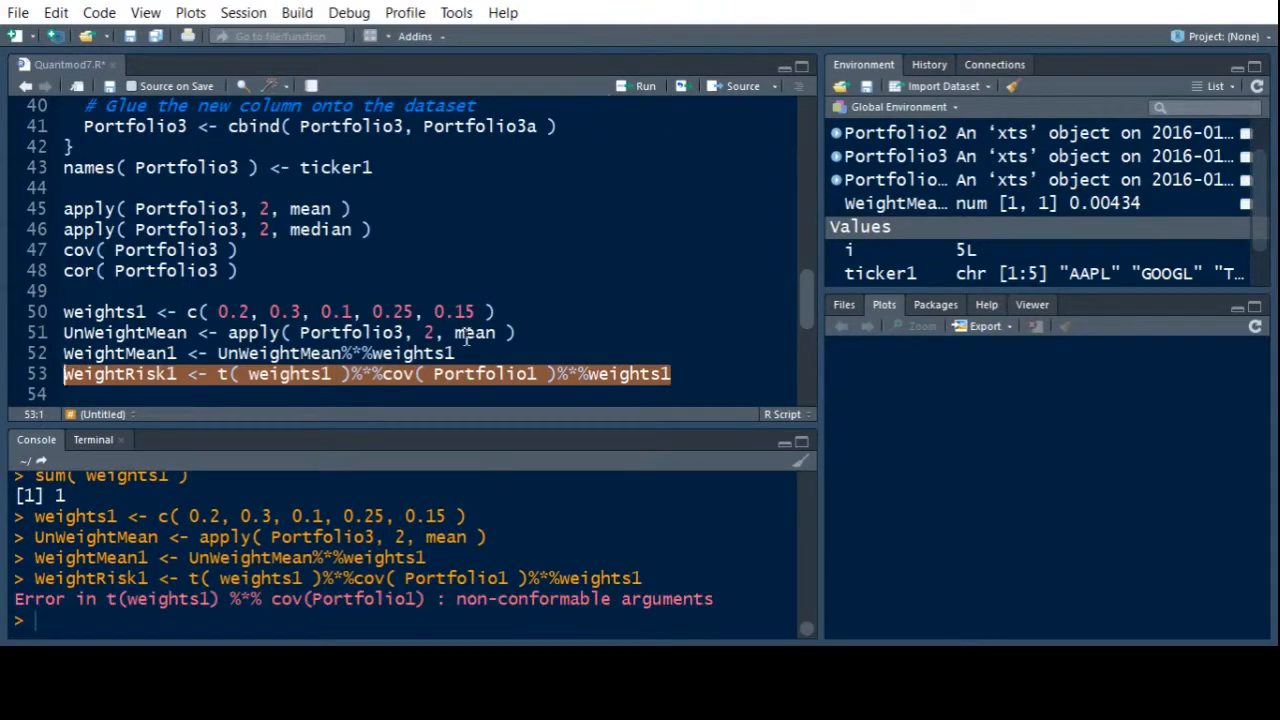
pyautogui.moveTo(357, 390)
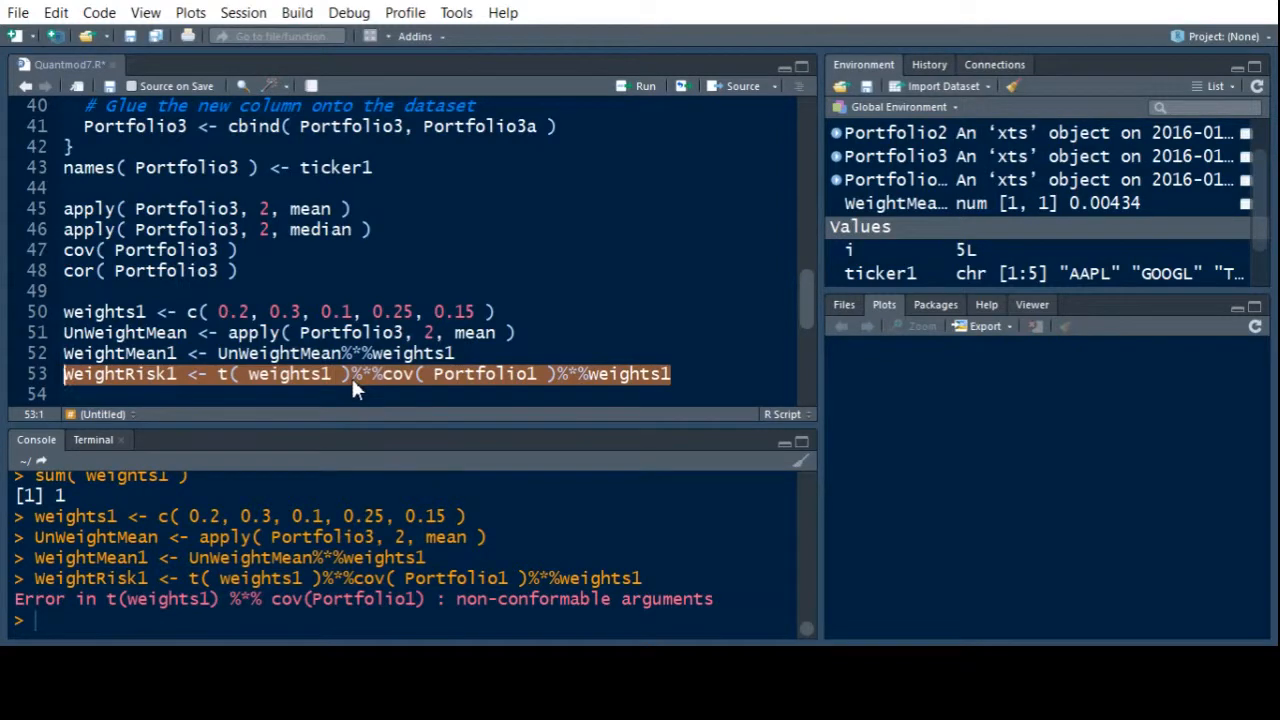
pyautogui.click(320, 373)
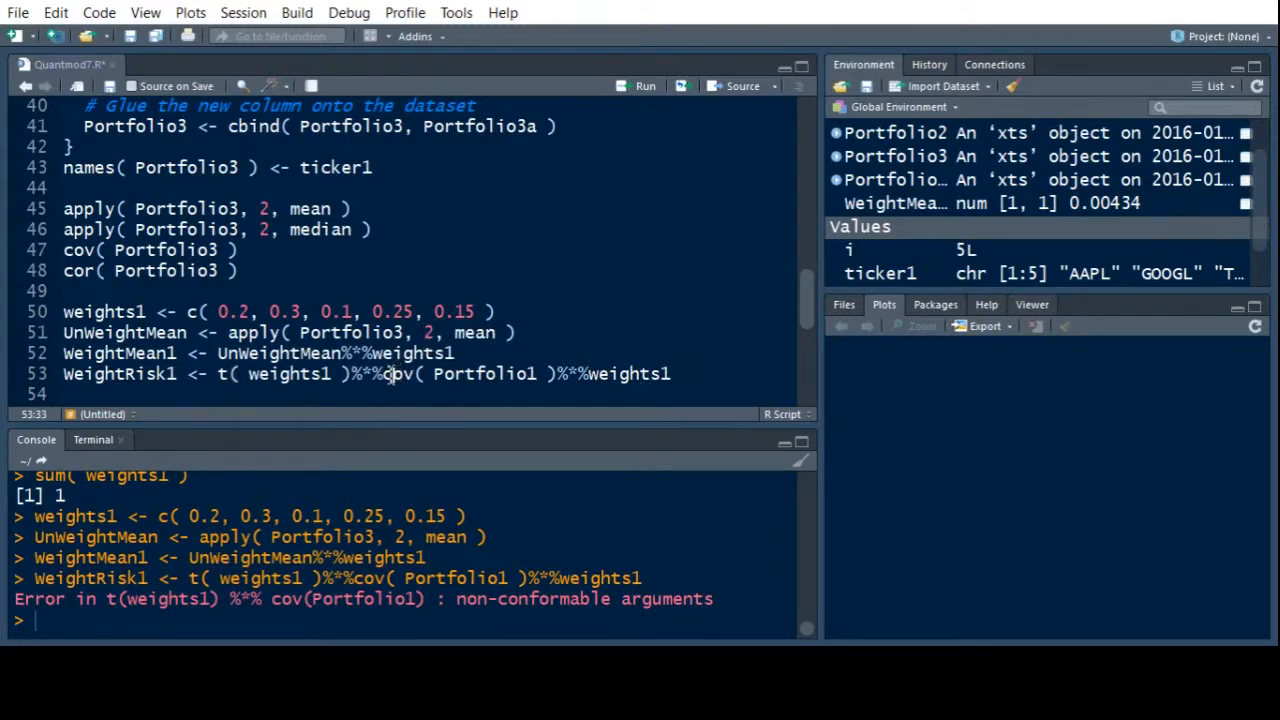
pyautogui.moveTo(387, 373); pyautogui.dragTo(670, 373)
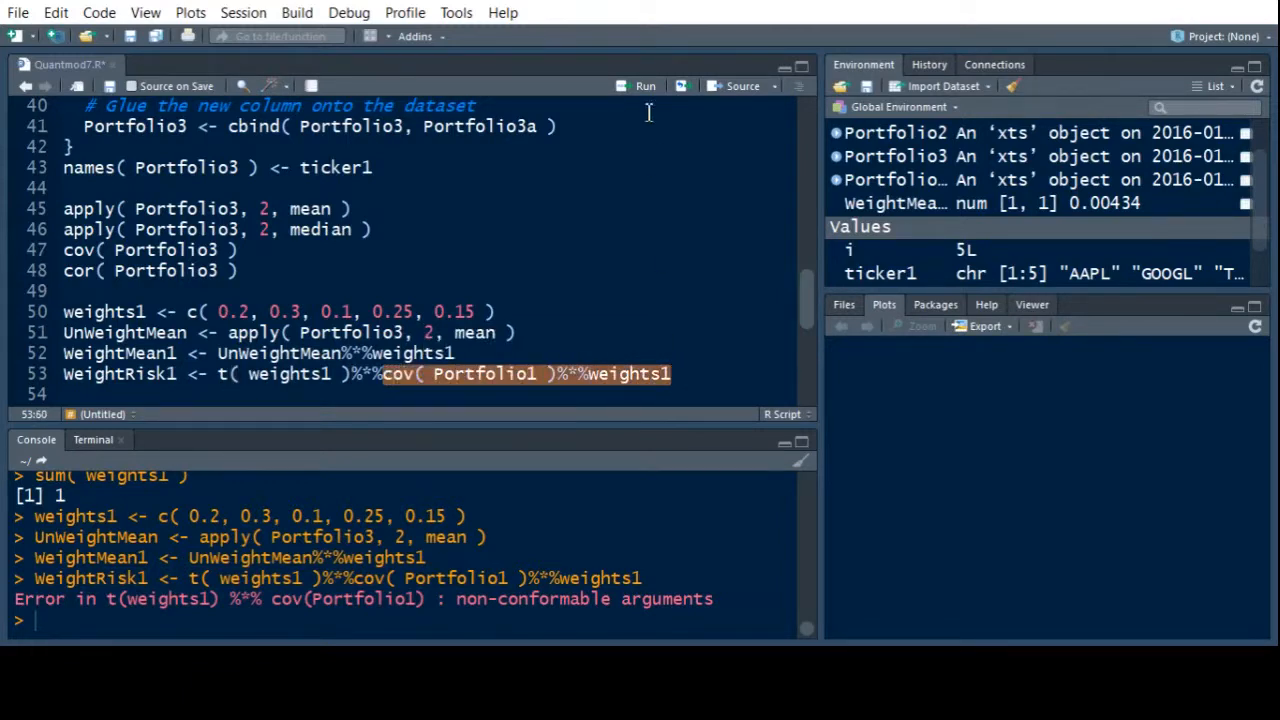
pyautogui.click(644, 86)
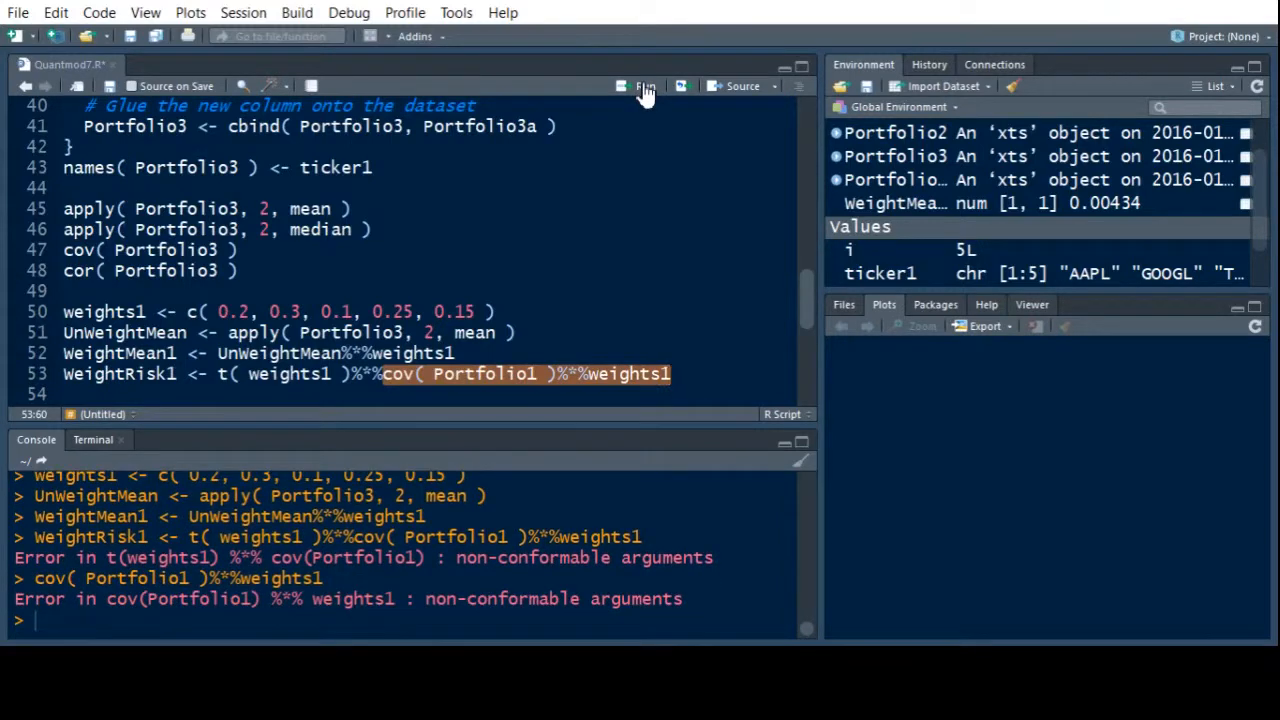
# Test the t(weights1)%*%cov(Portfolio1) and weights1%*%cov(Portfolio1) sub-expressions for the error.
pyautogui.click(283, 373)
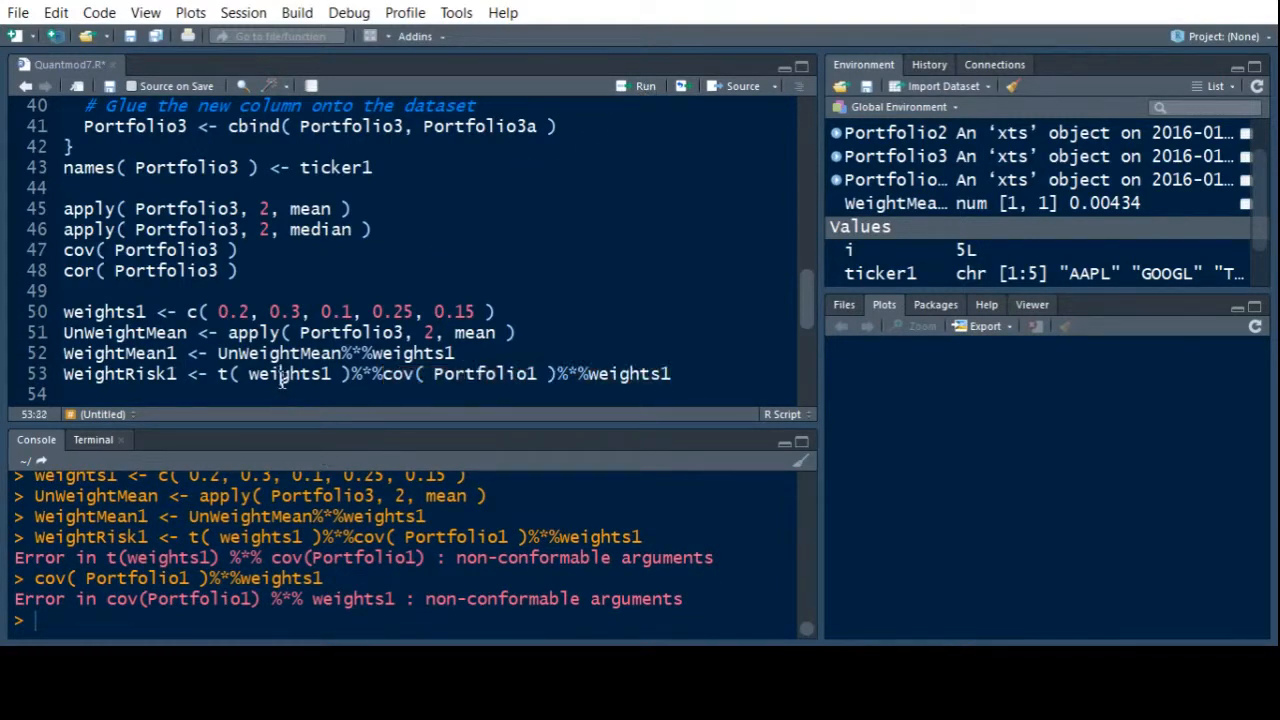
pyautogui.moveTo(218, 373); pyautogui.dragTo(528, 373)
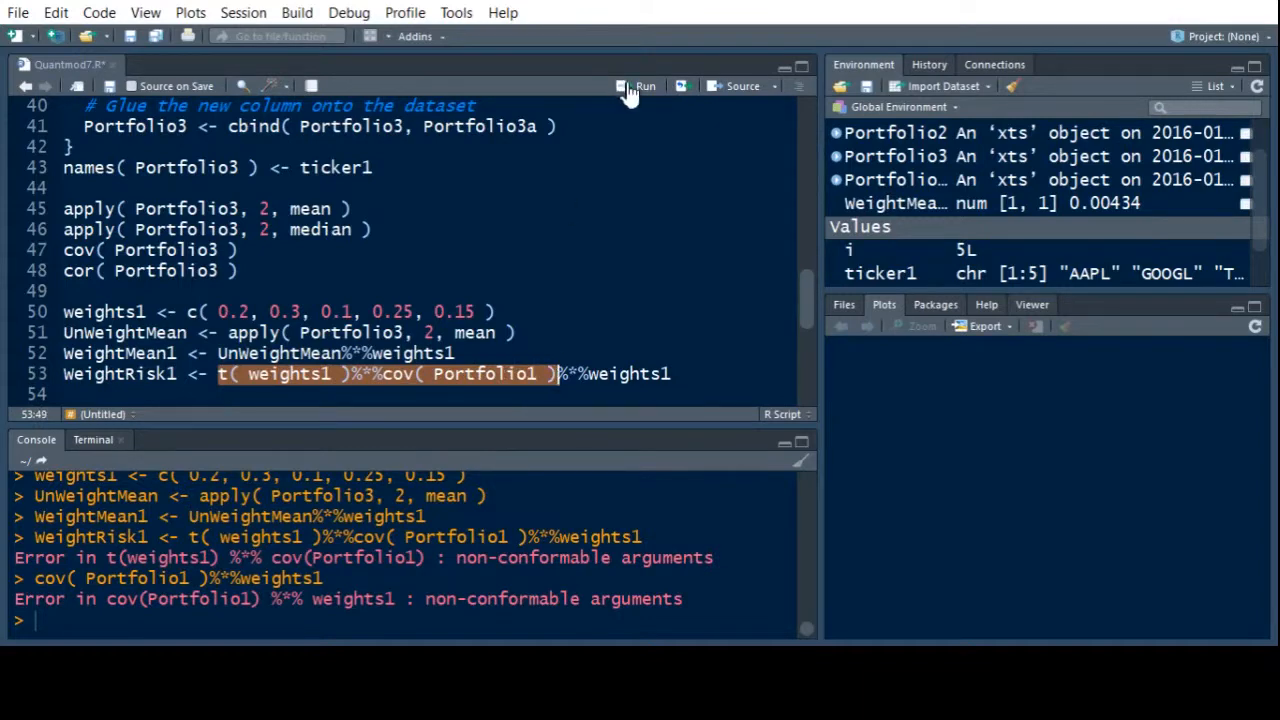
pyautogui.click(644, 85)
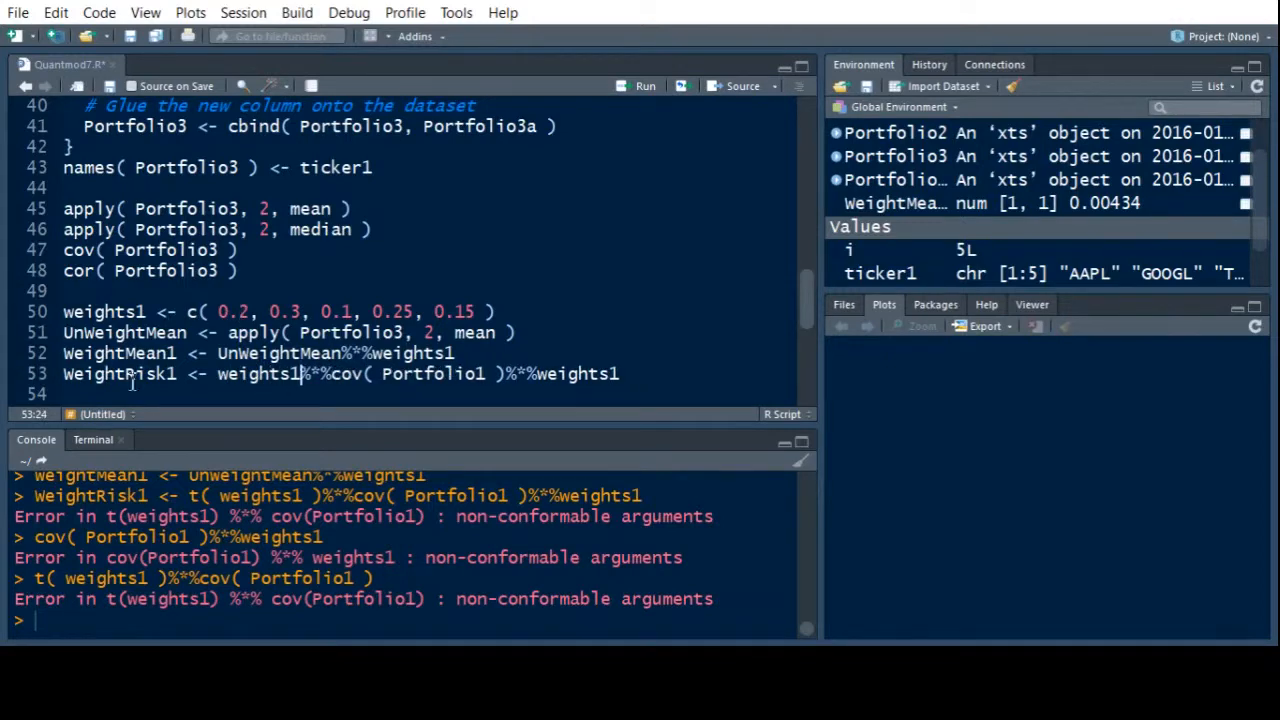
pyautogui.moveTo(218, 373); pyautogui.dragTo(492, 373)
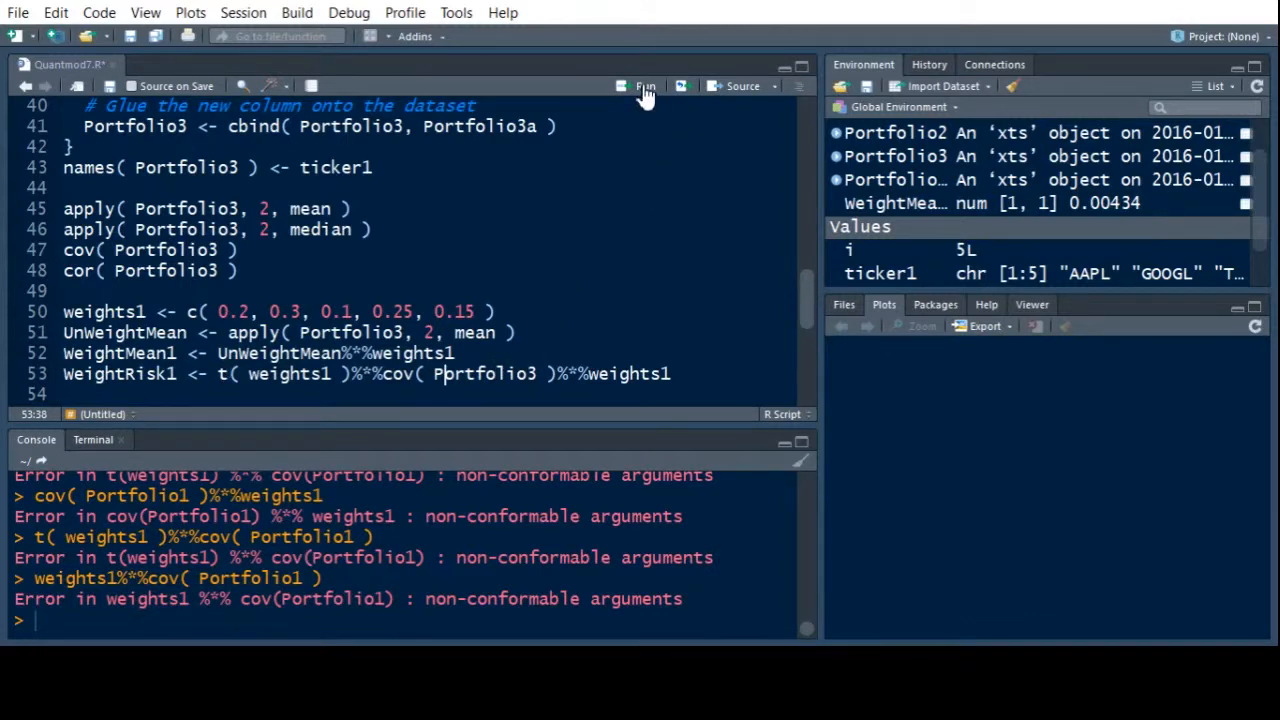
# Run the corrected line 53 using cov(Portfolio3), giving WeightRisk1 = 0.000481.
pyautogui.click(644, 86)
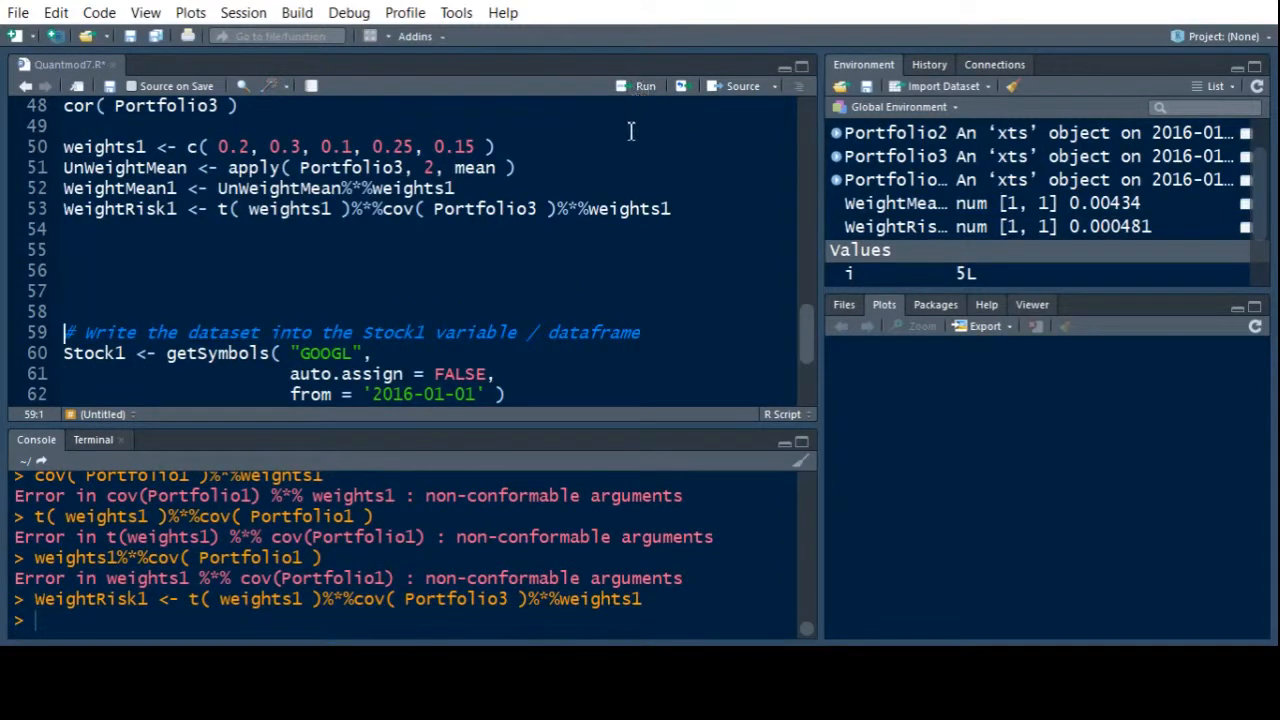
pyautogui.moveTo(642, 168)
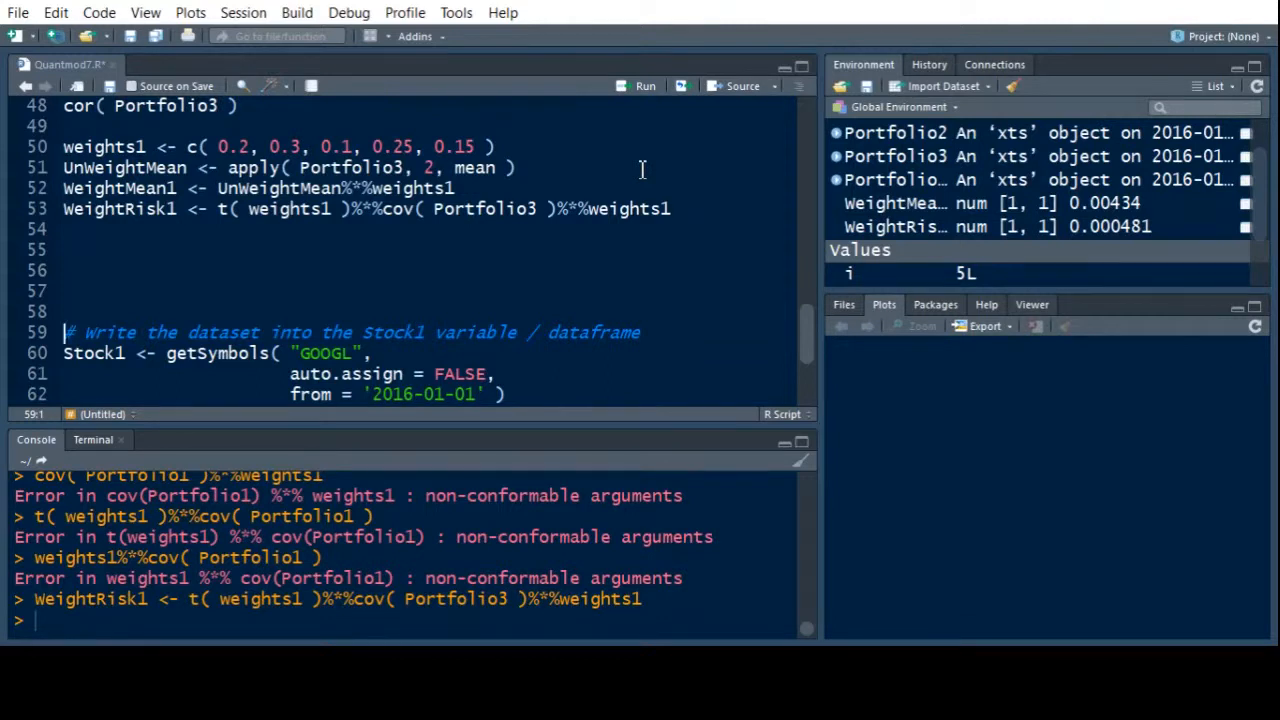
pyautogui.moveTo(596, 281)
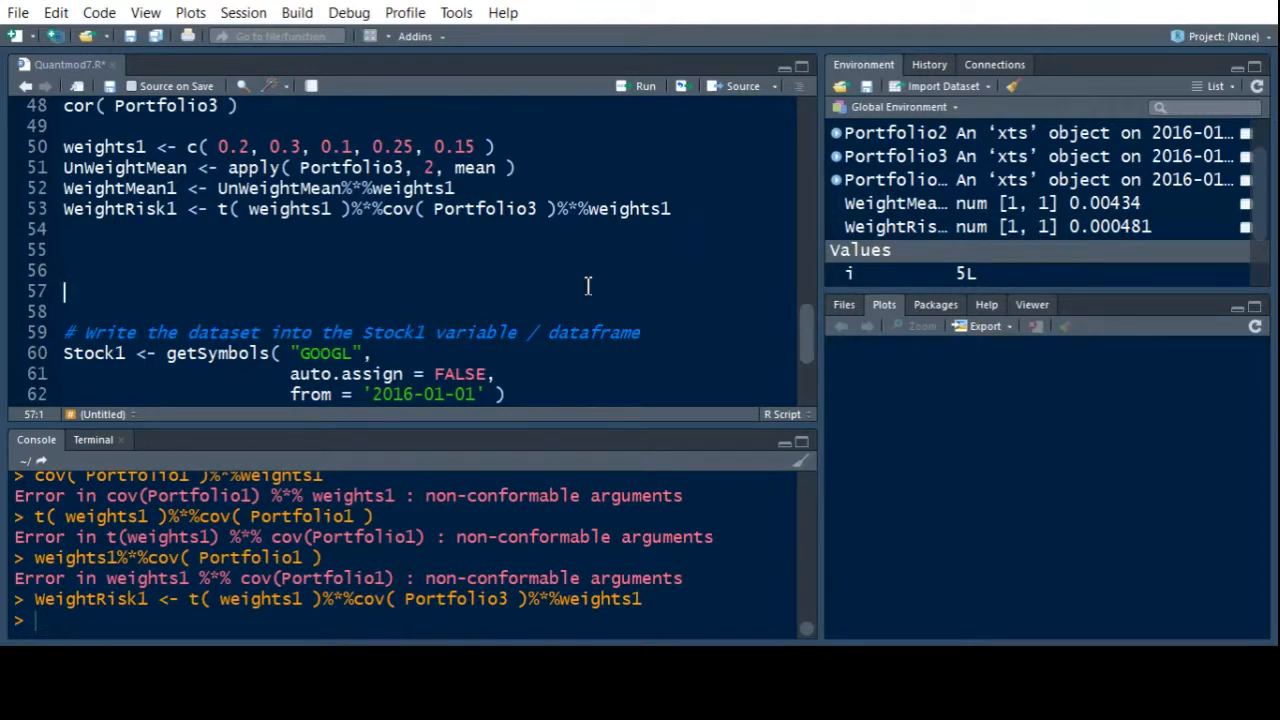
pyautogui.moveTo(1100, 230)
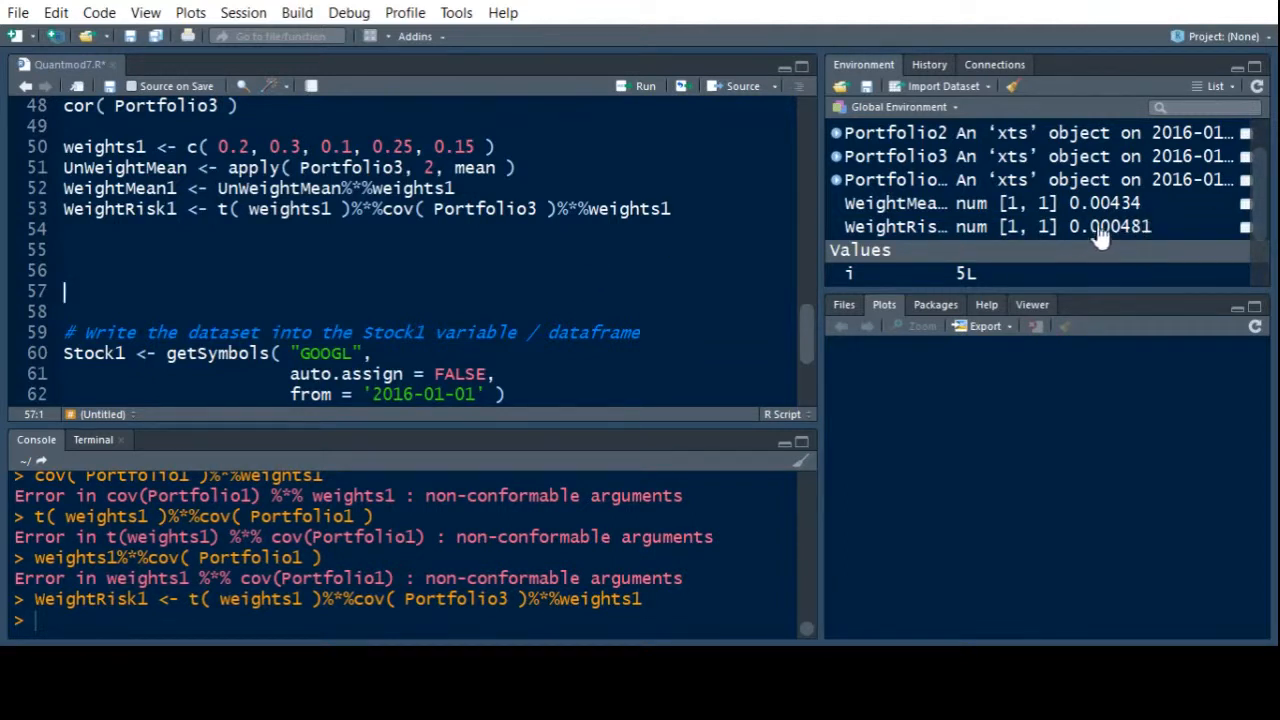
pyautogui.moveTo(1150, 245)
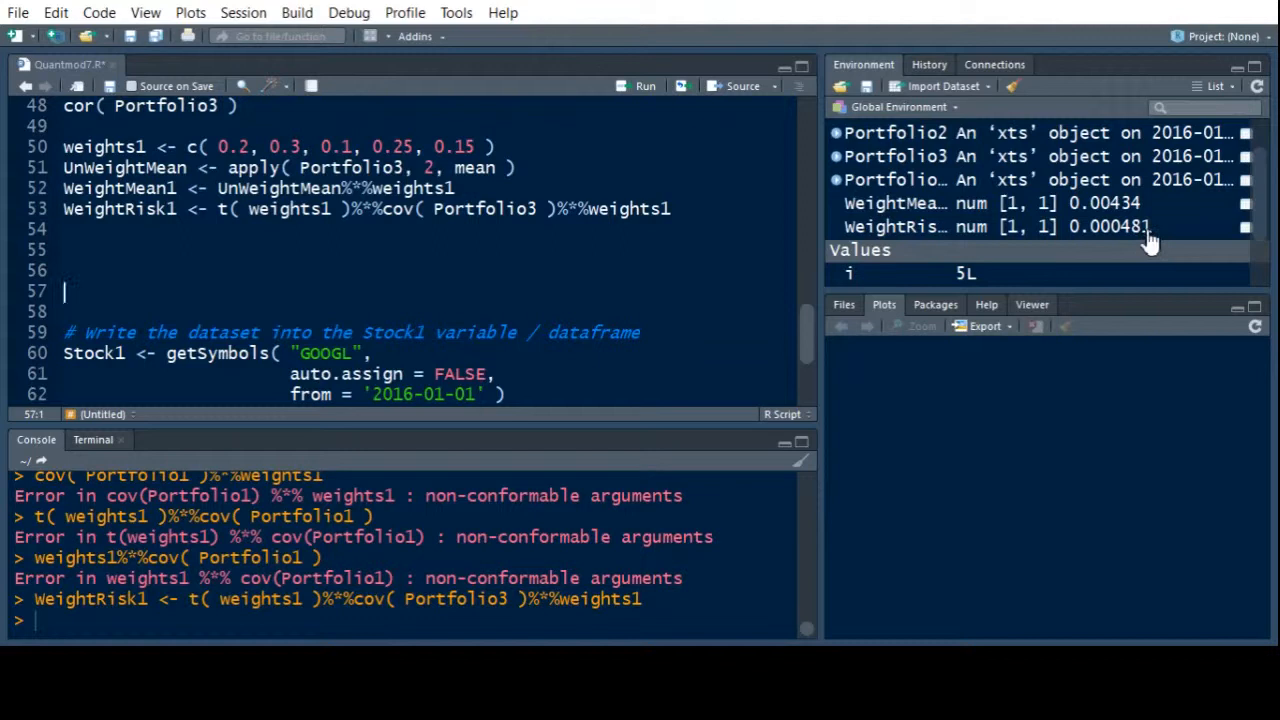
pyautogui.moveTo(1140, 243)
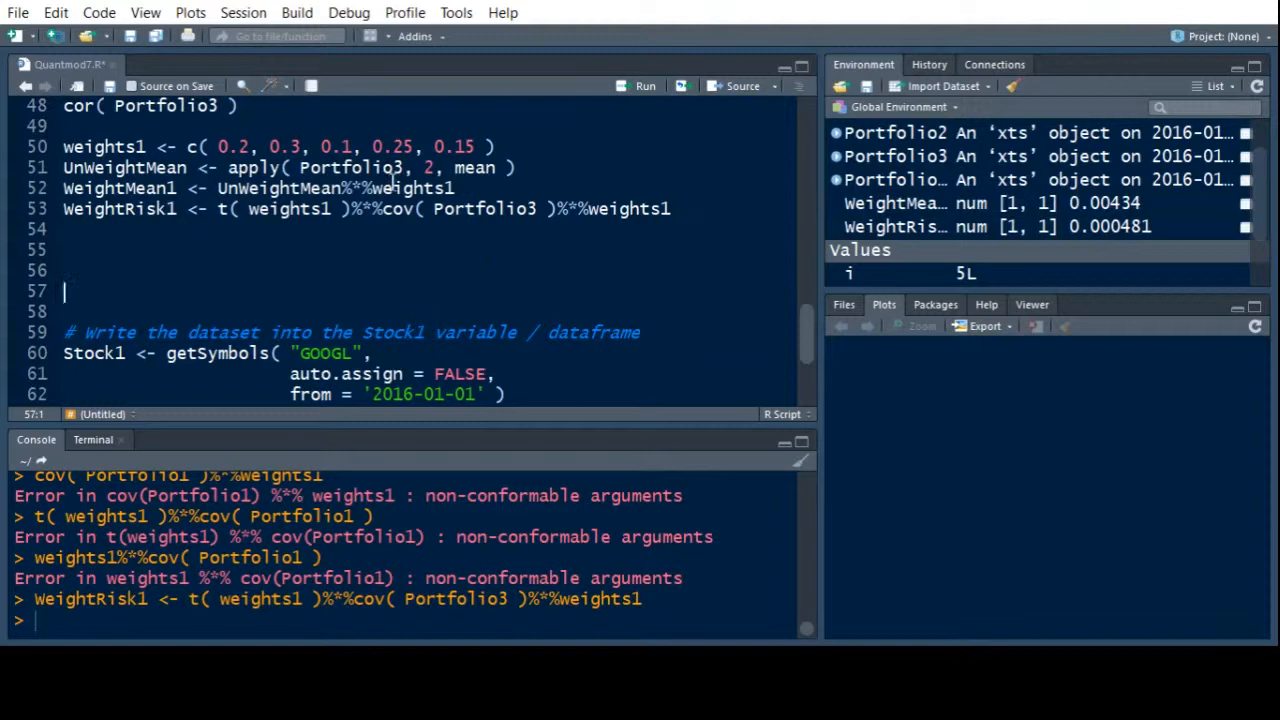
# Set weights1 to 0.2, 0.3, 0.15, 0.25, 0.10, then rerun lines 50–53 (WeightMean1 0.00435).
pyautogui.click(352, 147)
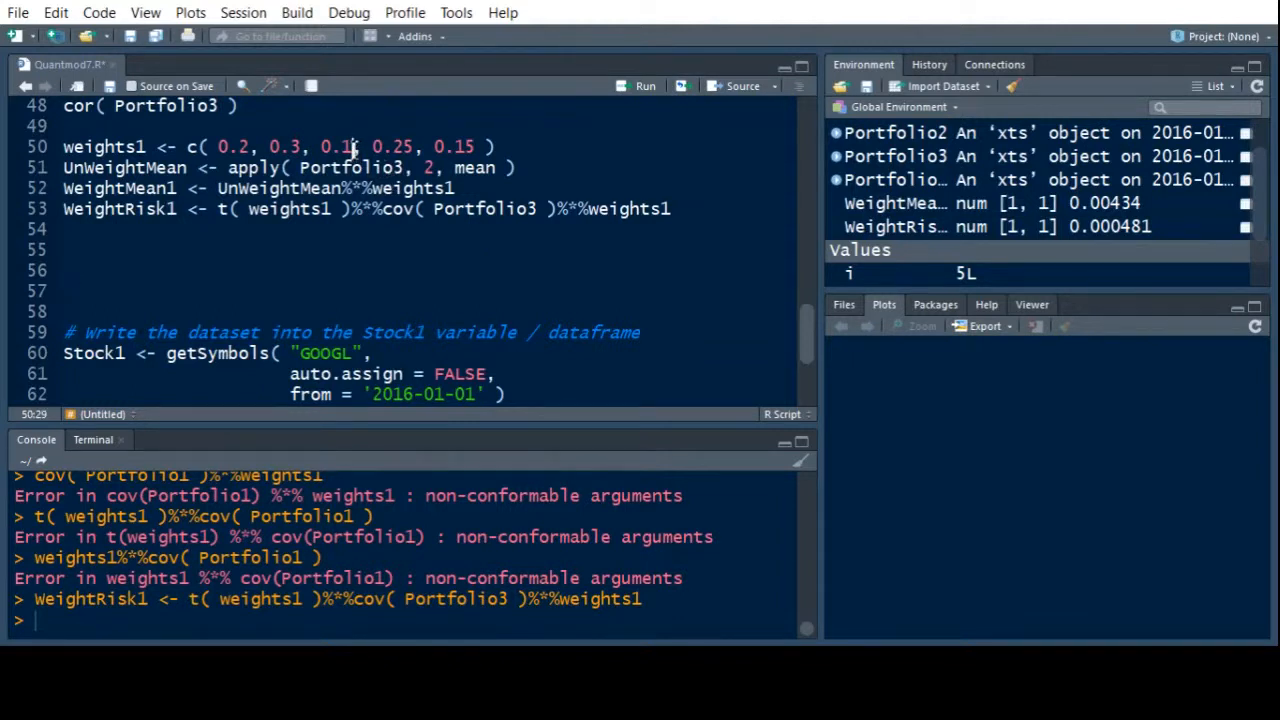
pyautogui.moveTo(371, 103)
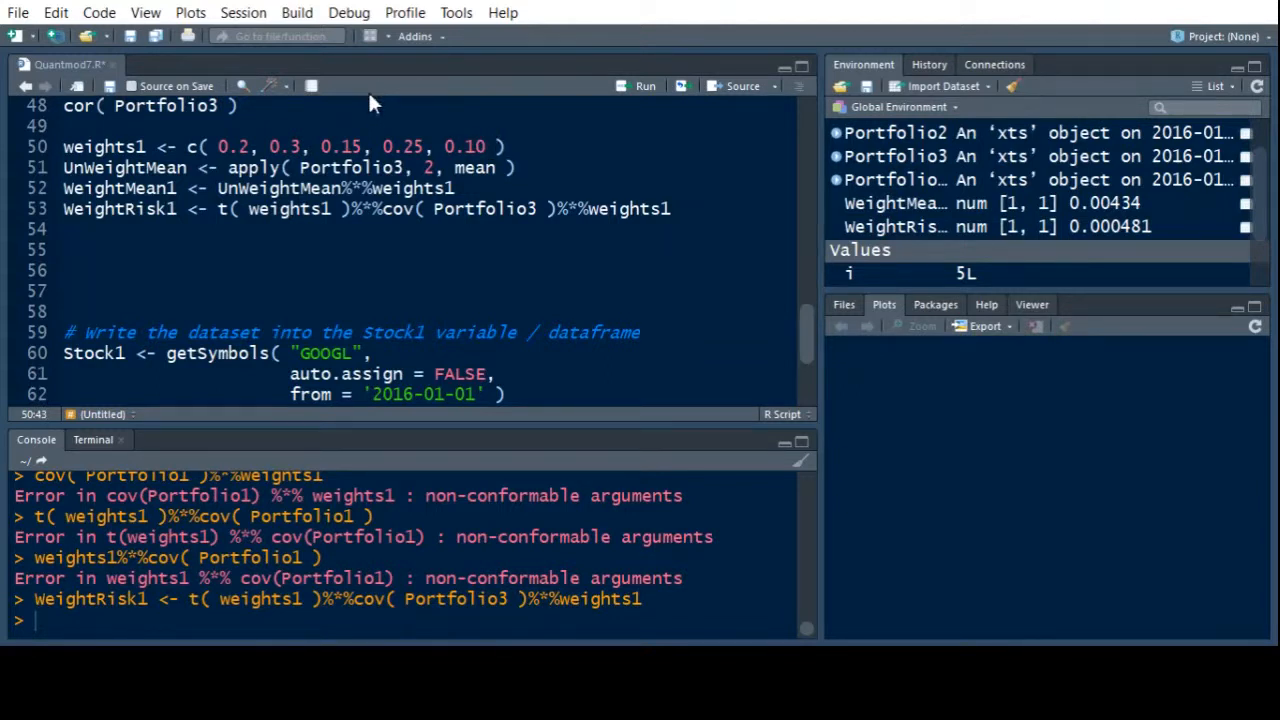
pyautogui.moveTo(1160, 218)
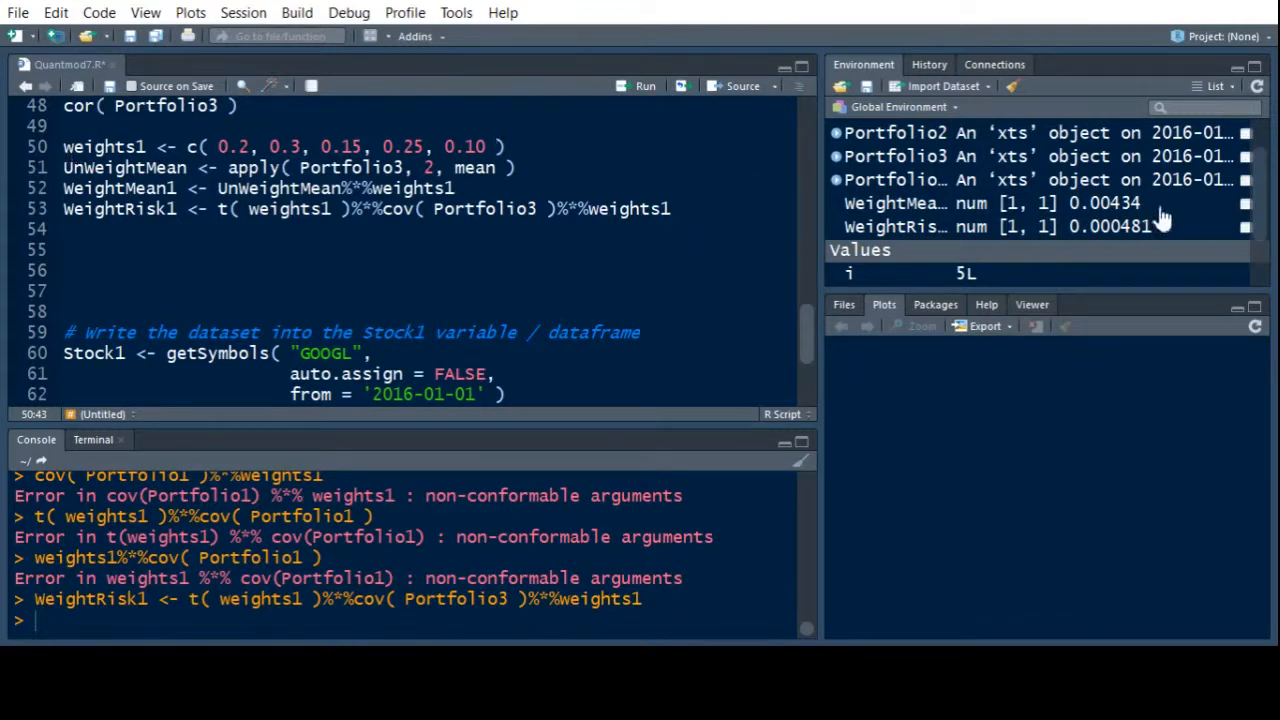
pyautogui.moveTo(690, 166)
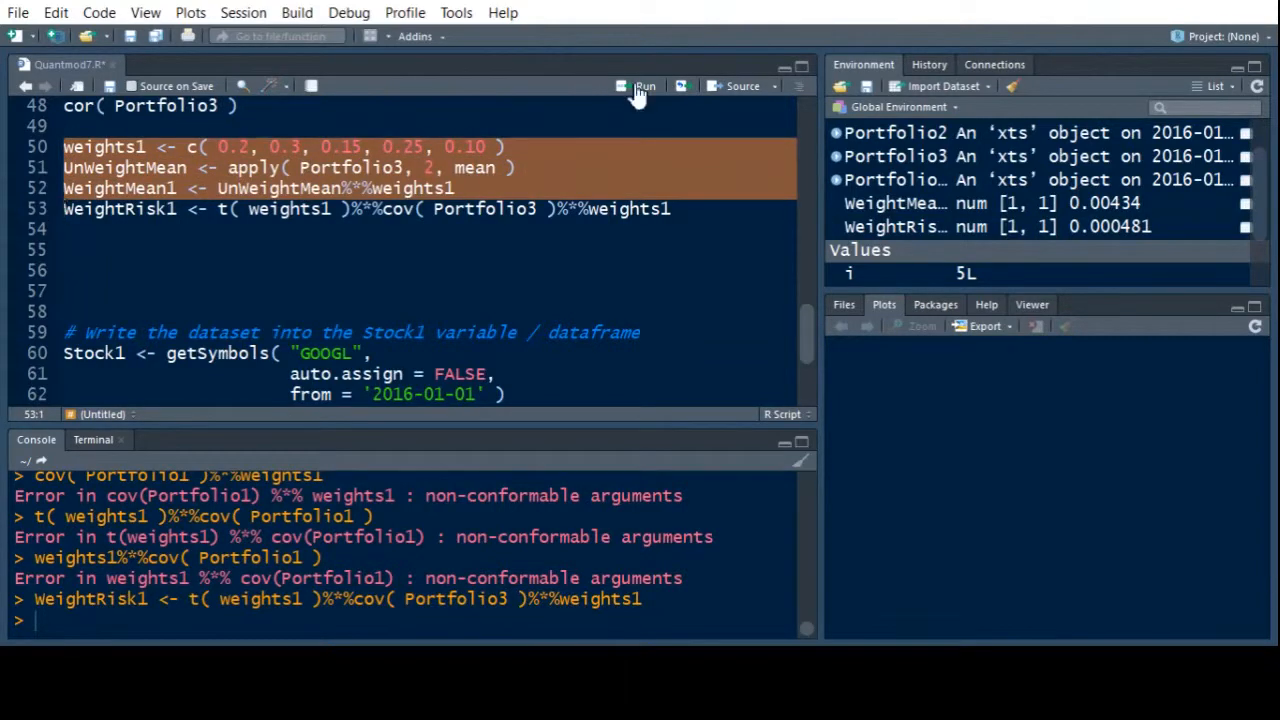
pyautogui.click(638, 86)
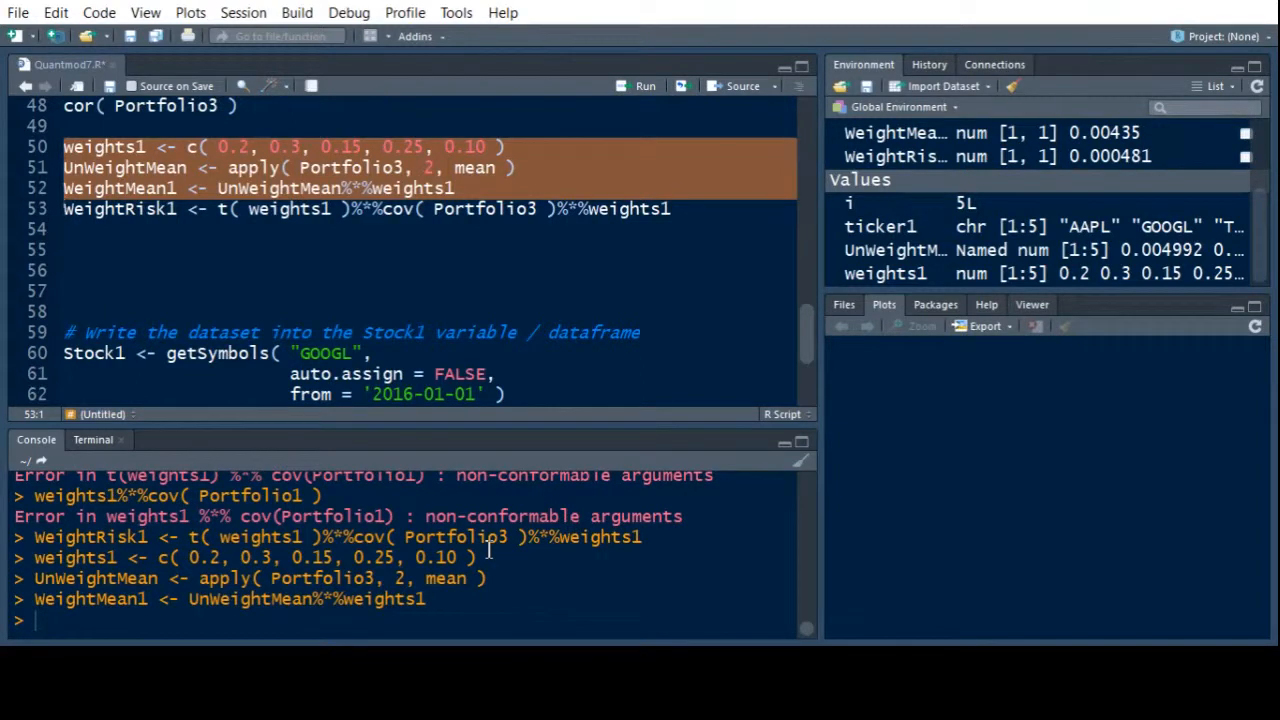
pyautogui.moveTo(1070, 216)
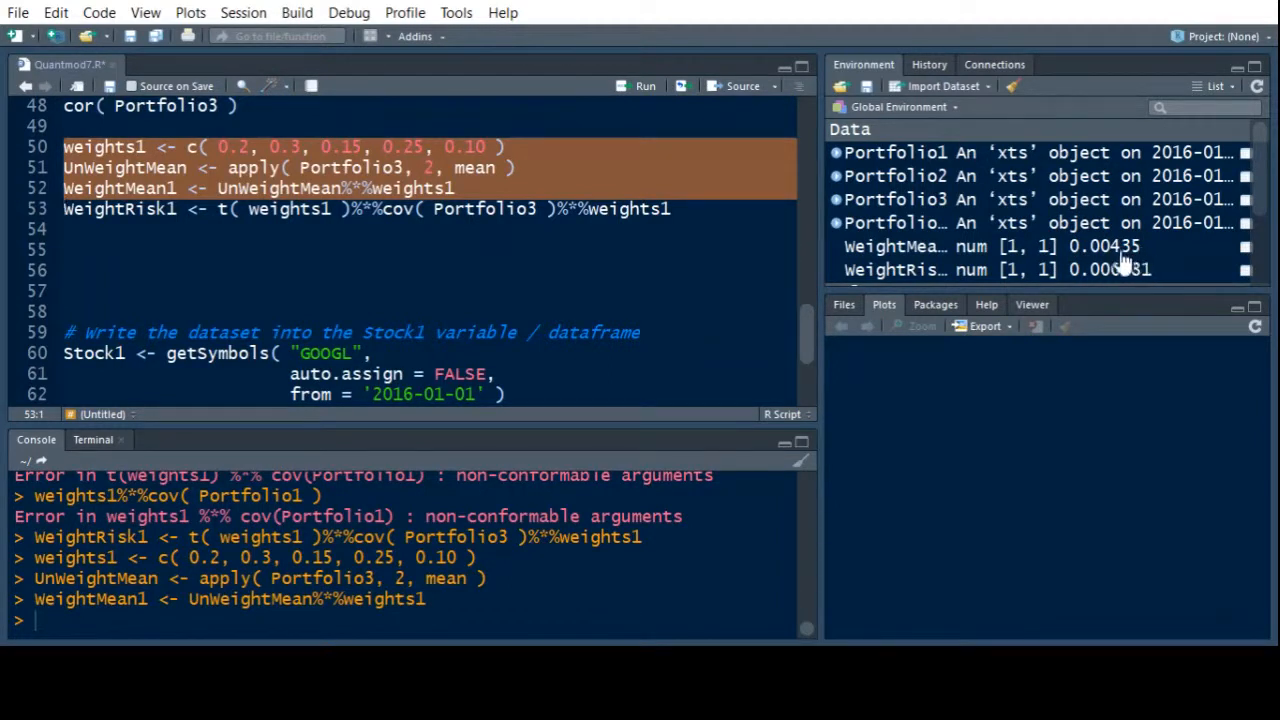
pyautogui.click(672, 209)
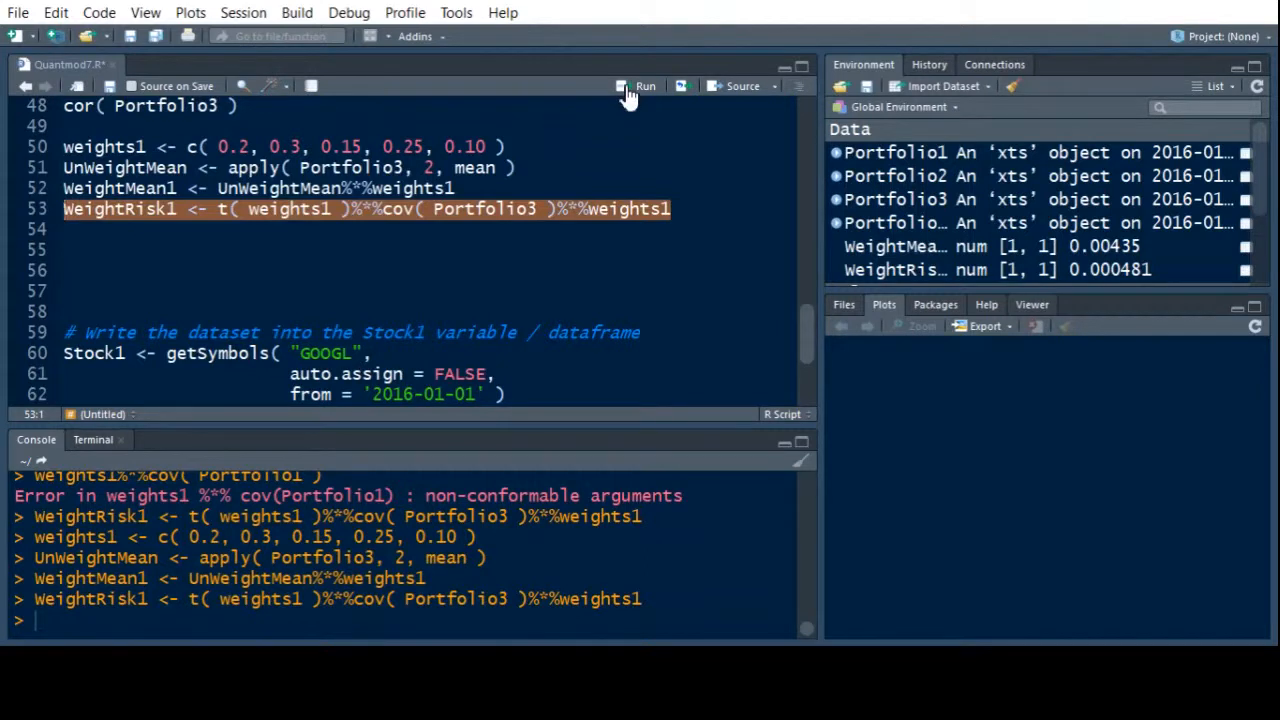
pyautogui.moveTo(1160, 283)
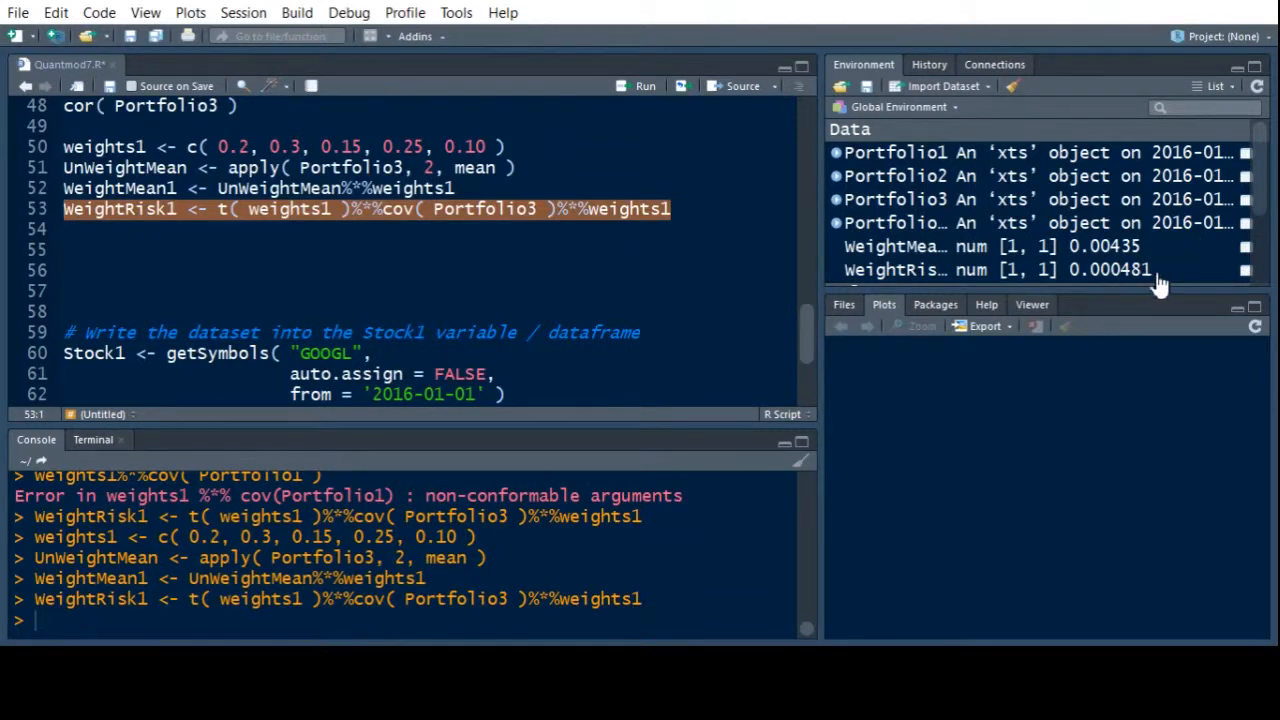